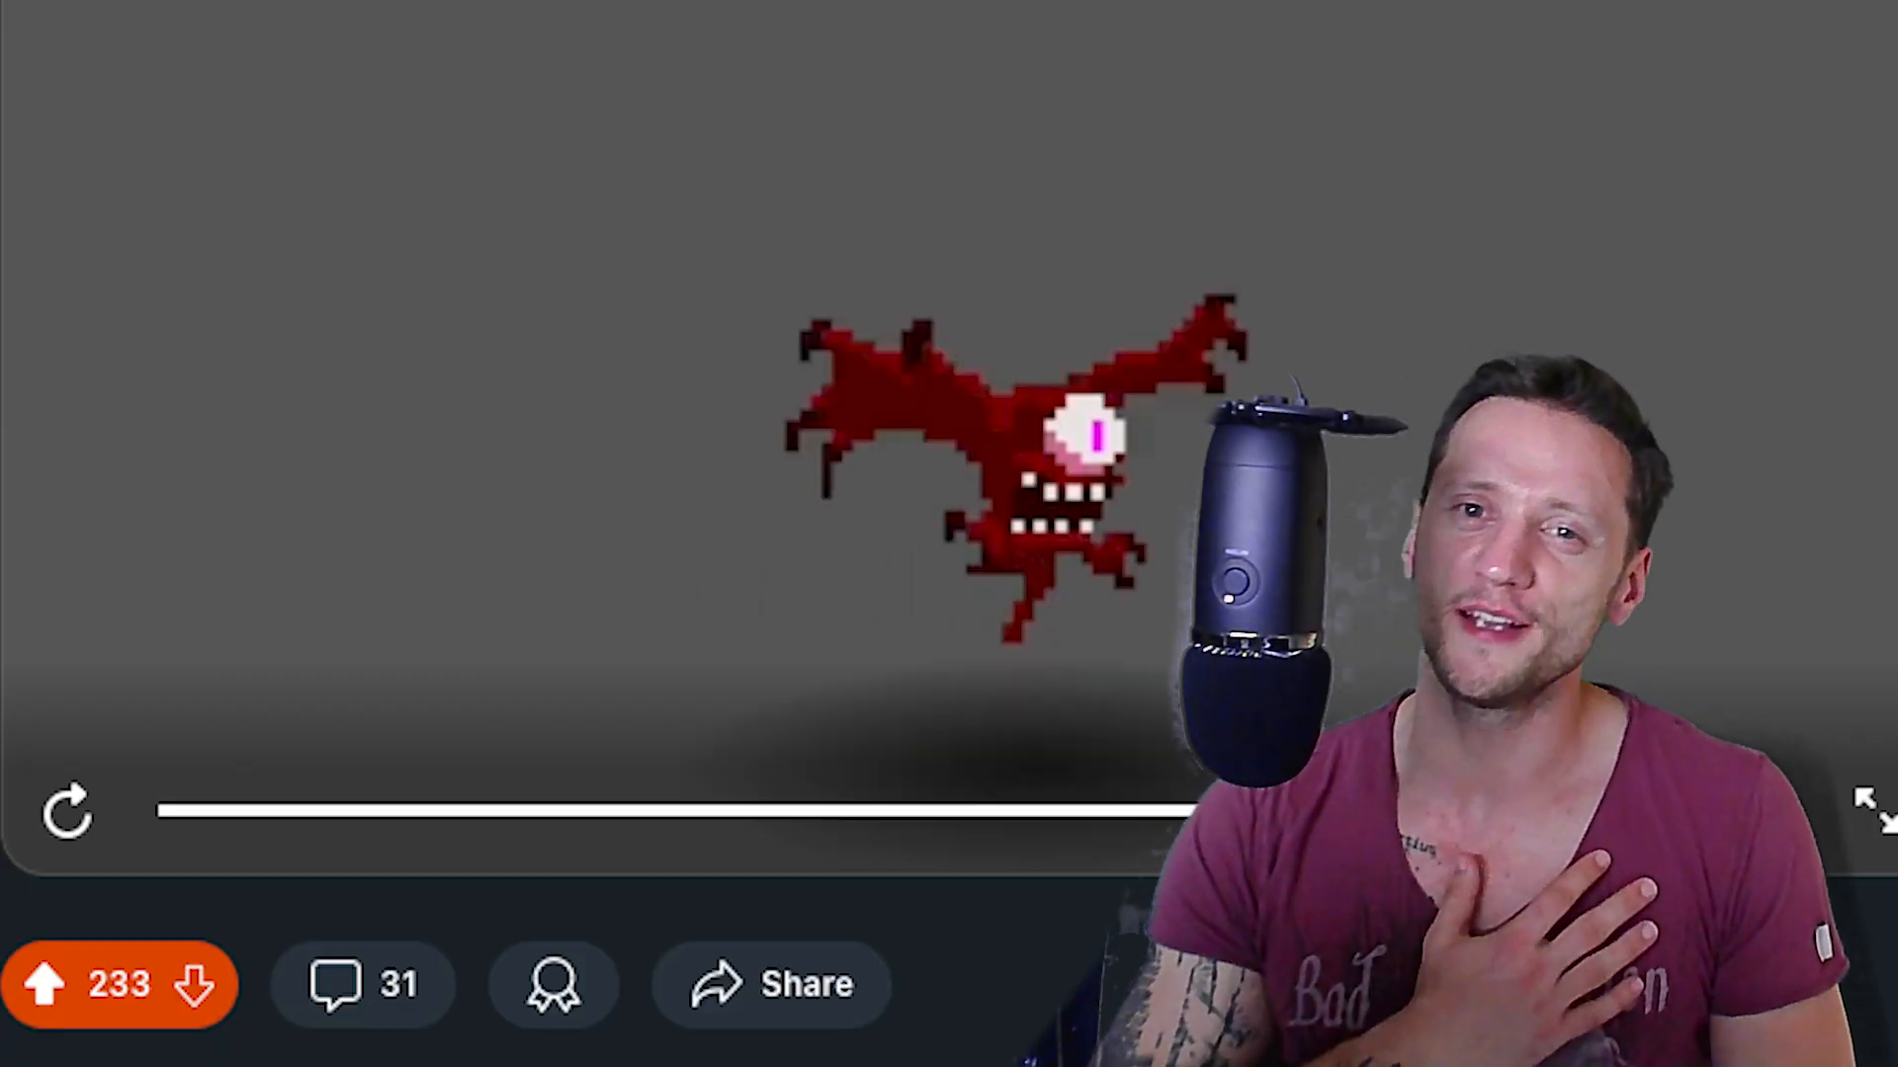
Browse the outline shader reference, then set the sprite's texture filter to Nearest.
left_click(1867, 809)
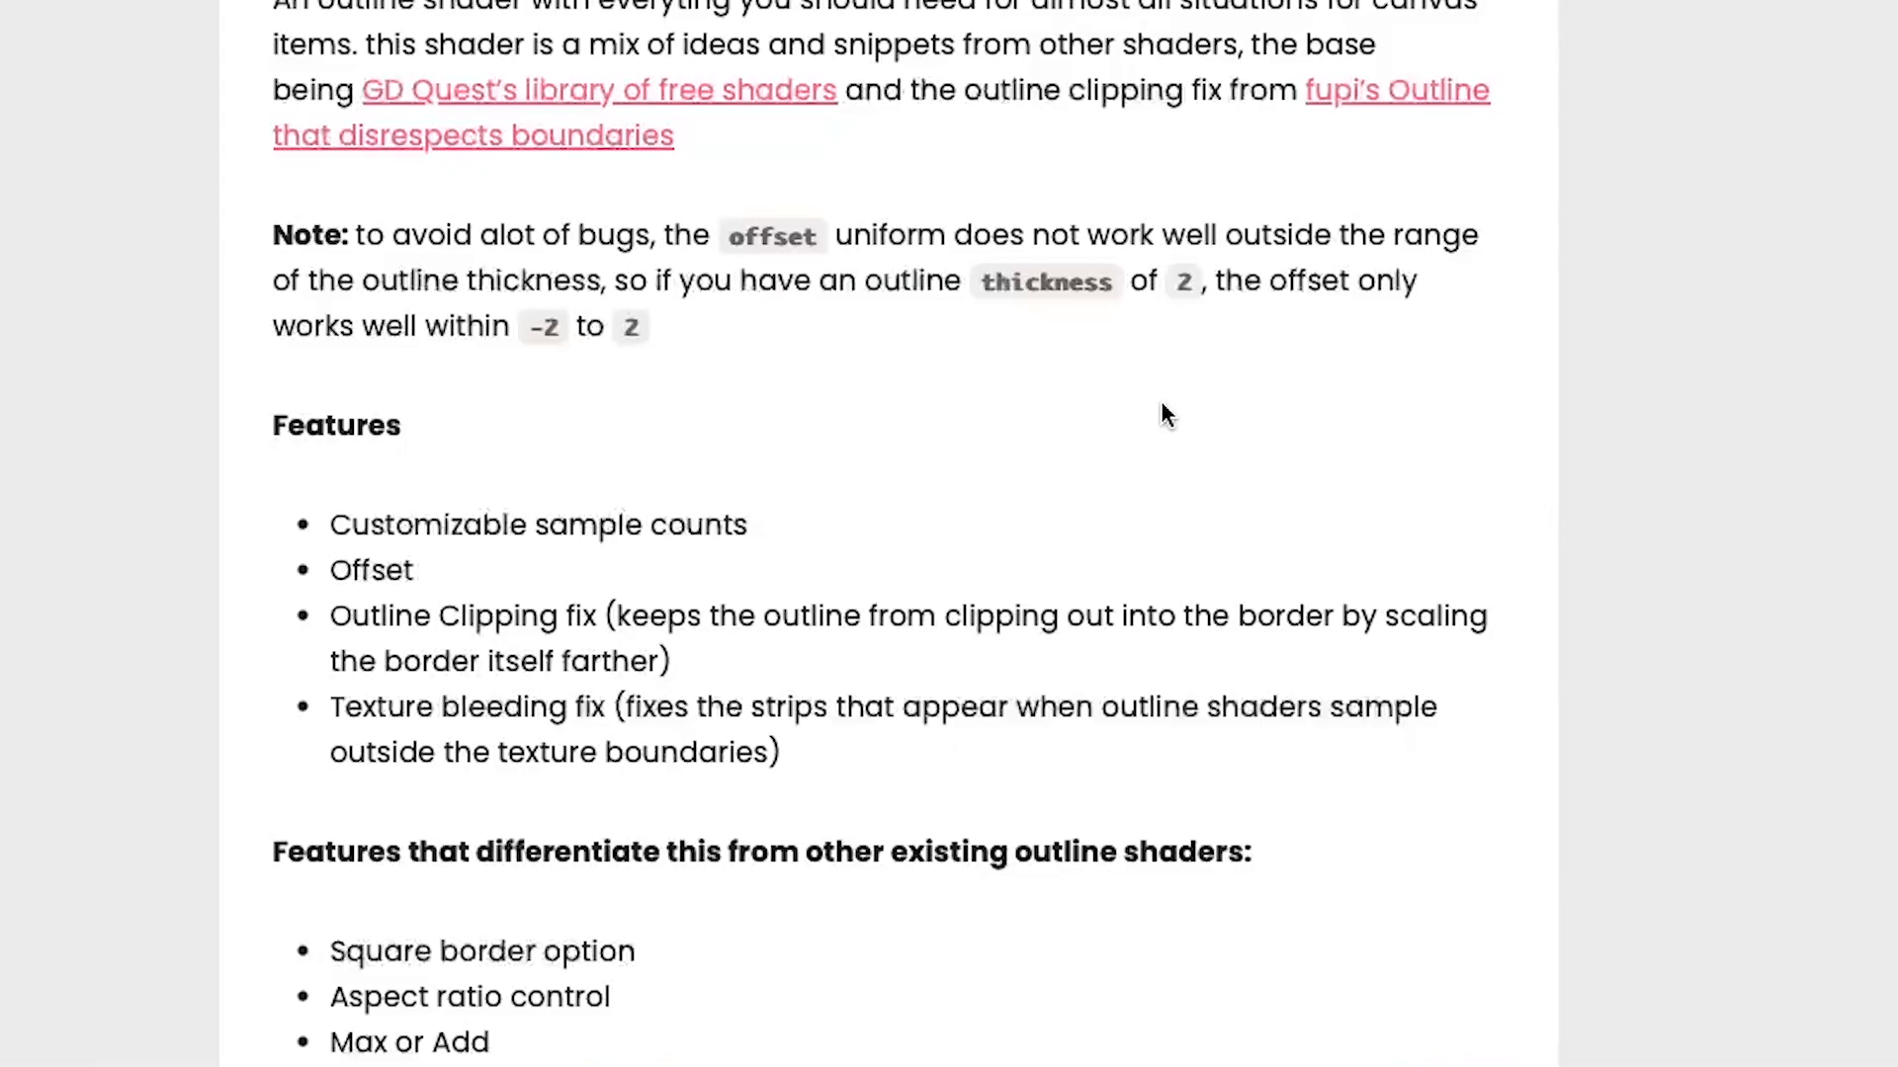
scroll("down", 3)
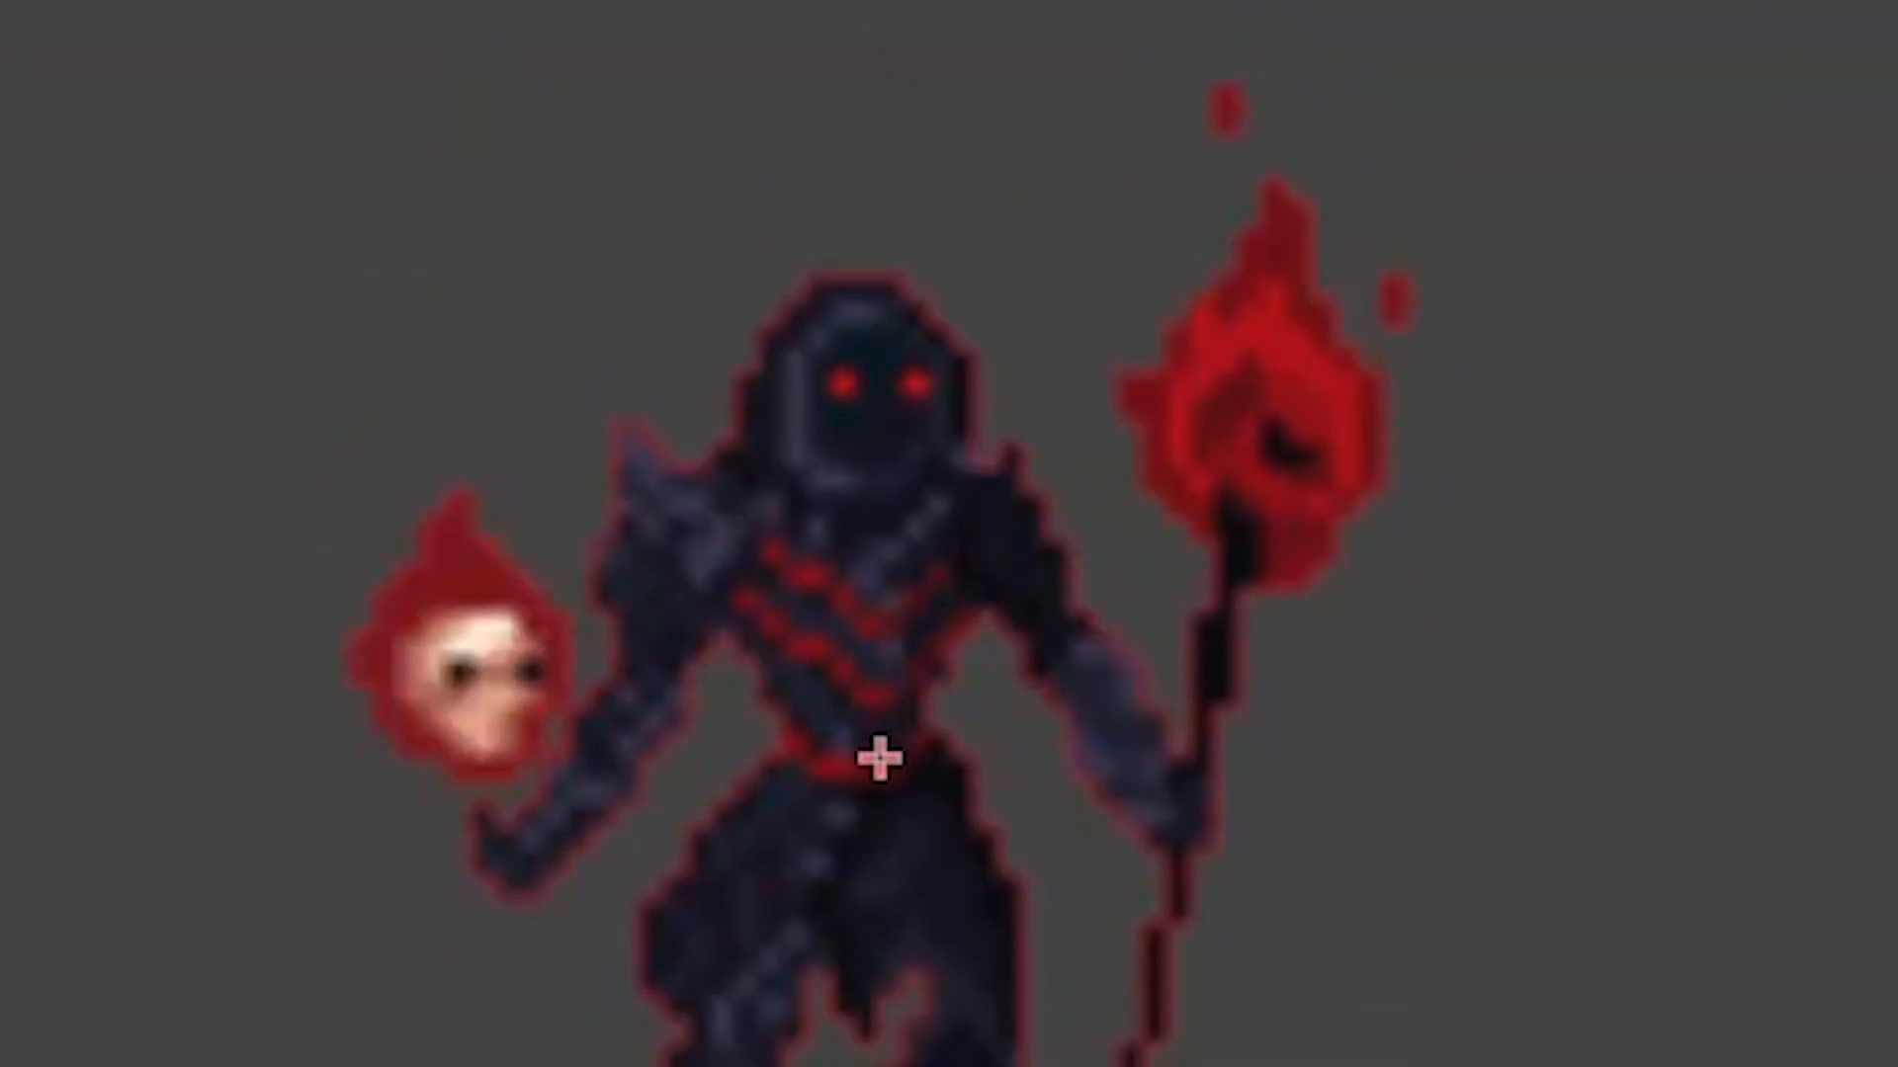
left_click(1694, 403)
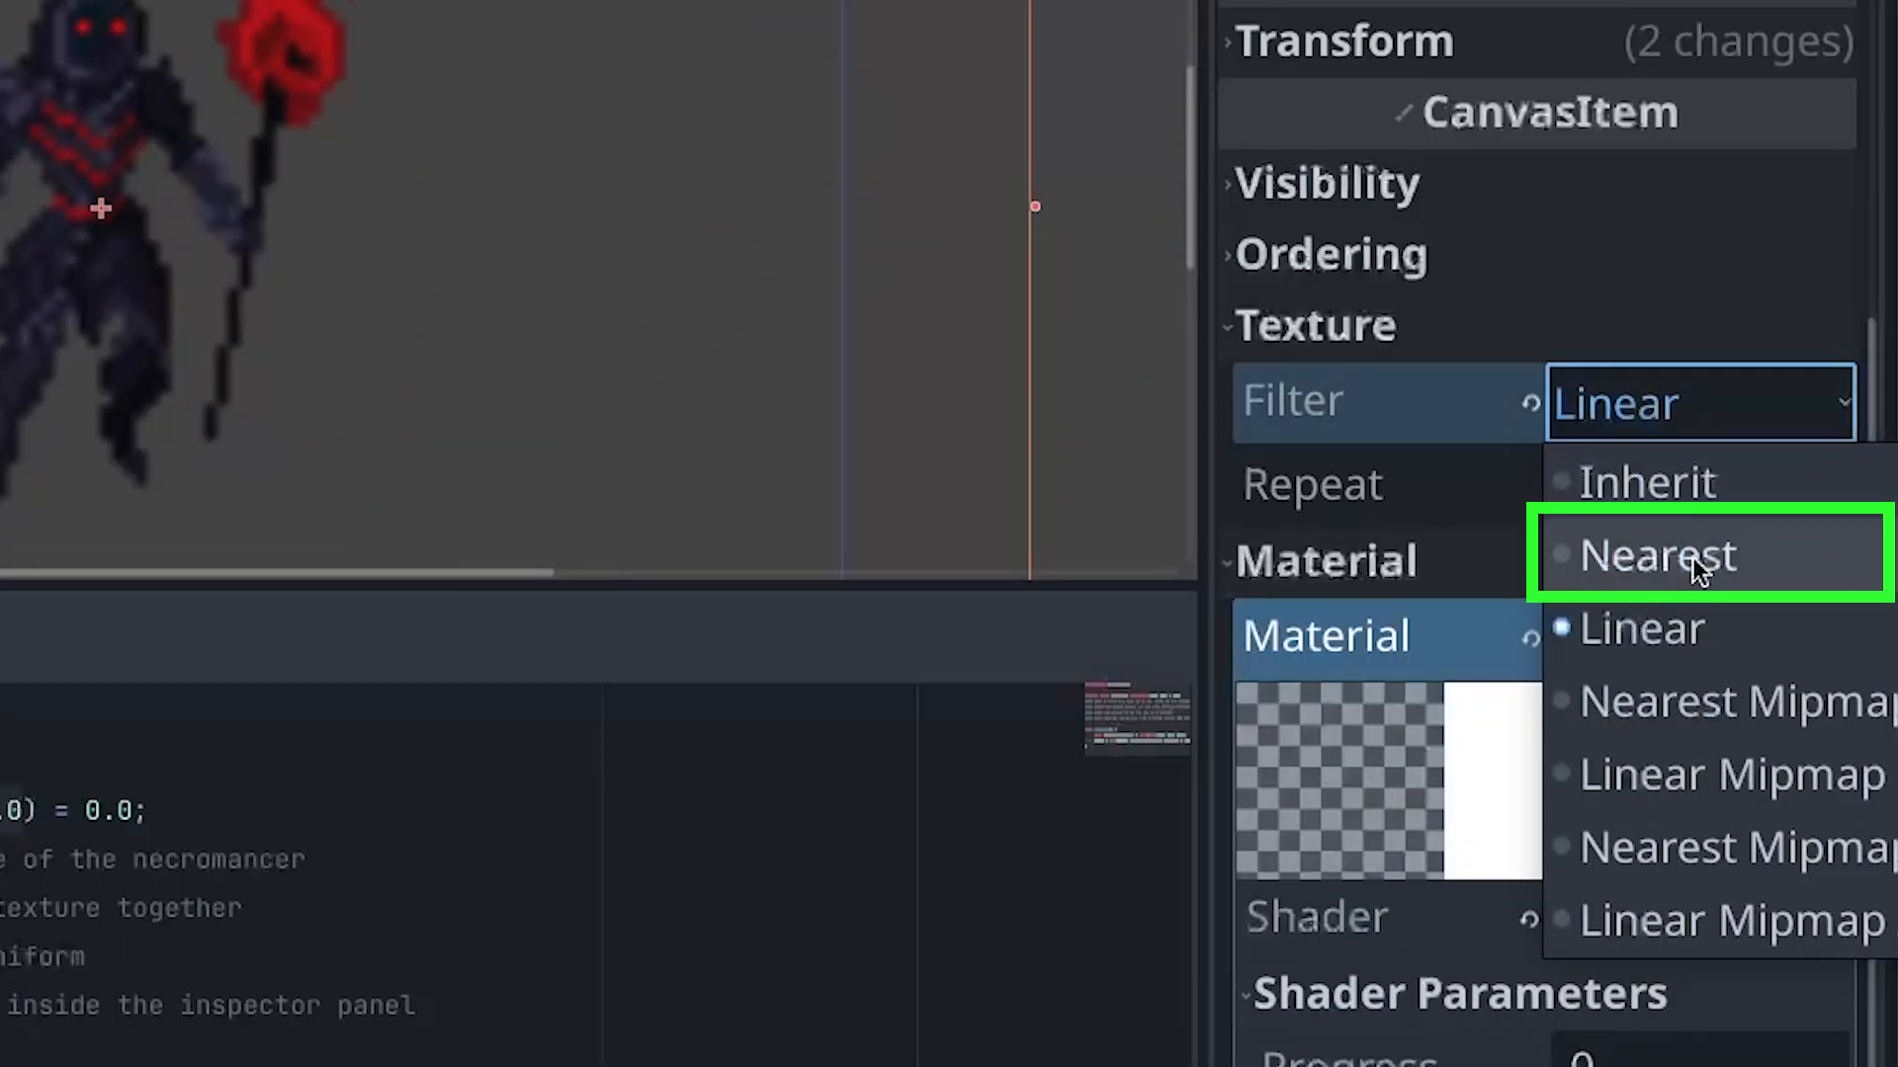
left_click(1655, 555)
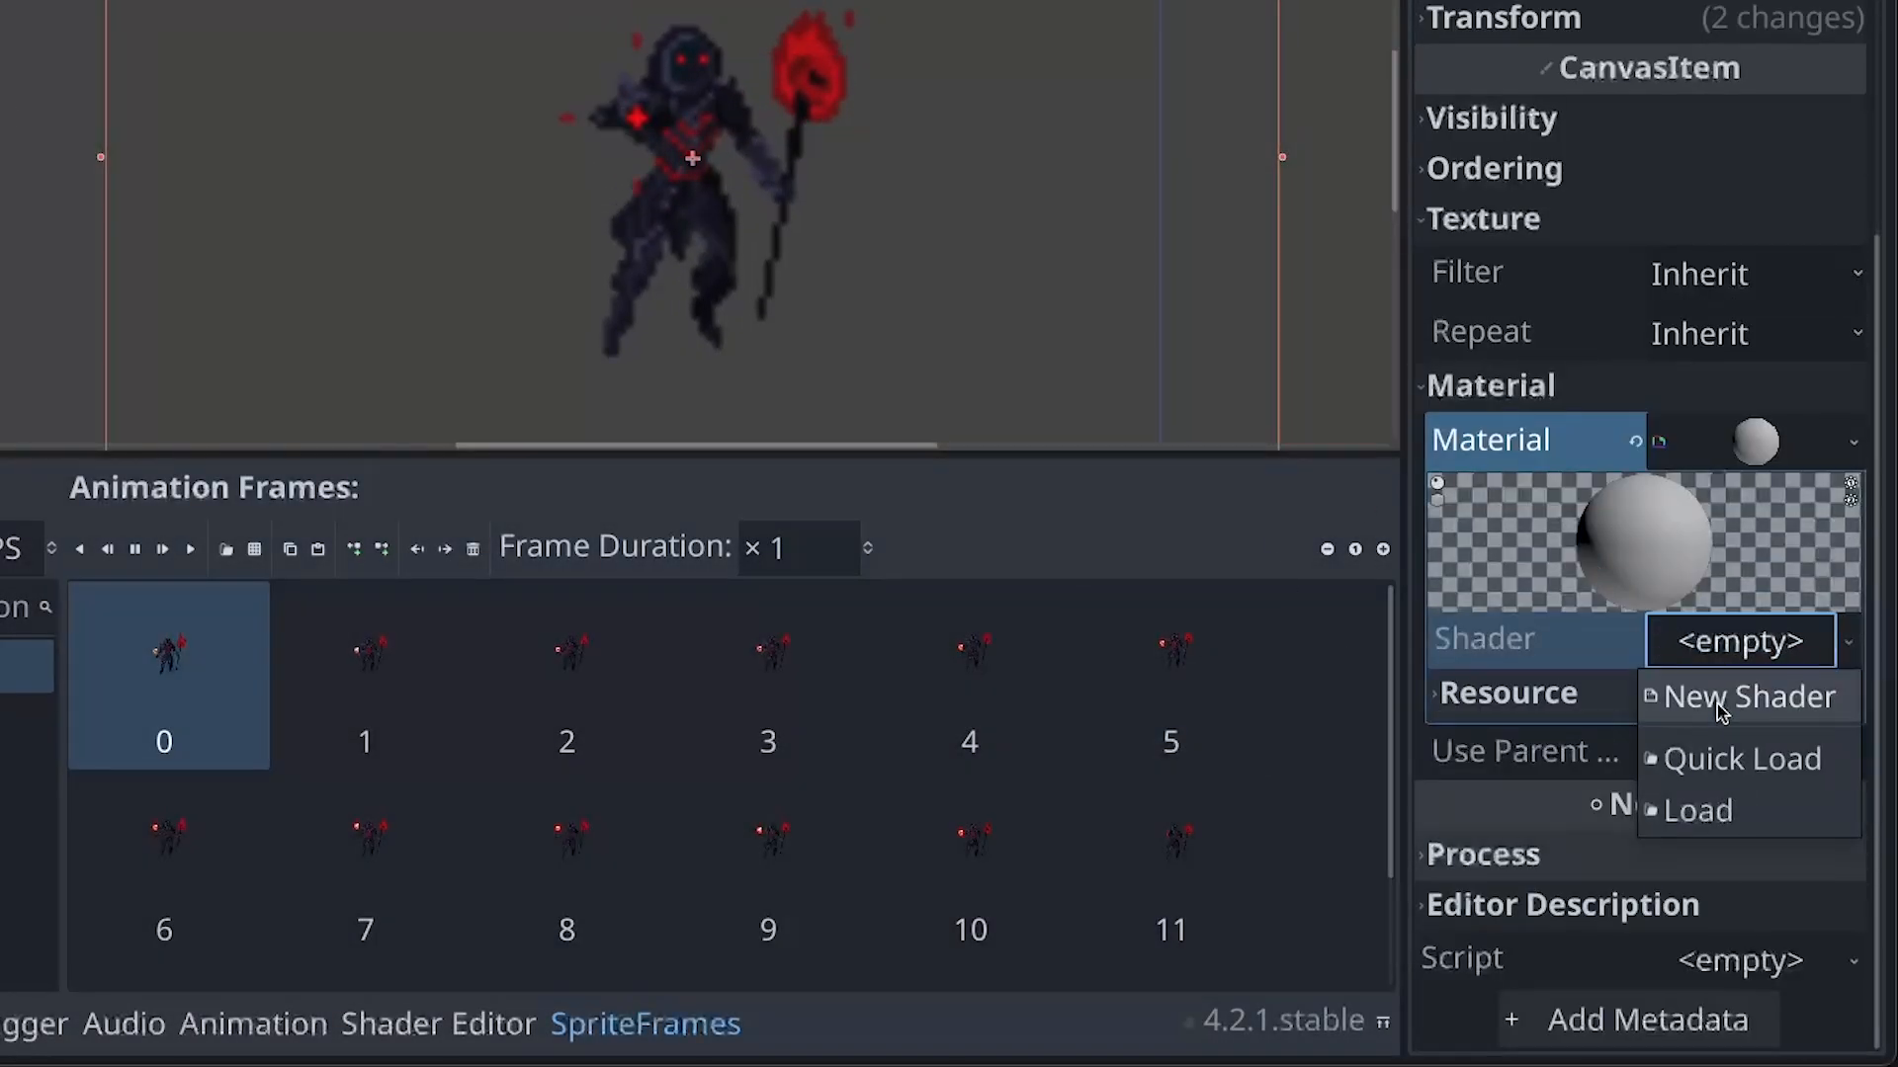
Create a Canvas Item shader file necromancer.gdshader in the material's Shader slot.
left_click(1746, 697)
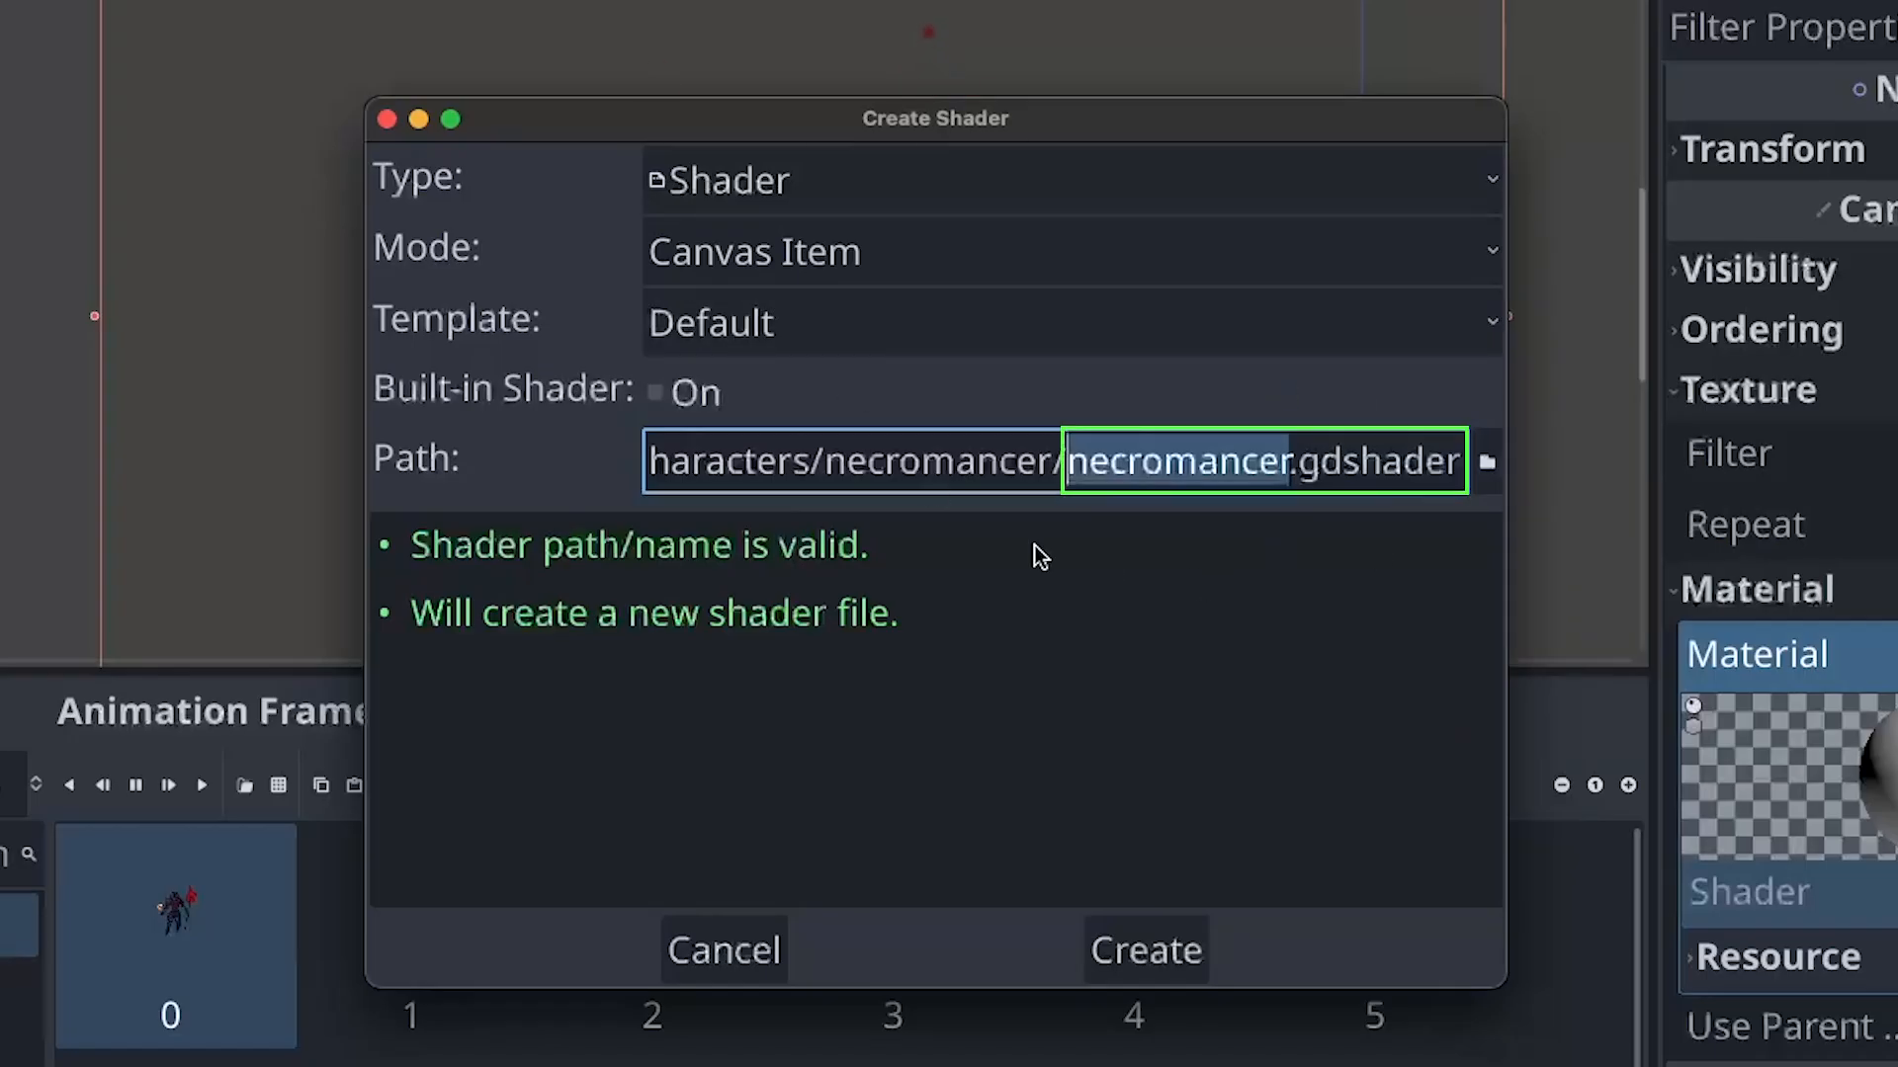
left_click(1142, 949)
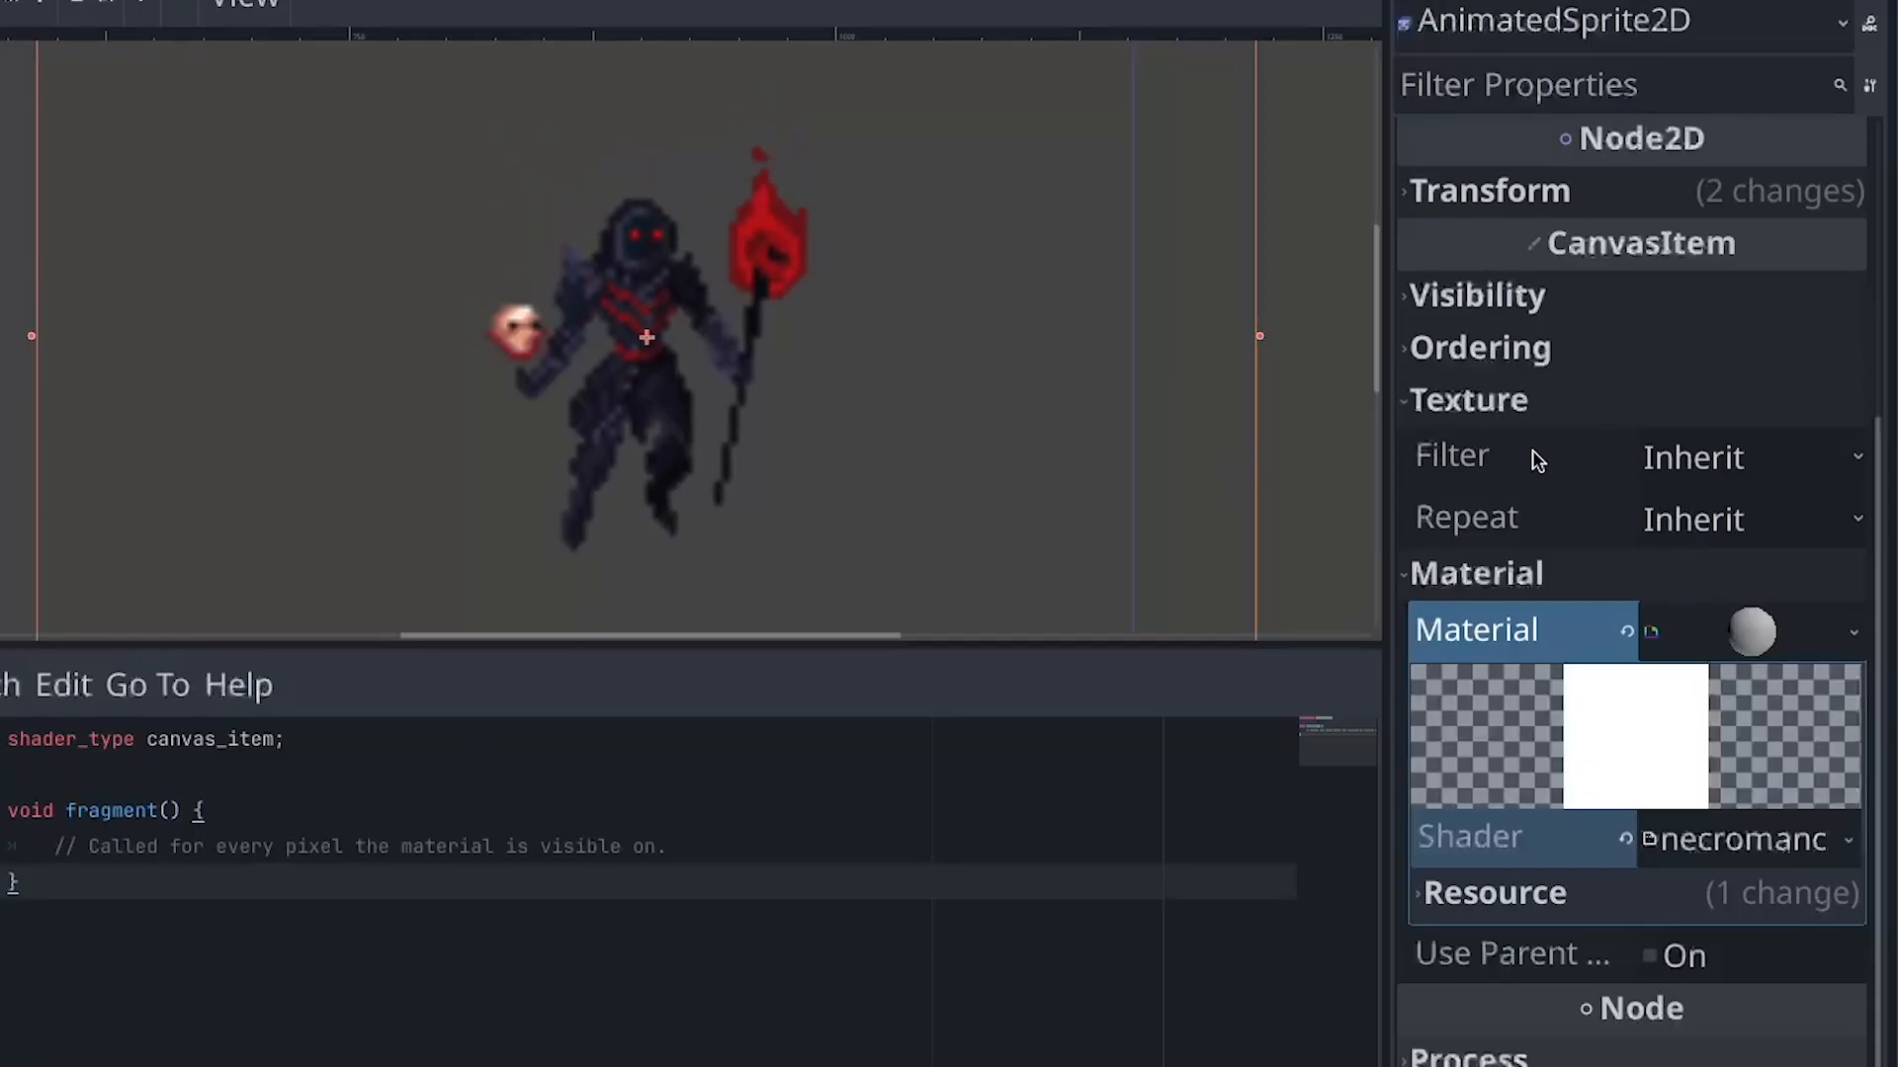
Switch the necromancer sprite's CanvasItem texture filter to Linear.
left_click(1752, 458)
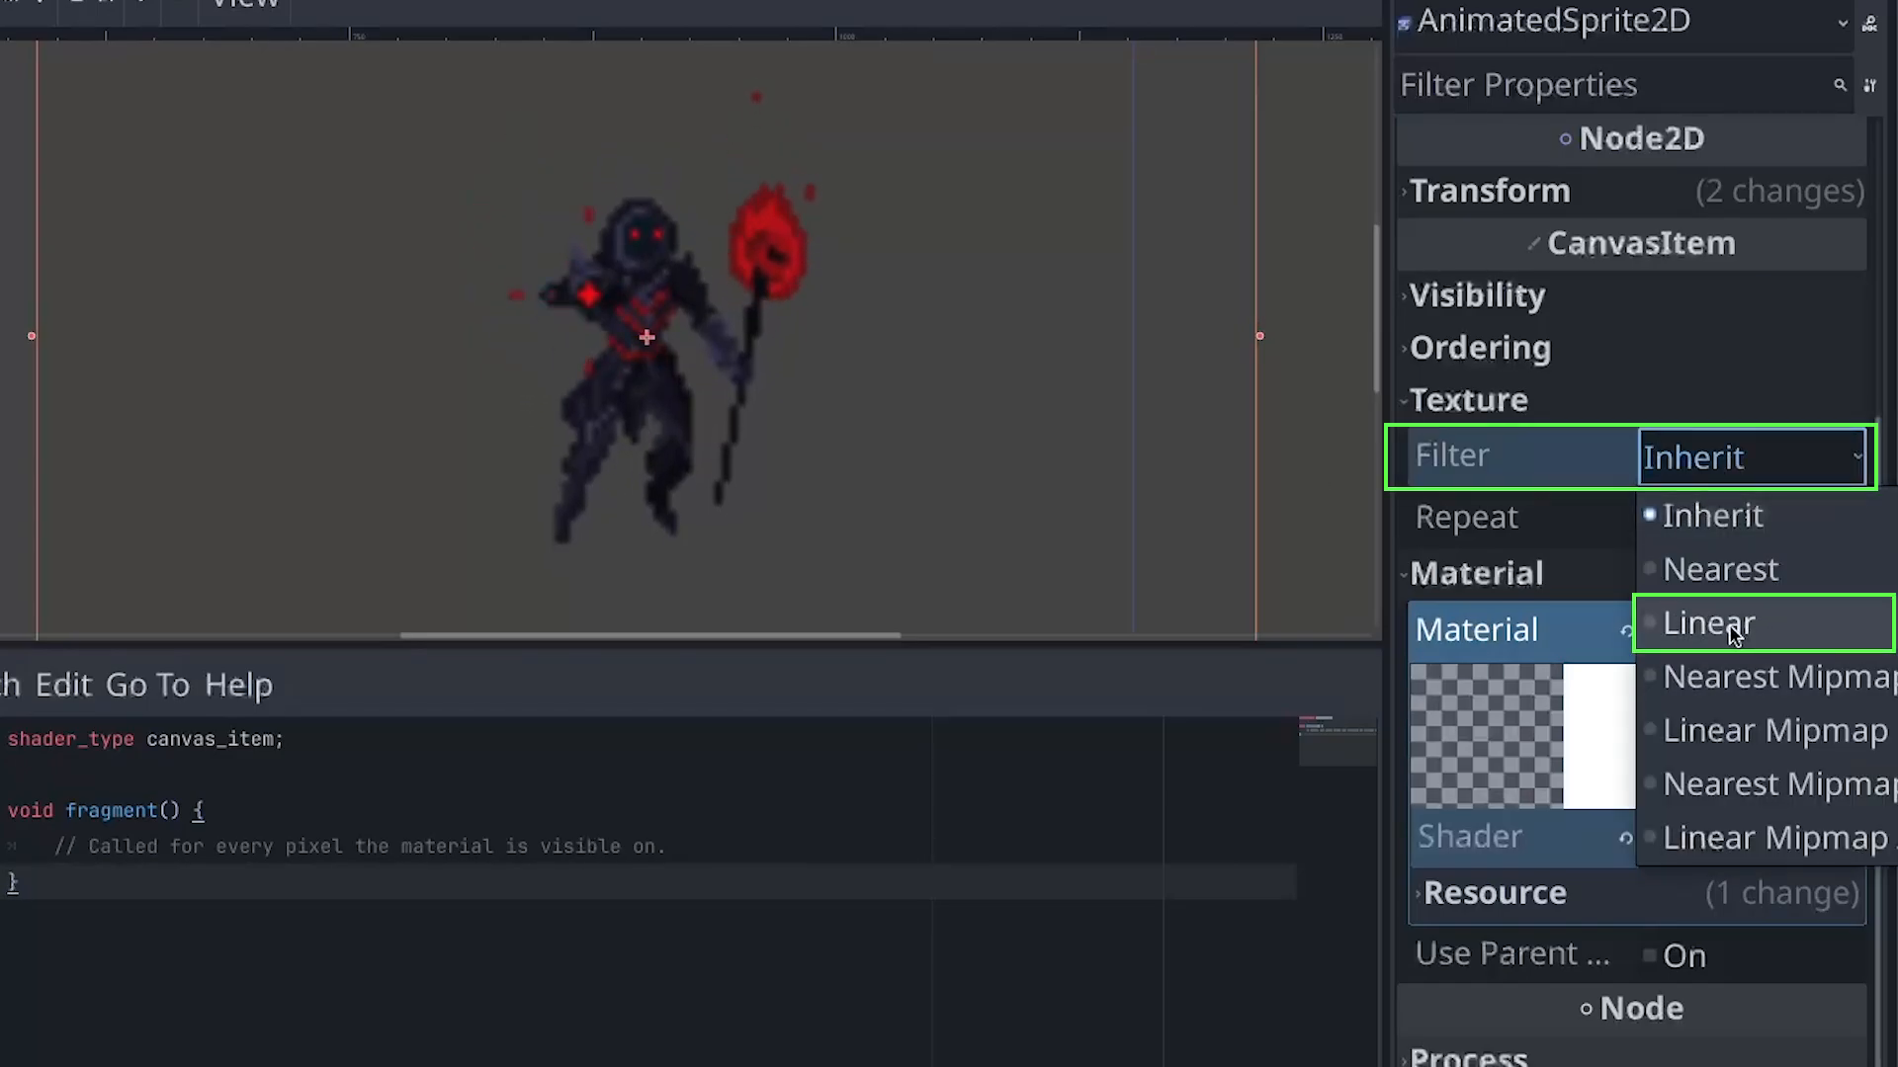
left_click(1704, 622)
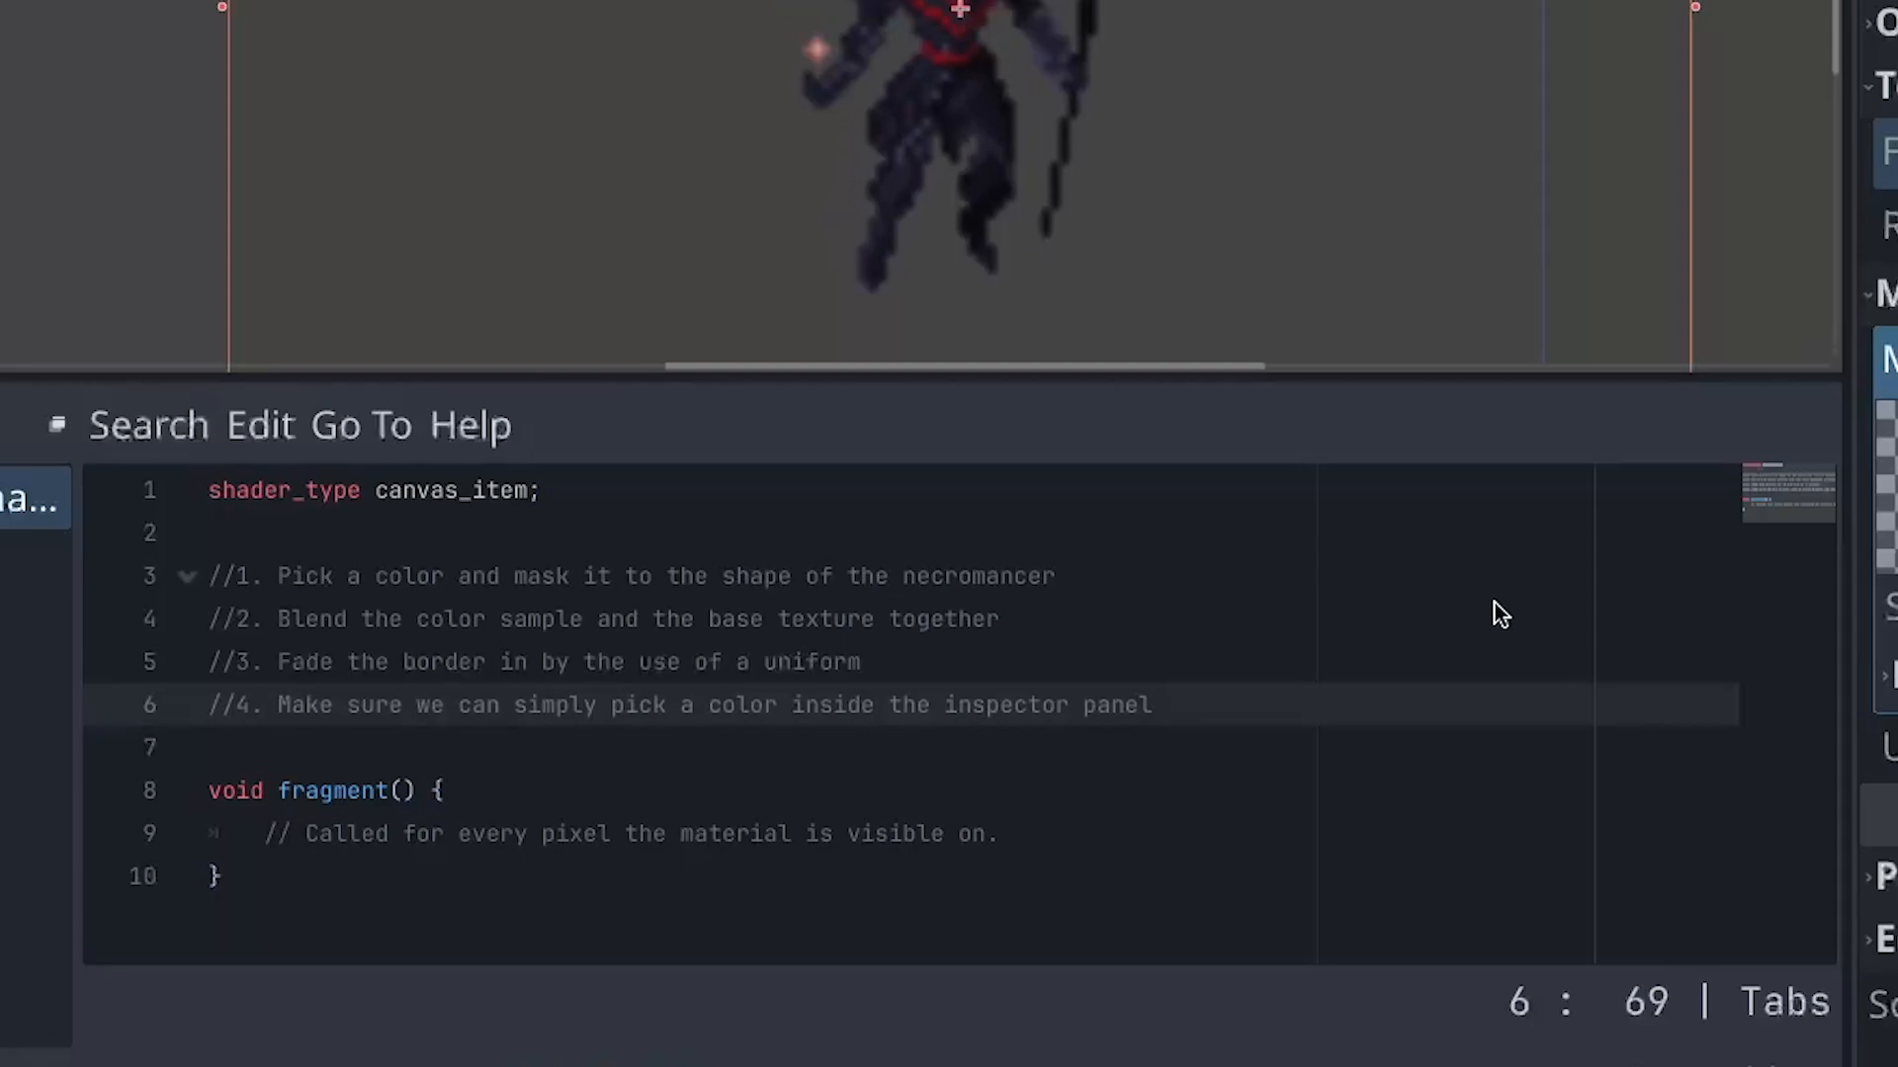
Add a red vec4 color_silhouette in fragment() with its alpha set to COLOR.a.
type("vec4 color_silhouette = vec4(vec3(1.0, 0.0, 0.0), 1.0);")
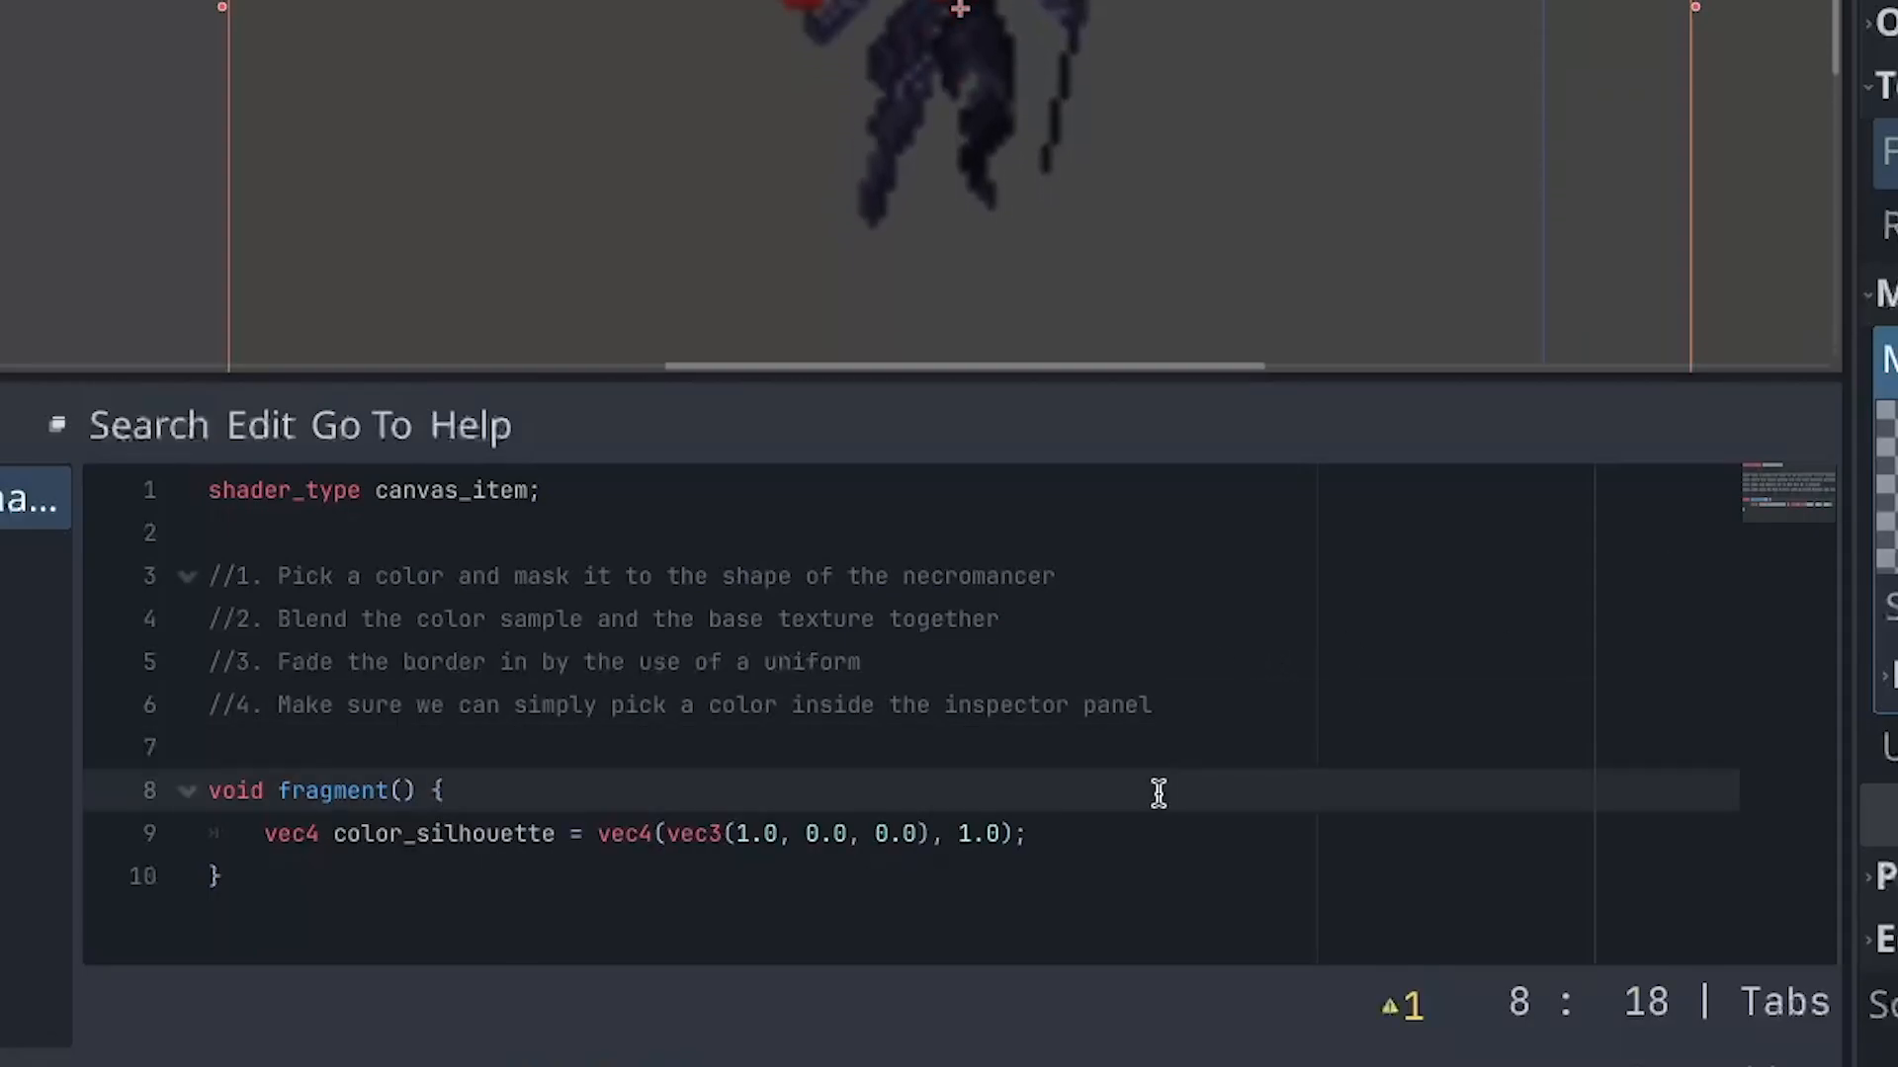
double_click(976, 834)
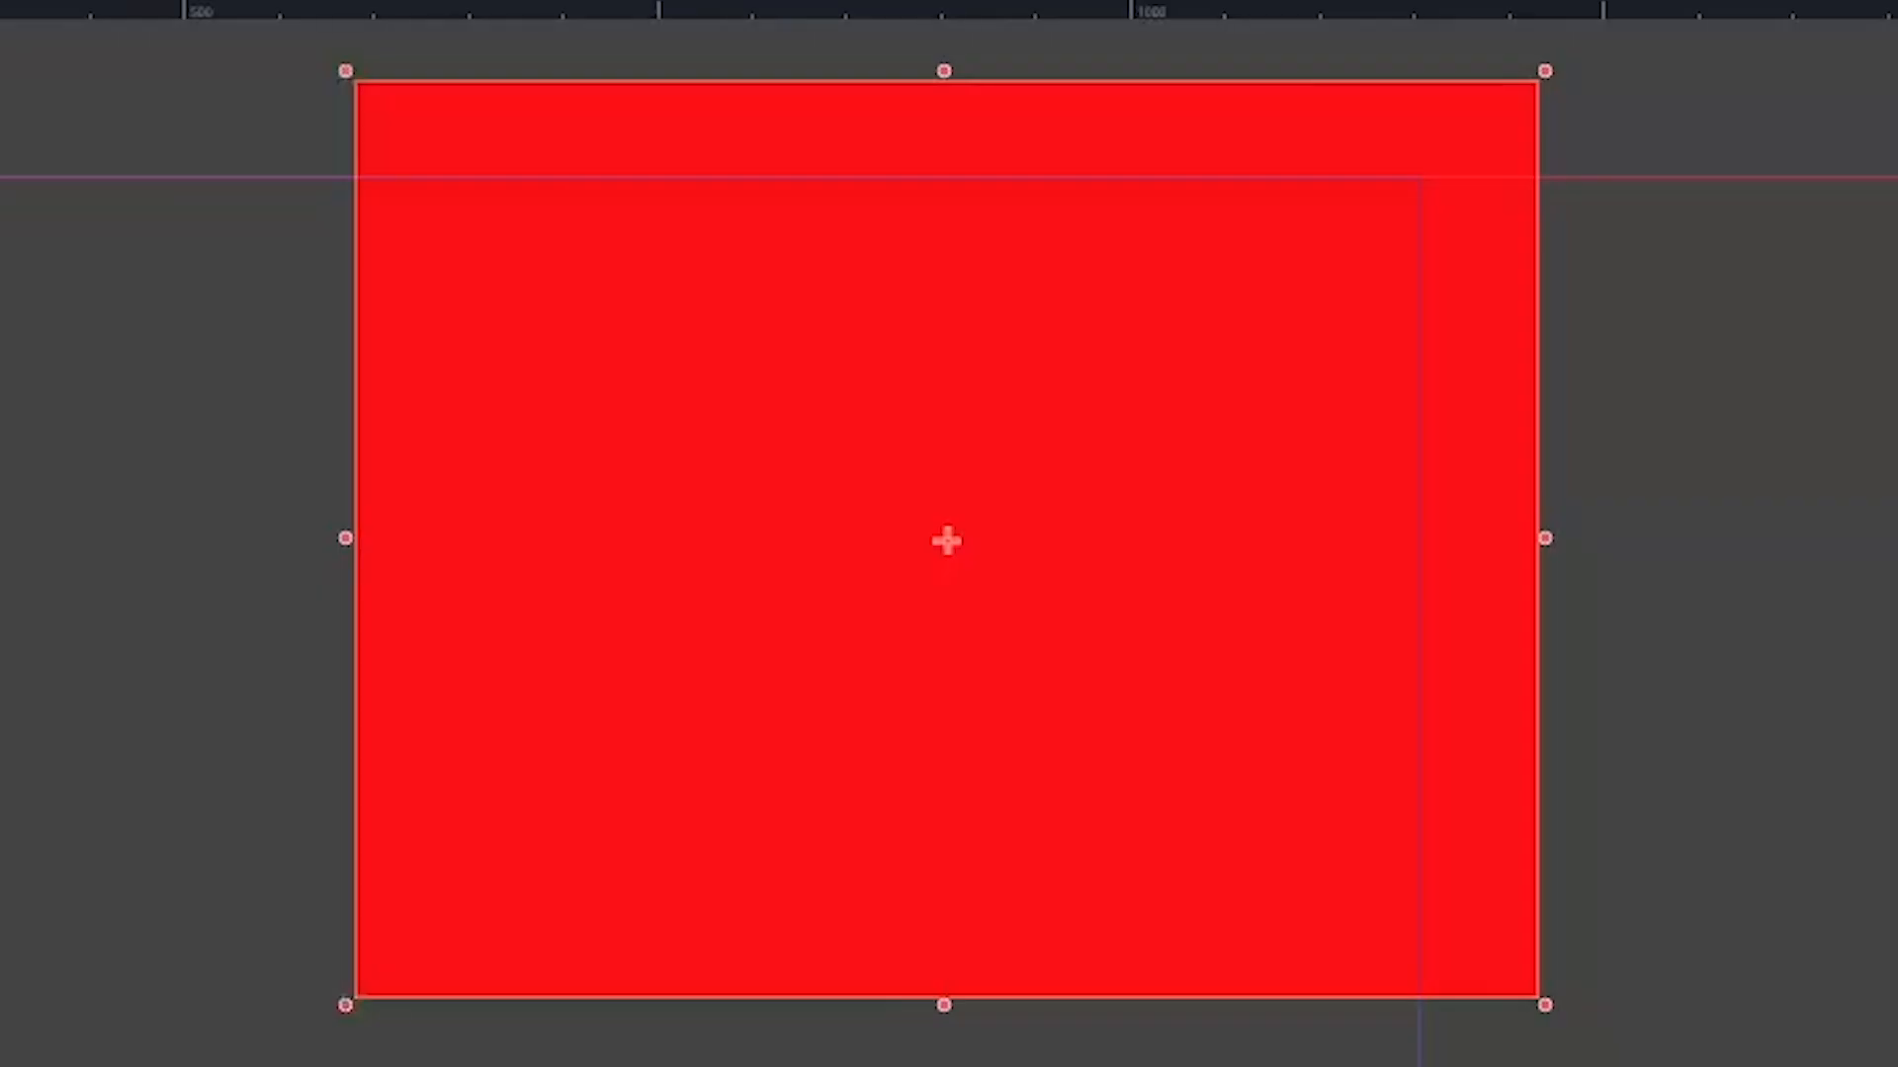
left_click(756, 1018)
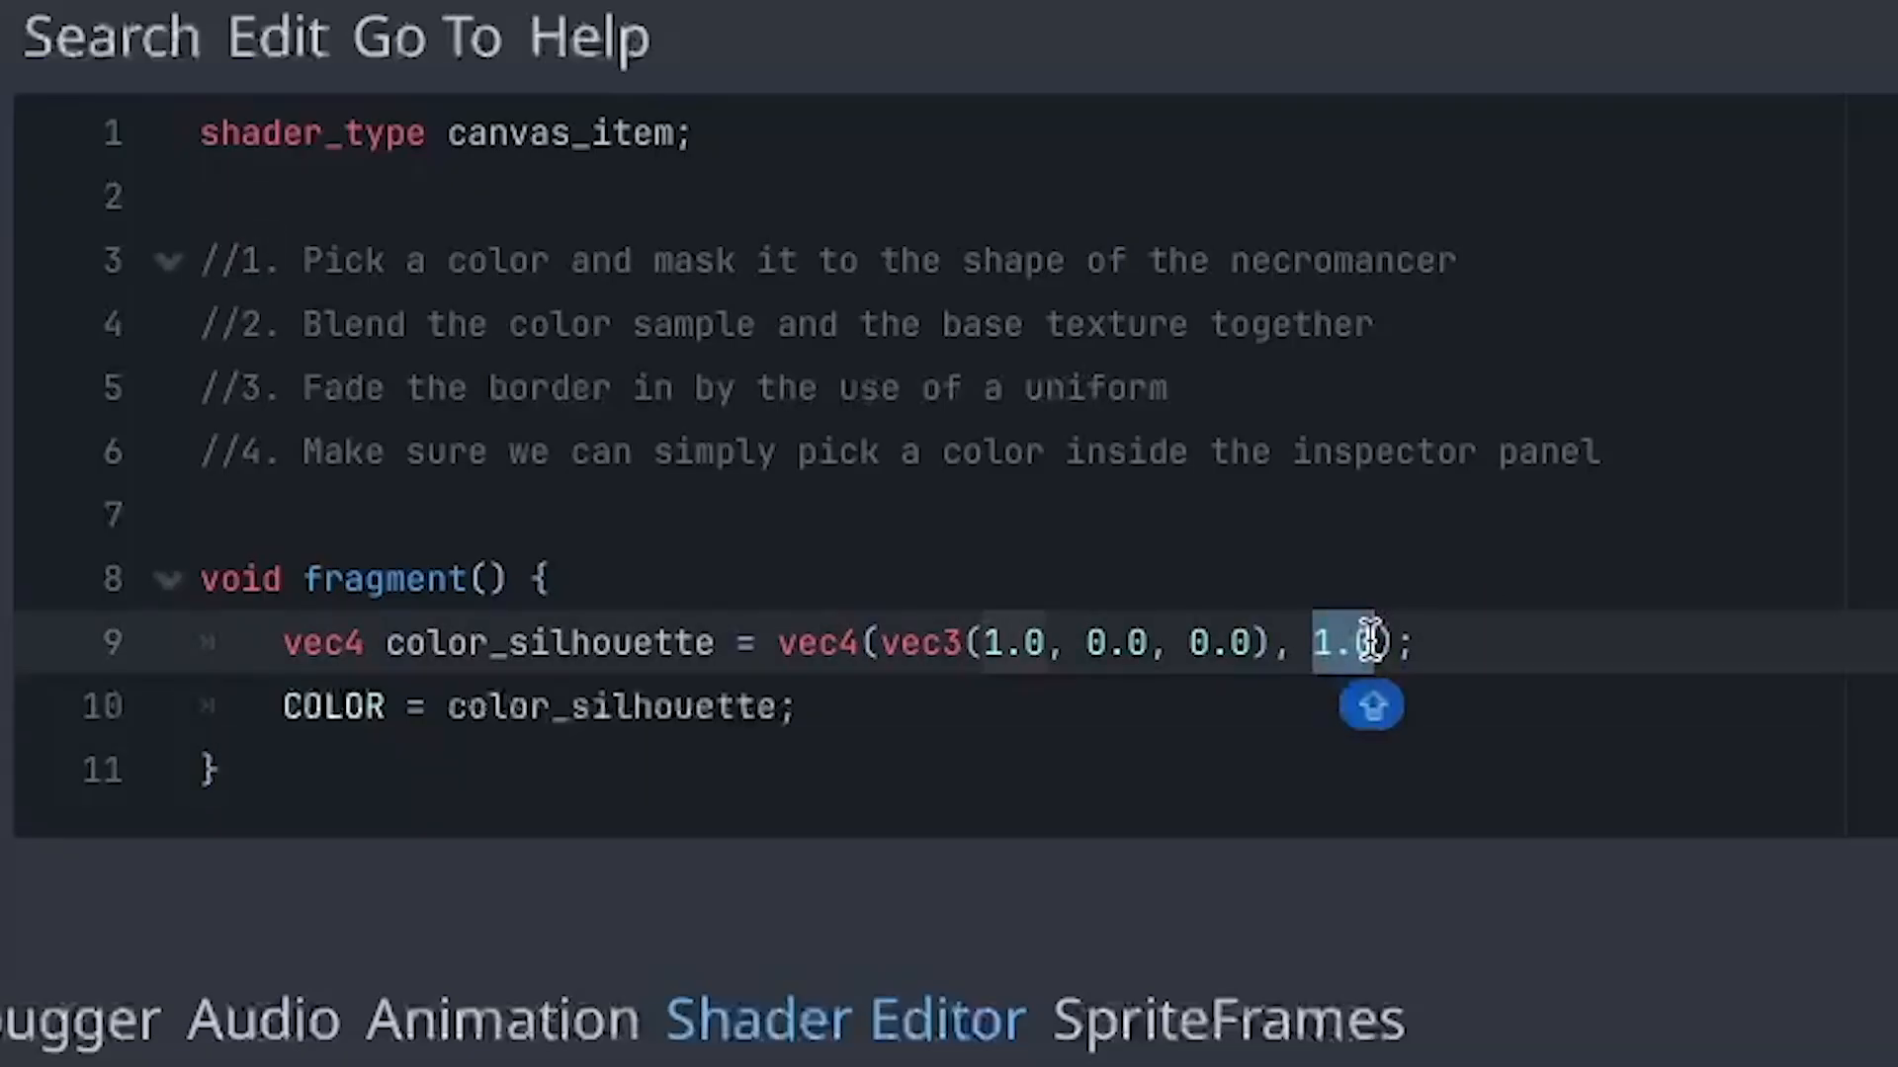
type("COLOR.a")
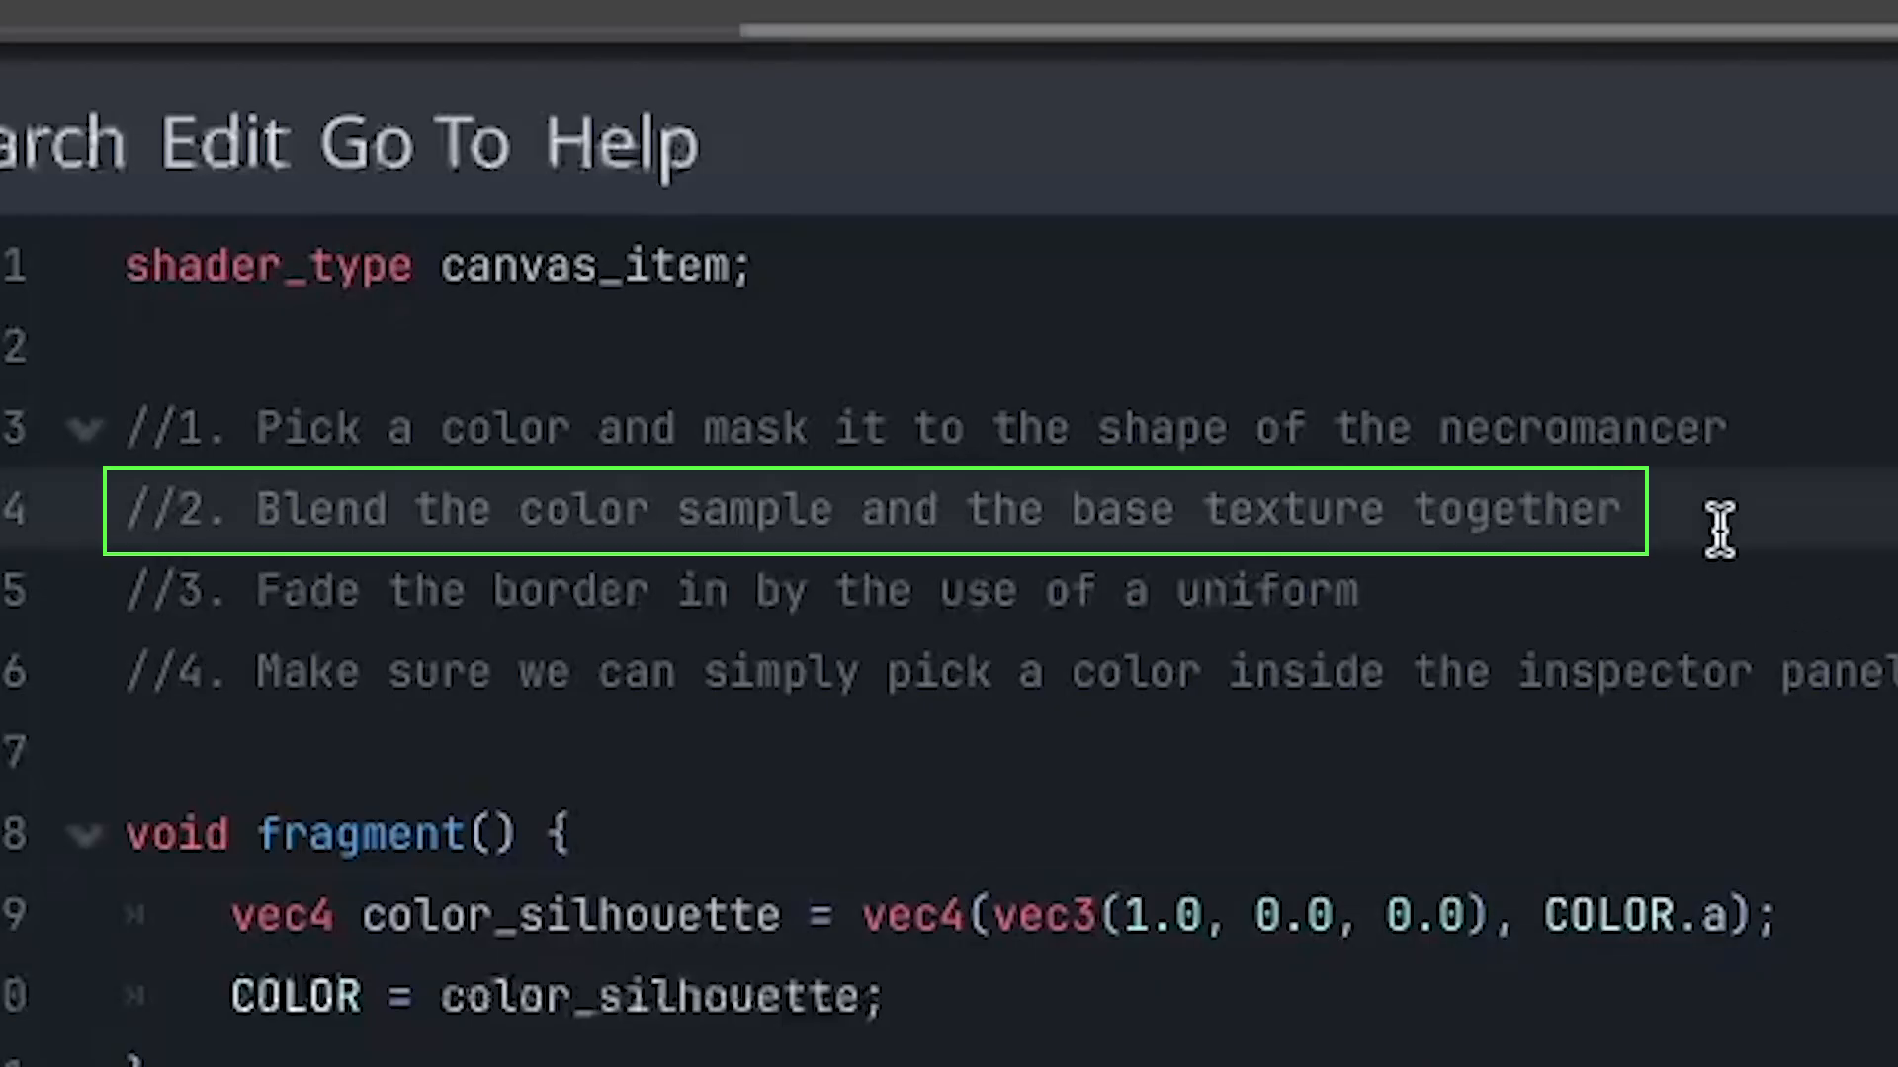
Rewrite the output line as COLOR = mix(color_silhouette, COLOR, COLOR.a).
left_click(1610, 508)
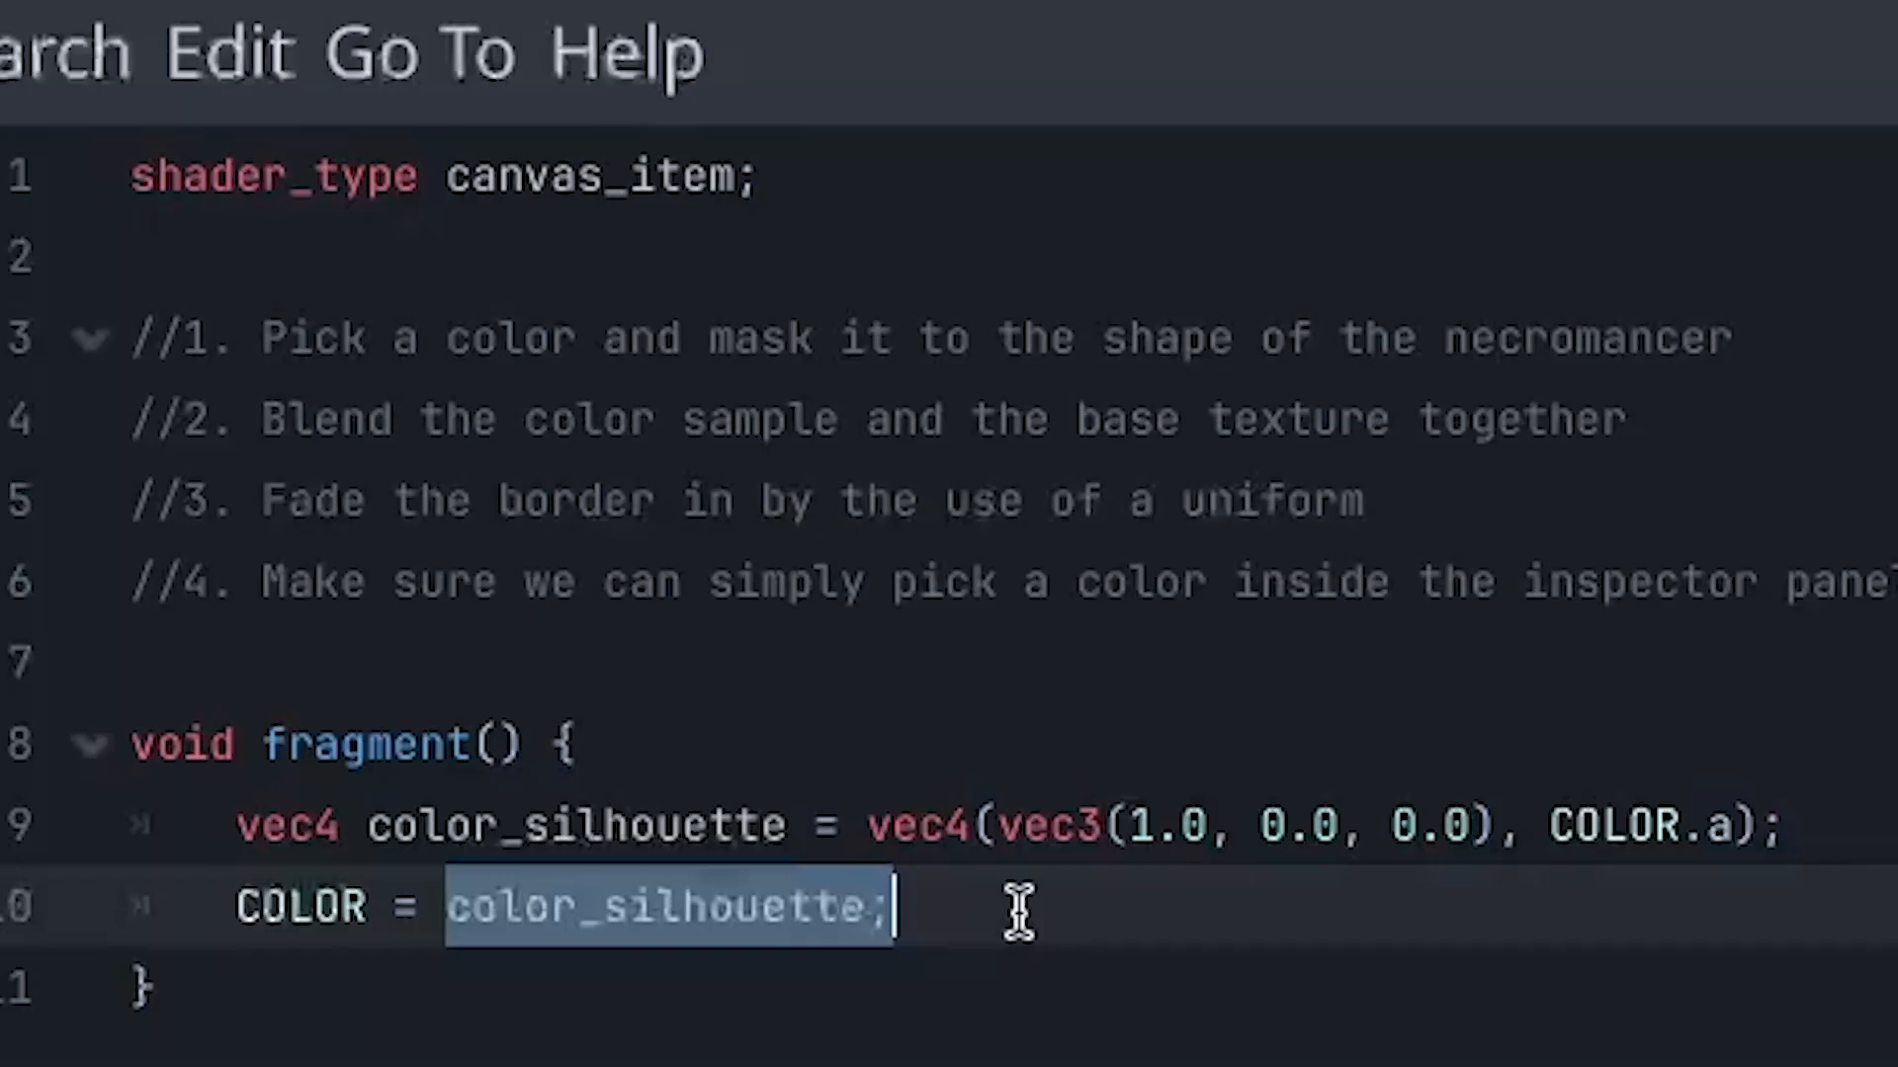
type("mix(color")
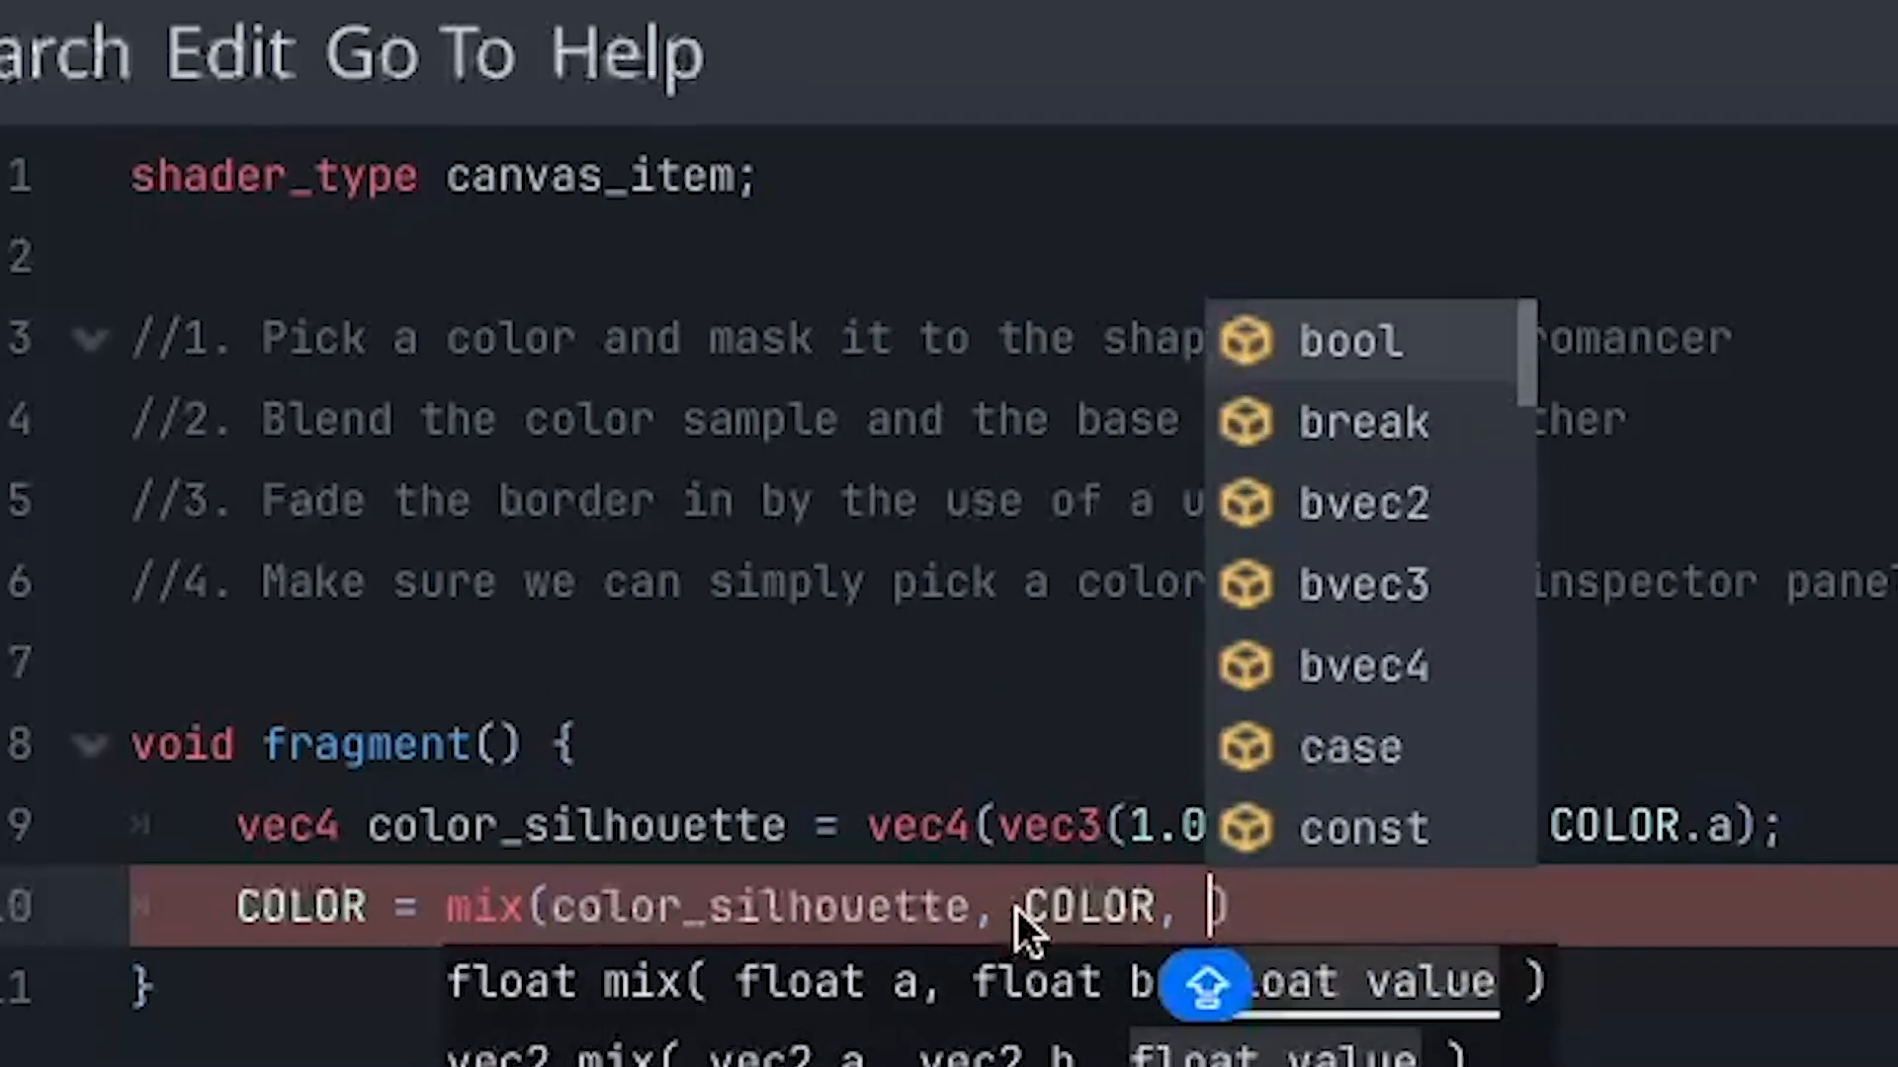
type("COLOR.a")
type("uniform float progress: hint_range(0.0, 1.0) = 0.0;")
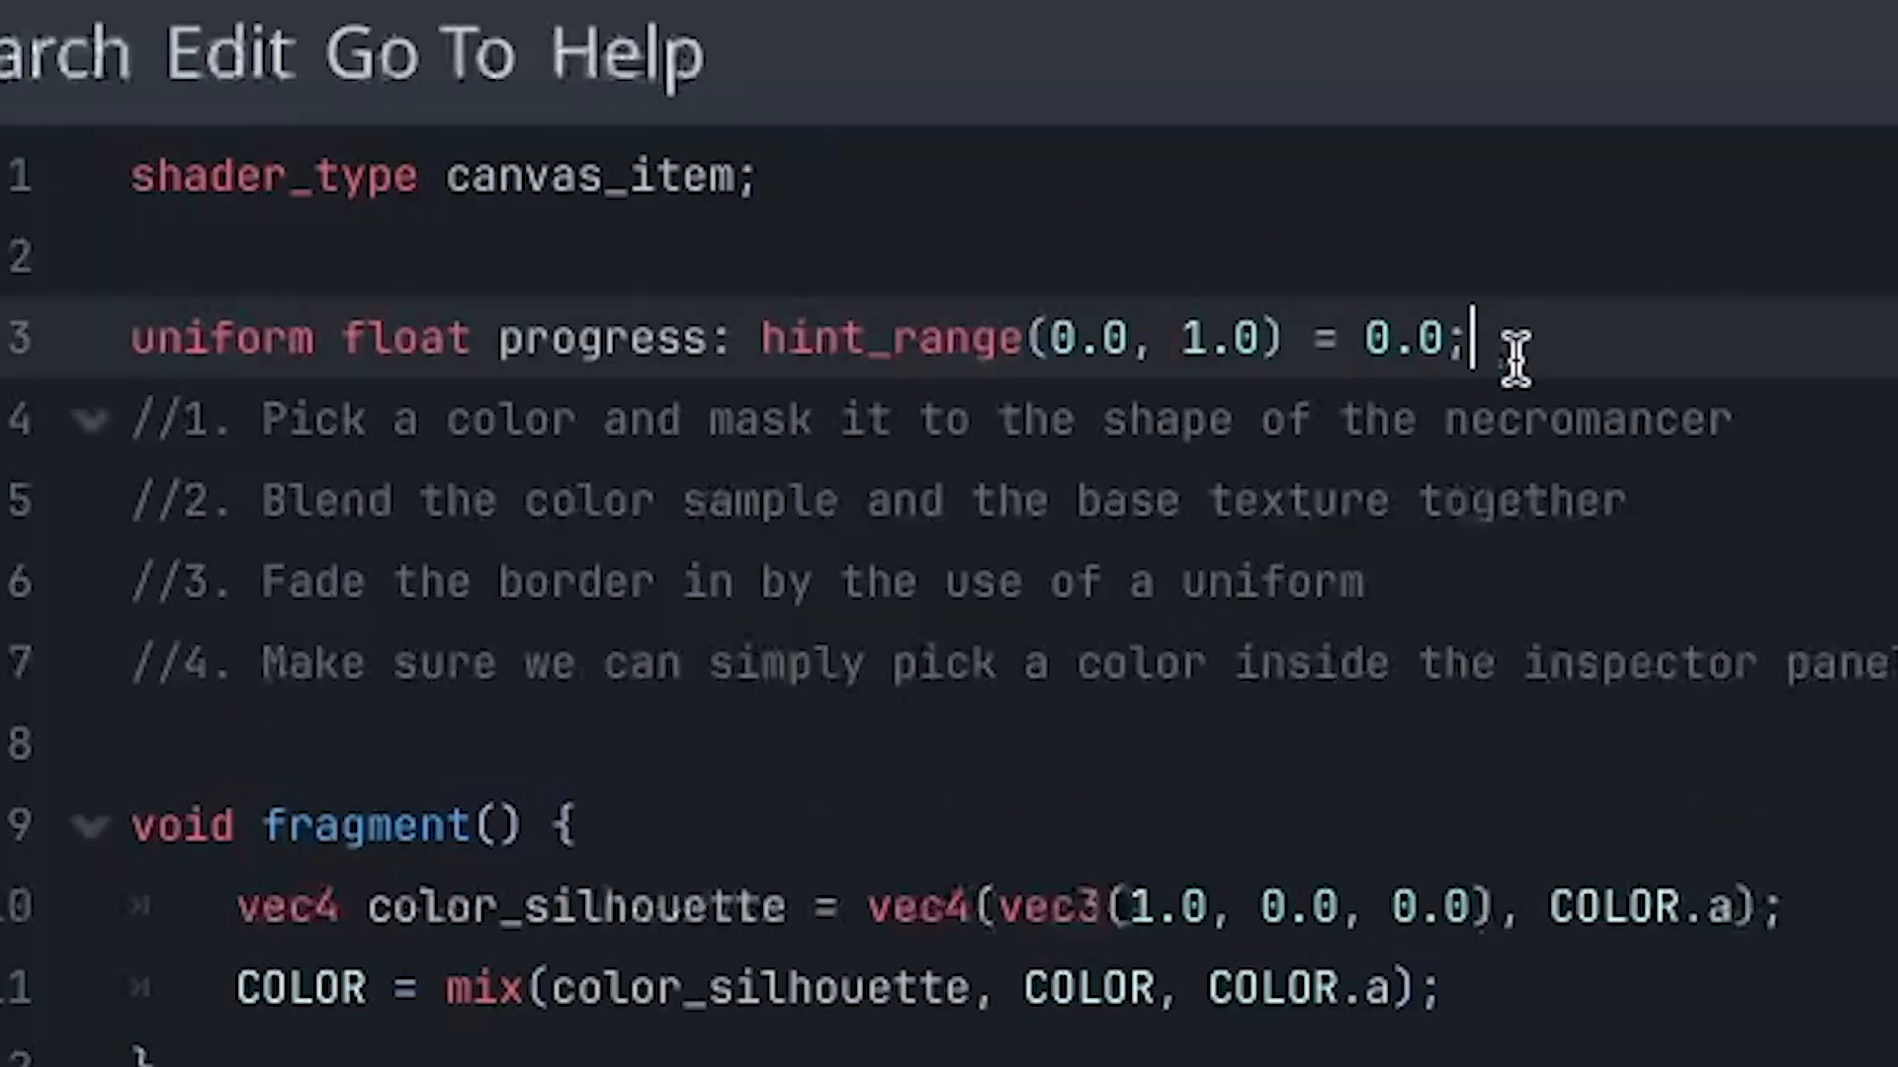
Inspect the progress uniform's float type and its default value.
double_click(399, 338)
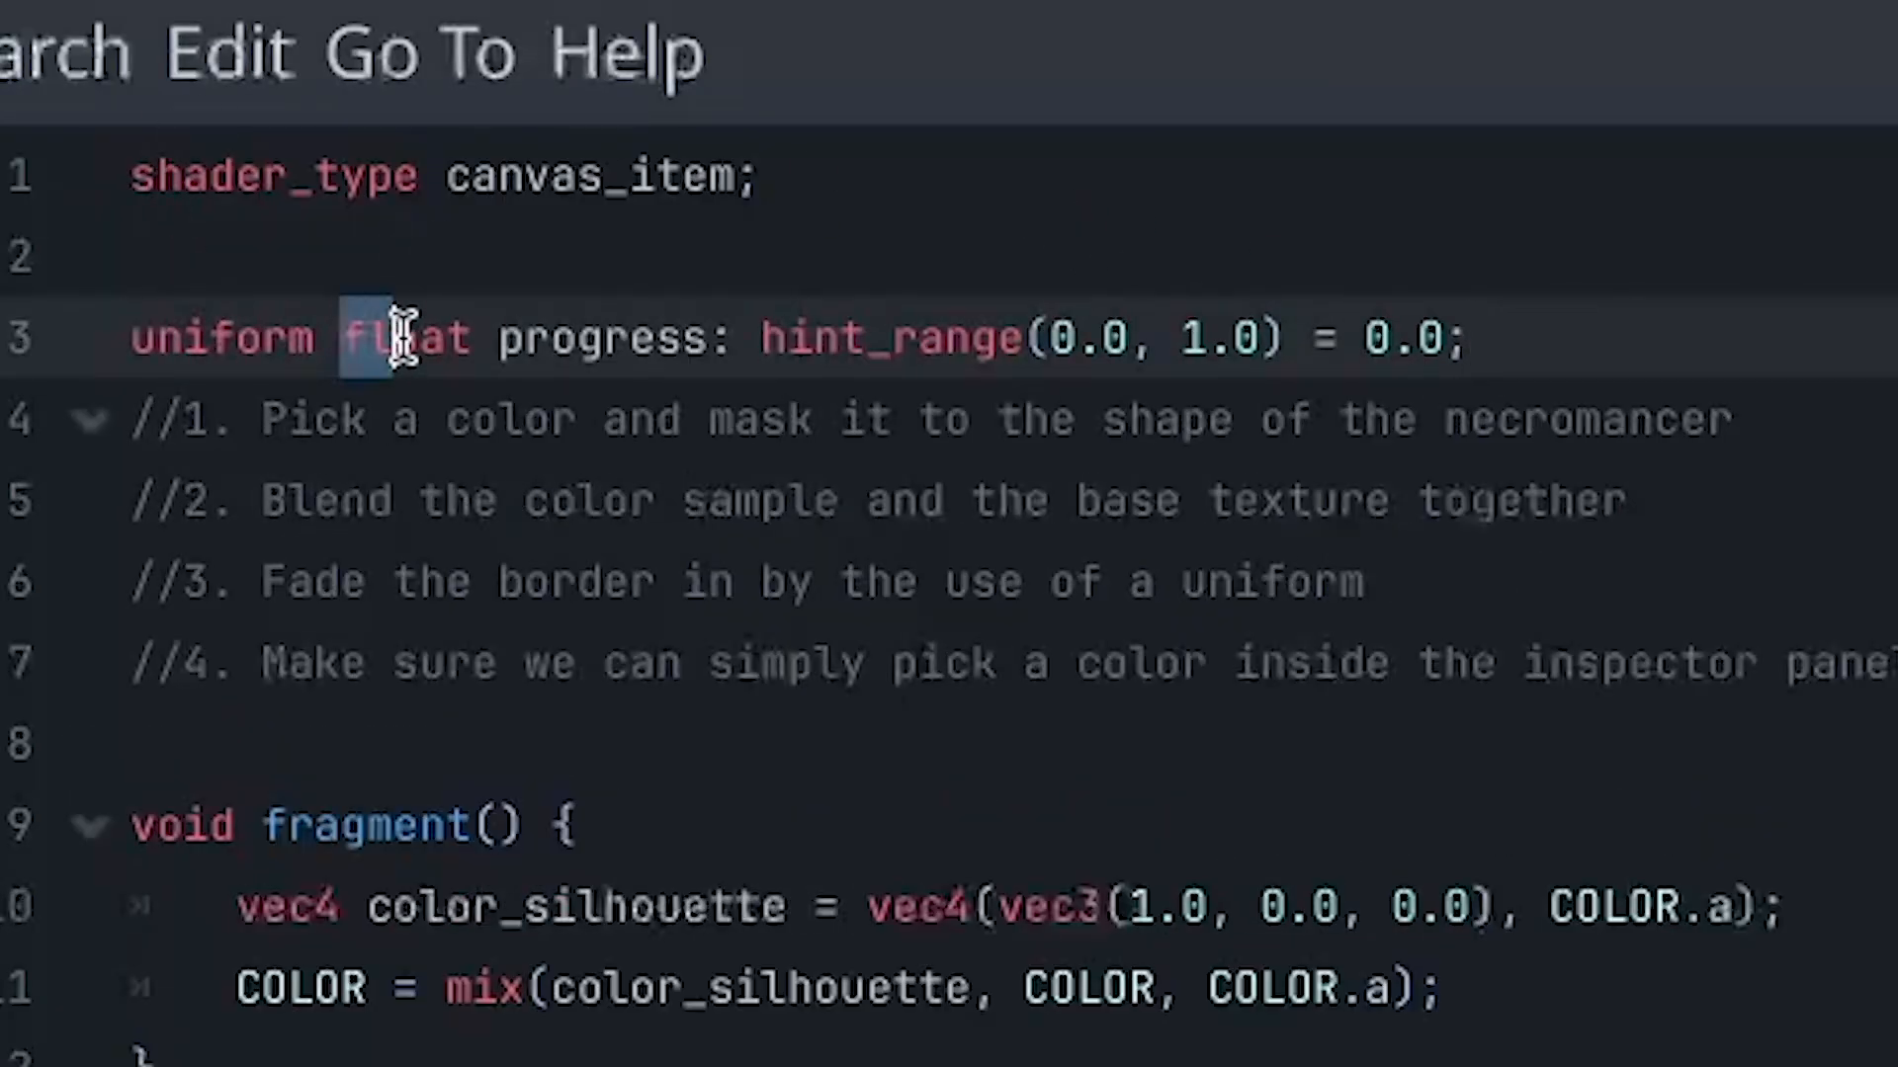
double_click(602, 338)
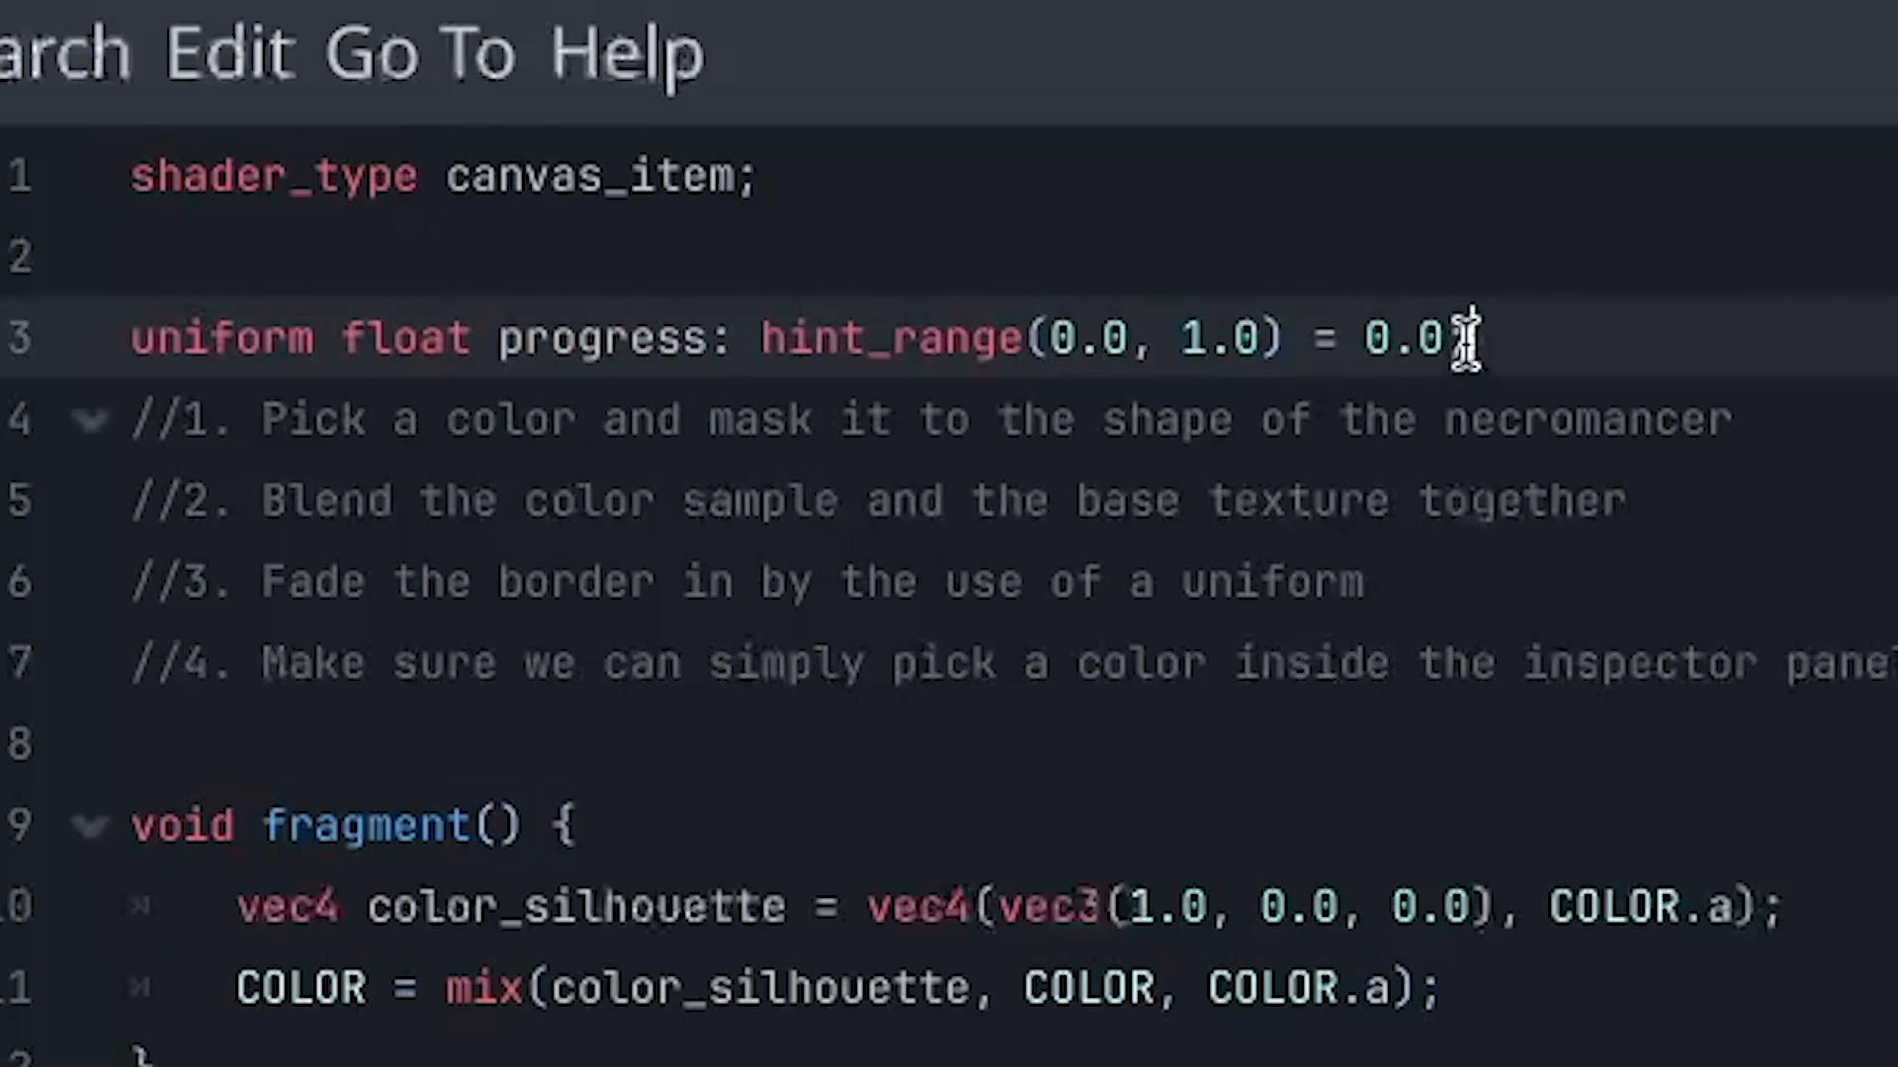
double_click(1404, 336)
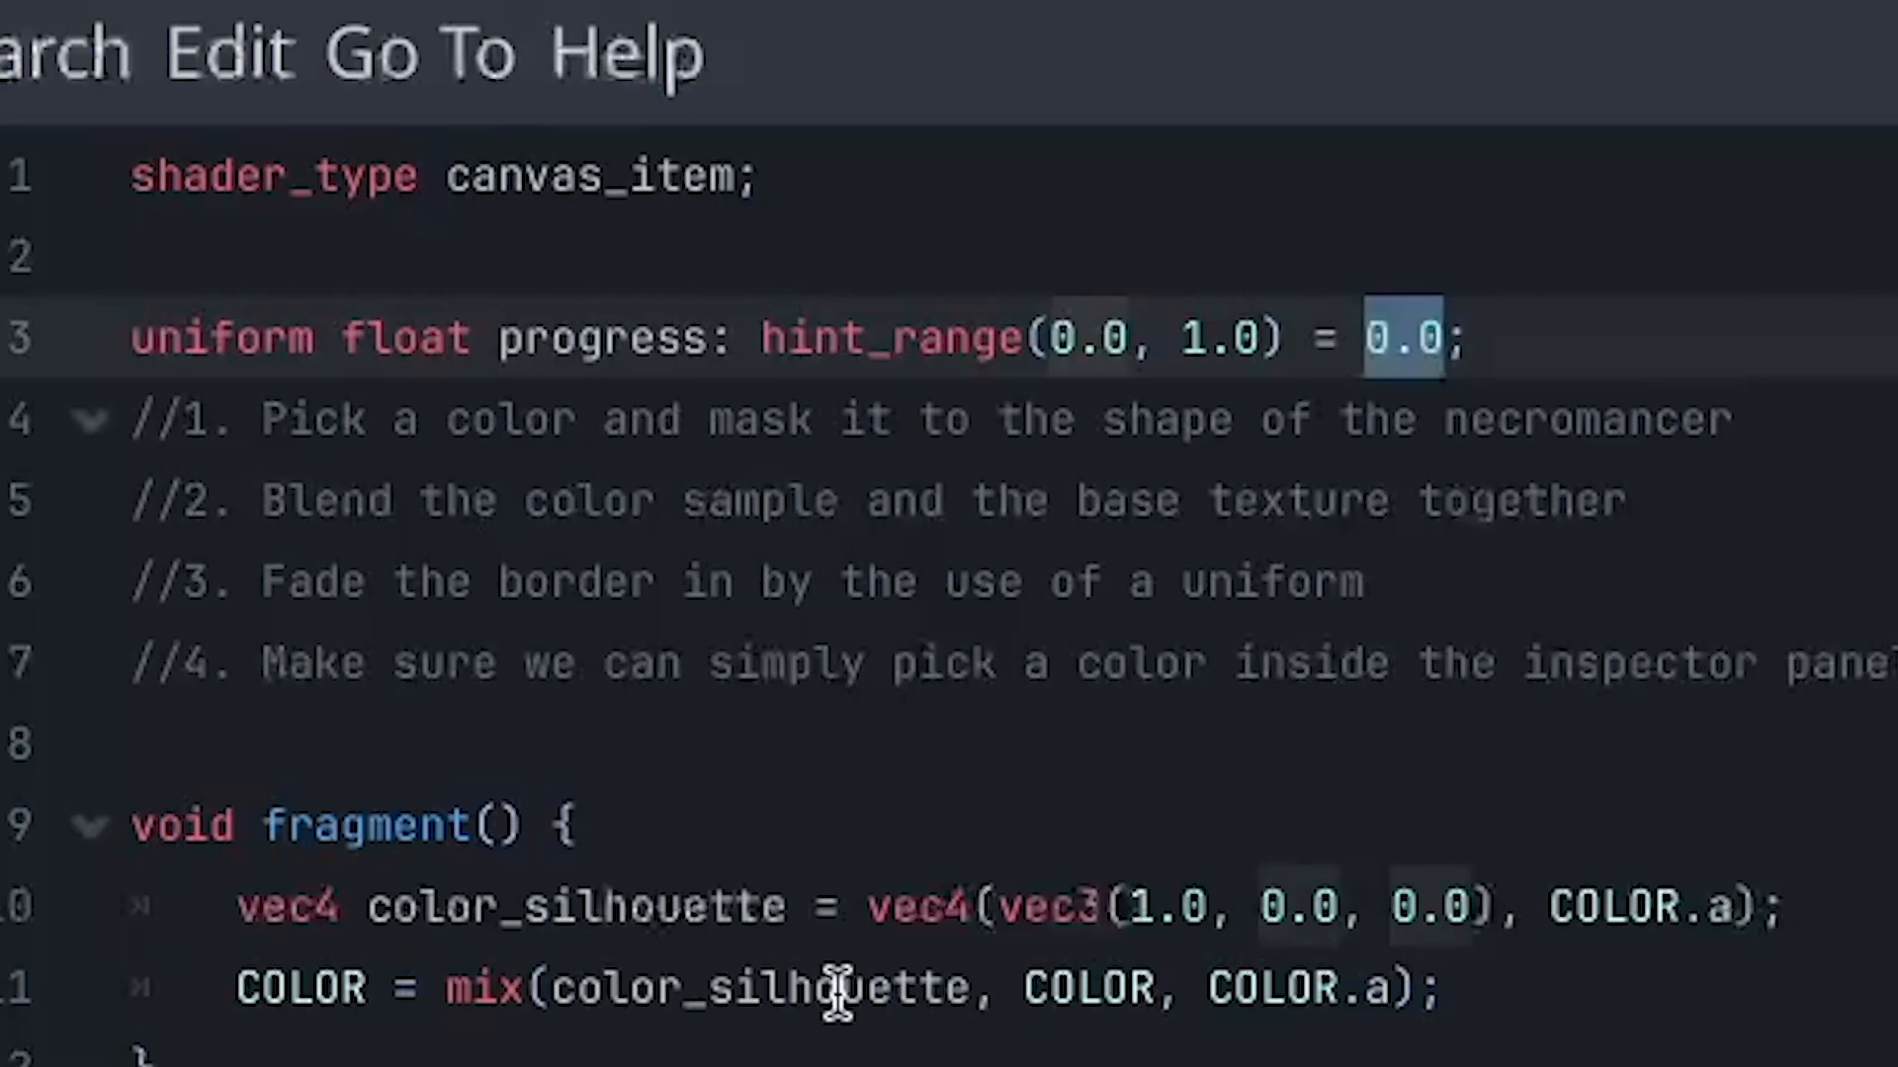
Change the output to mix(COLOR, color_silhouette, COLOR.a * progress).
double_click(762, 986)
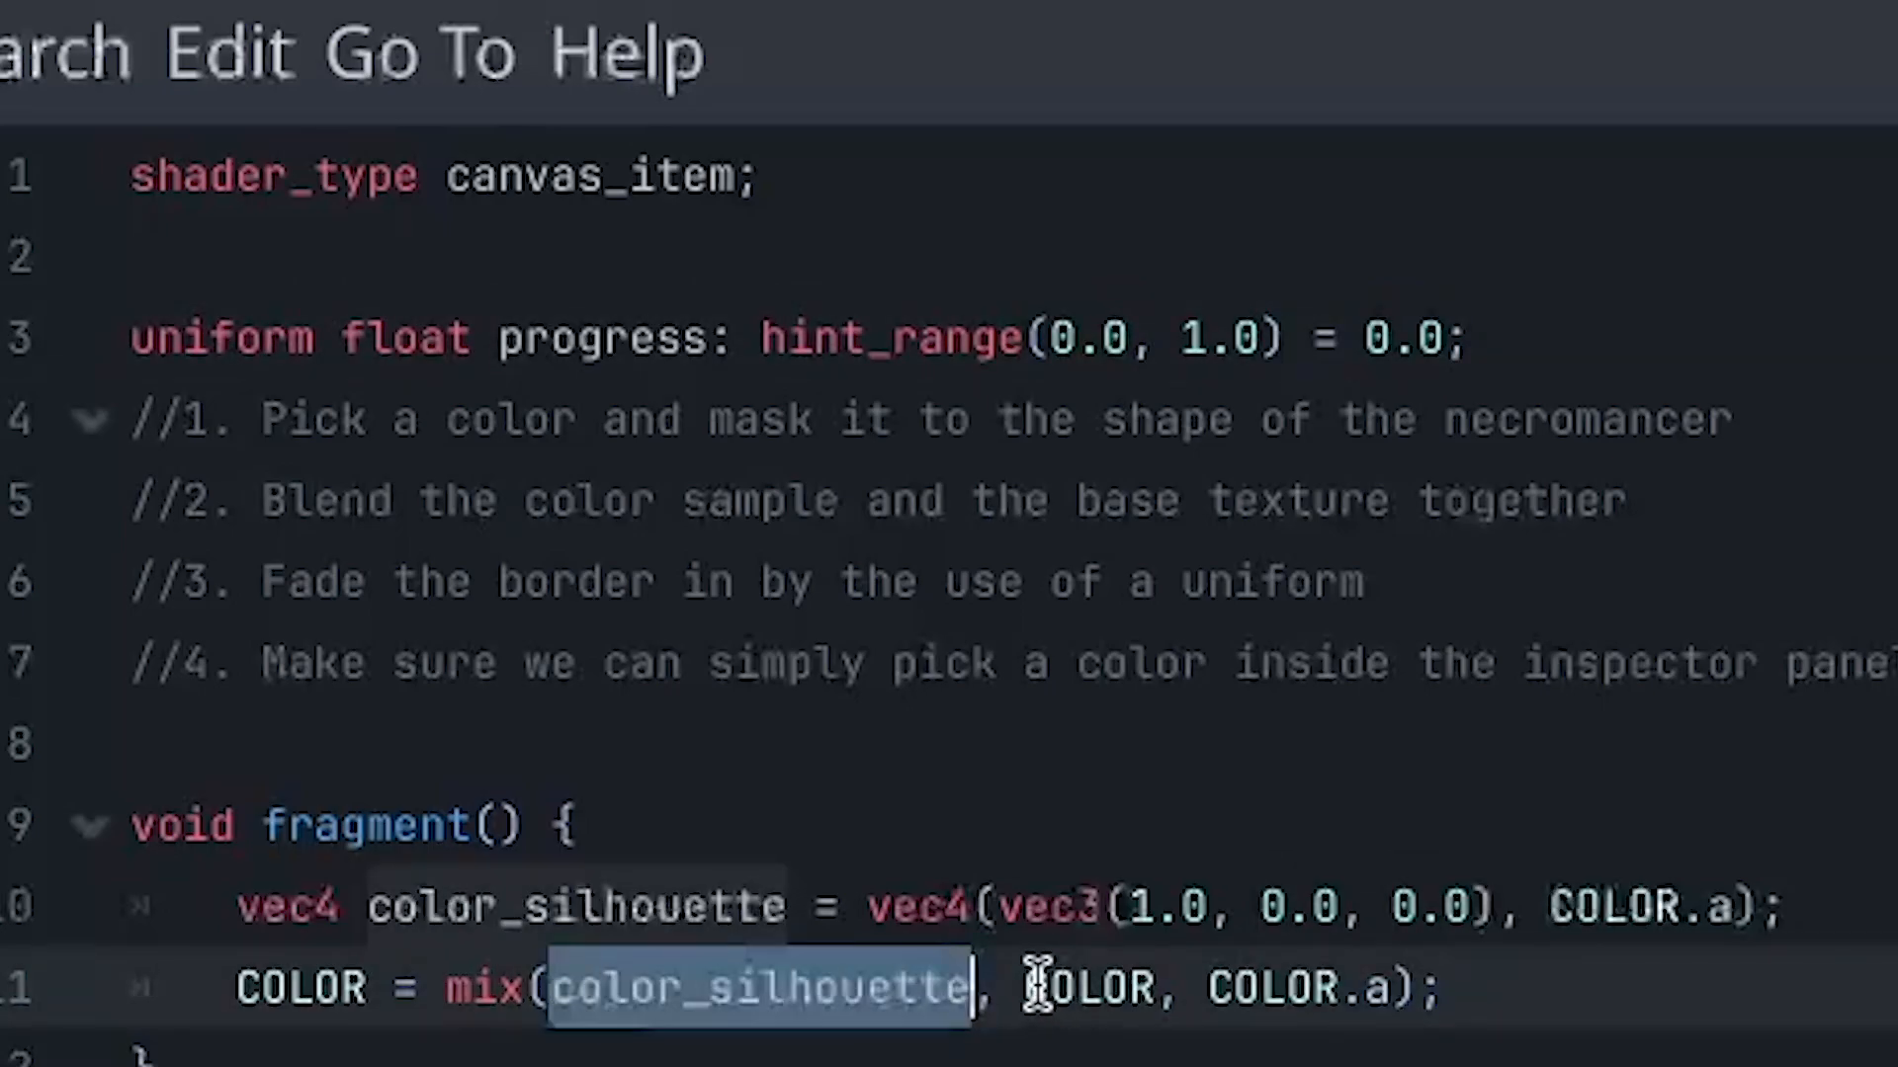
key("Delete")
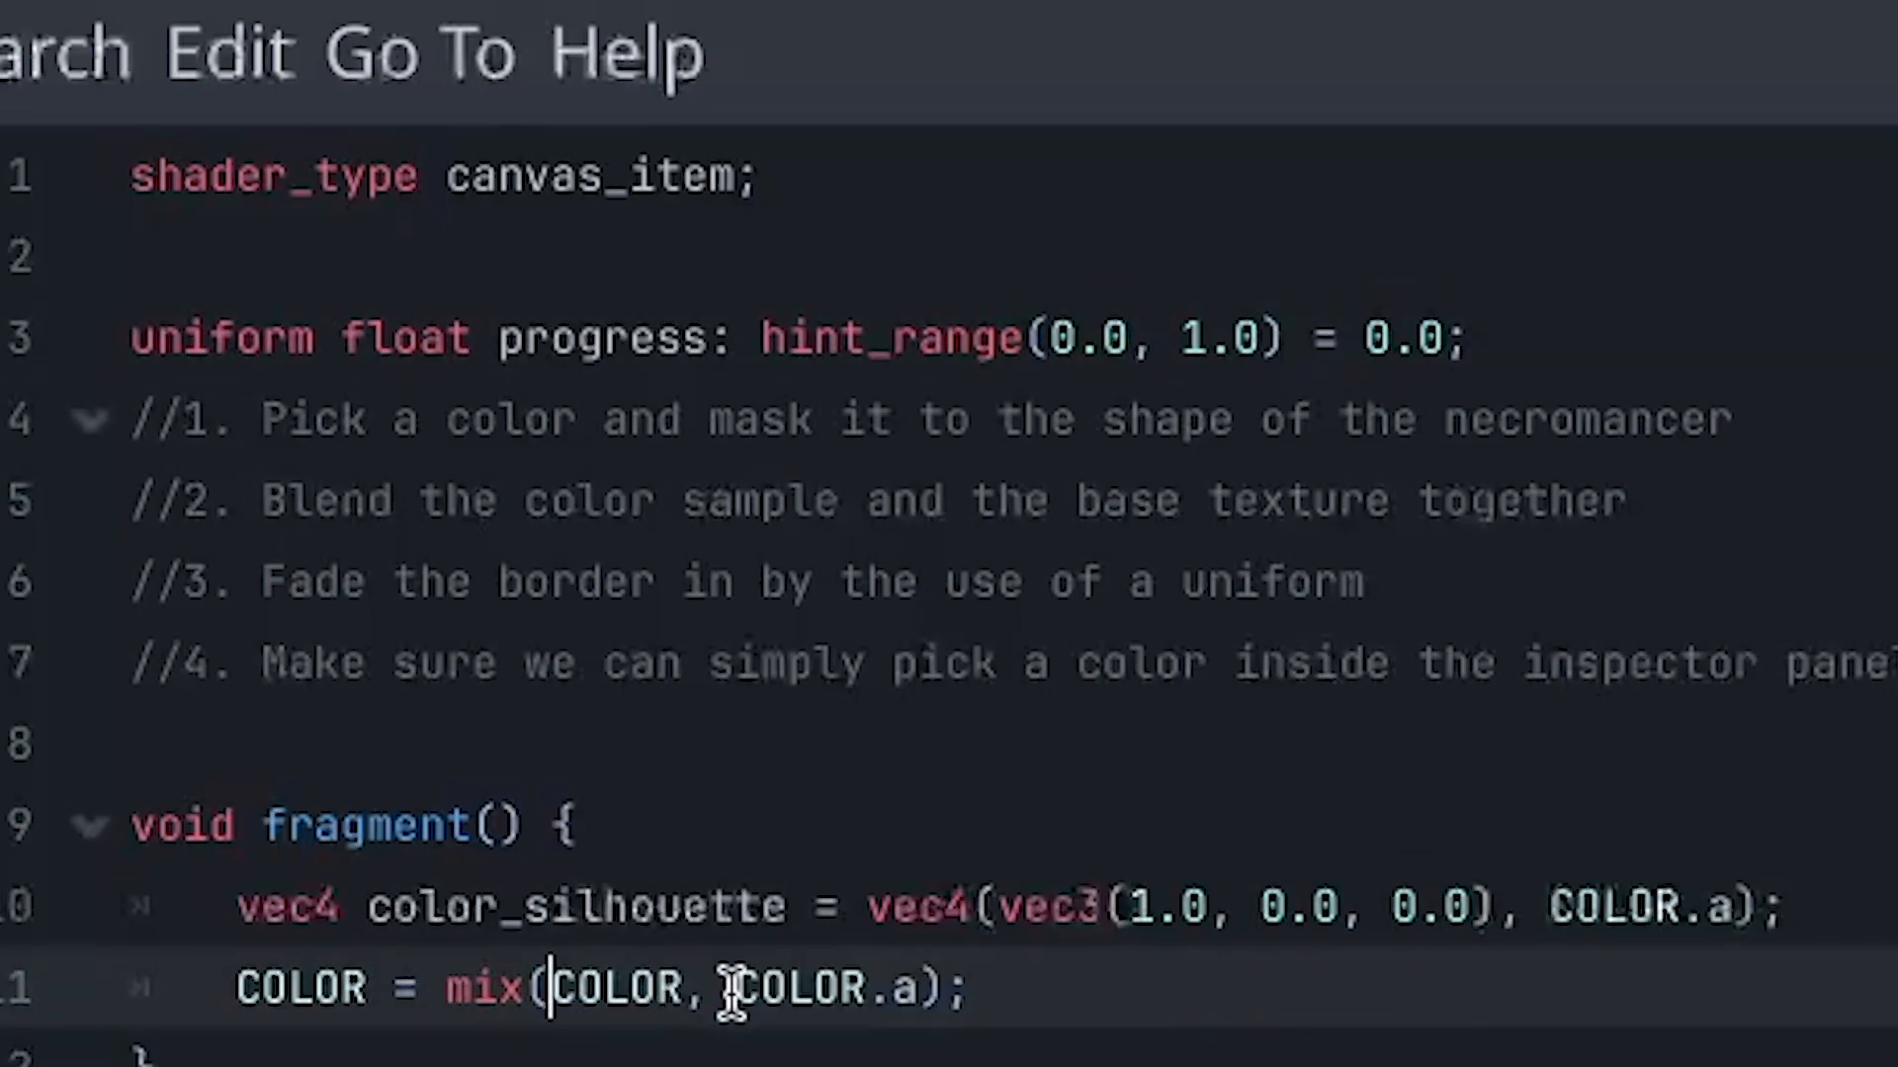
type("color_silhouette,")
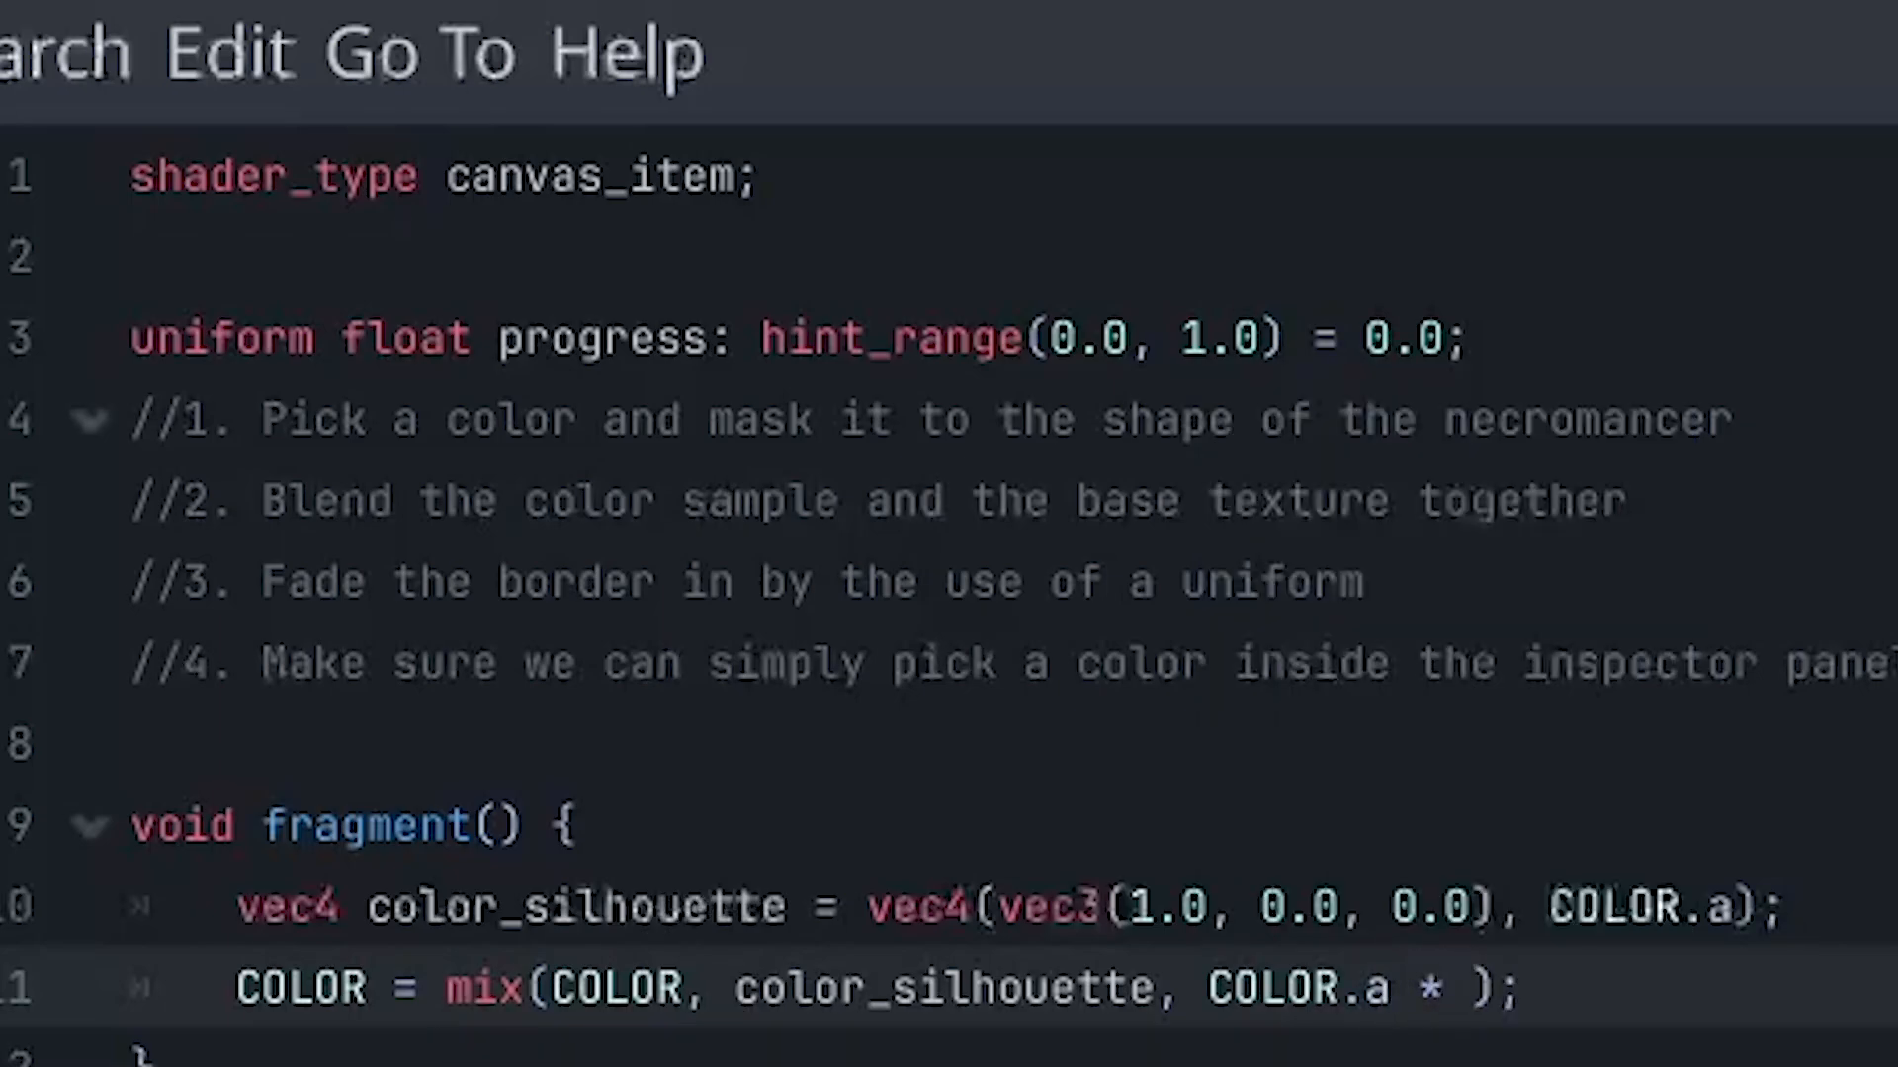
type("progress")
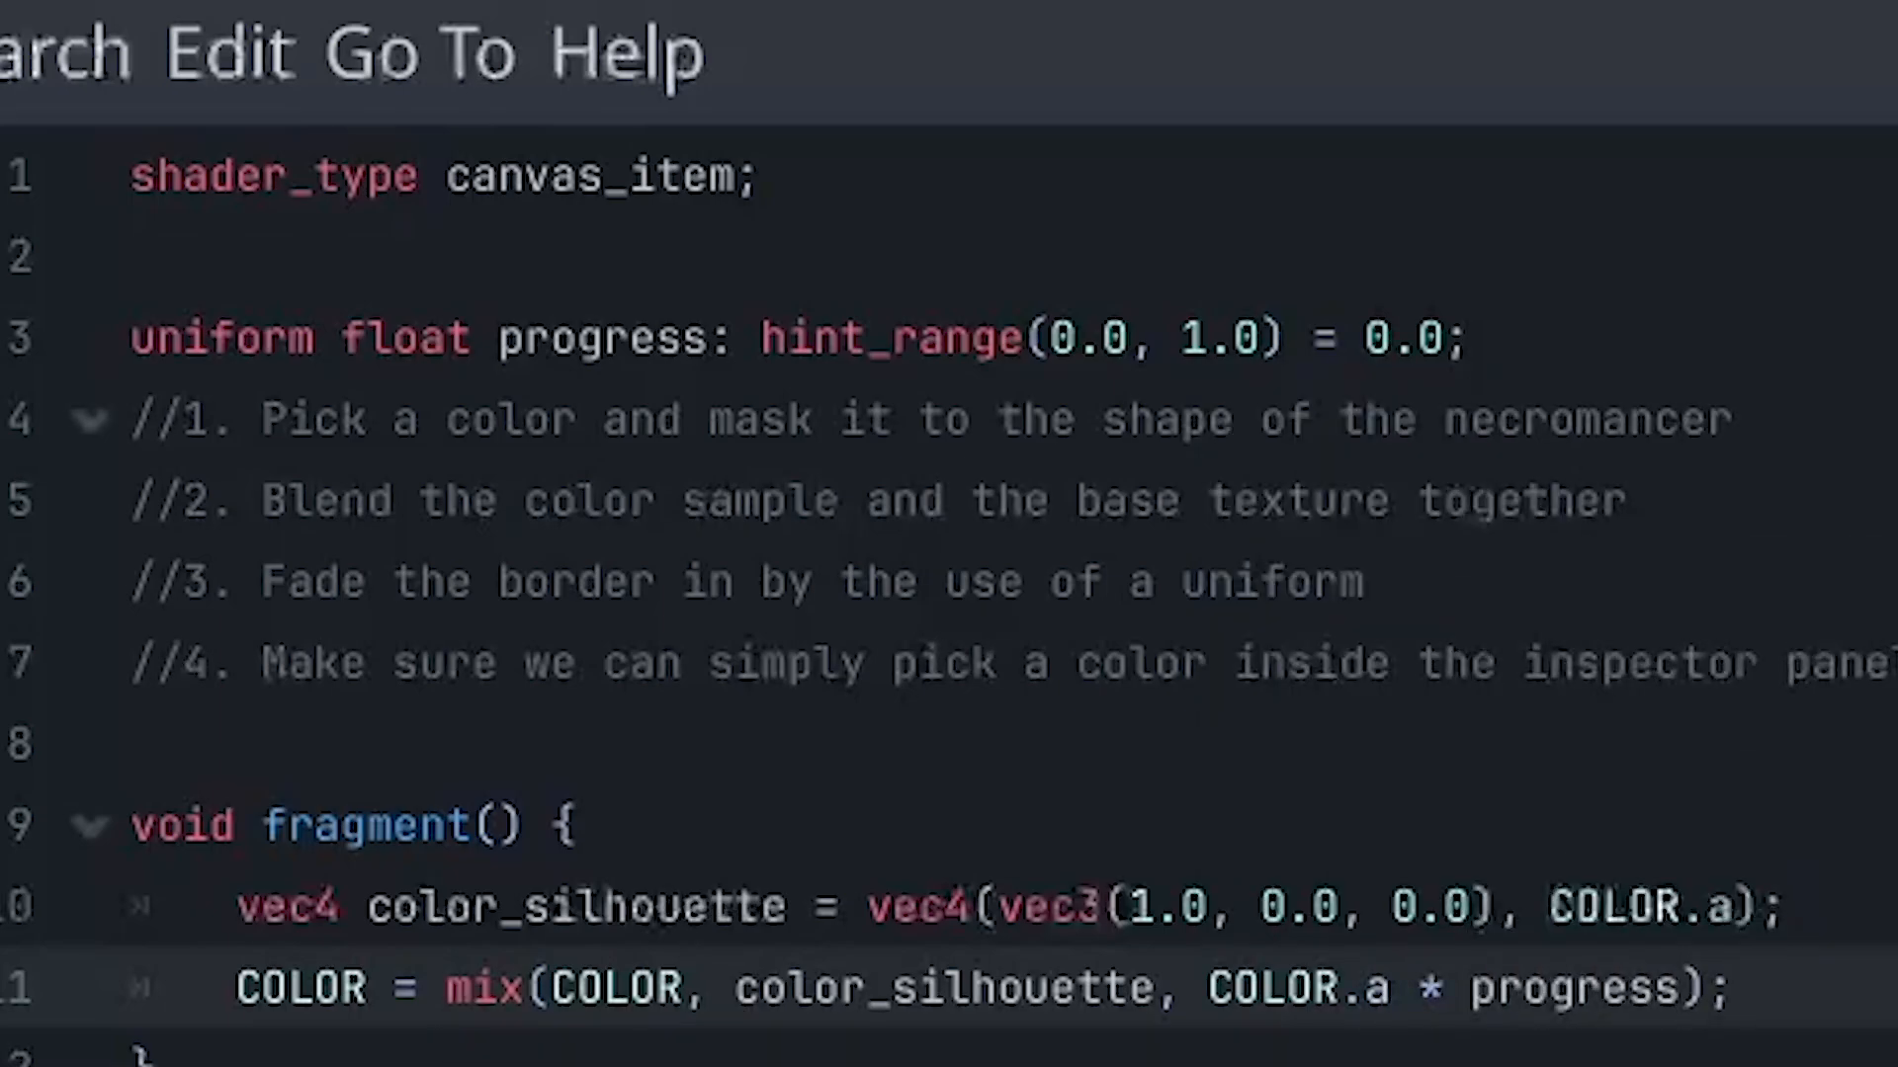
left_click(1735, 986)
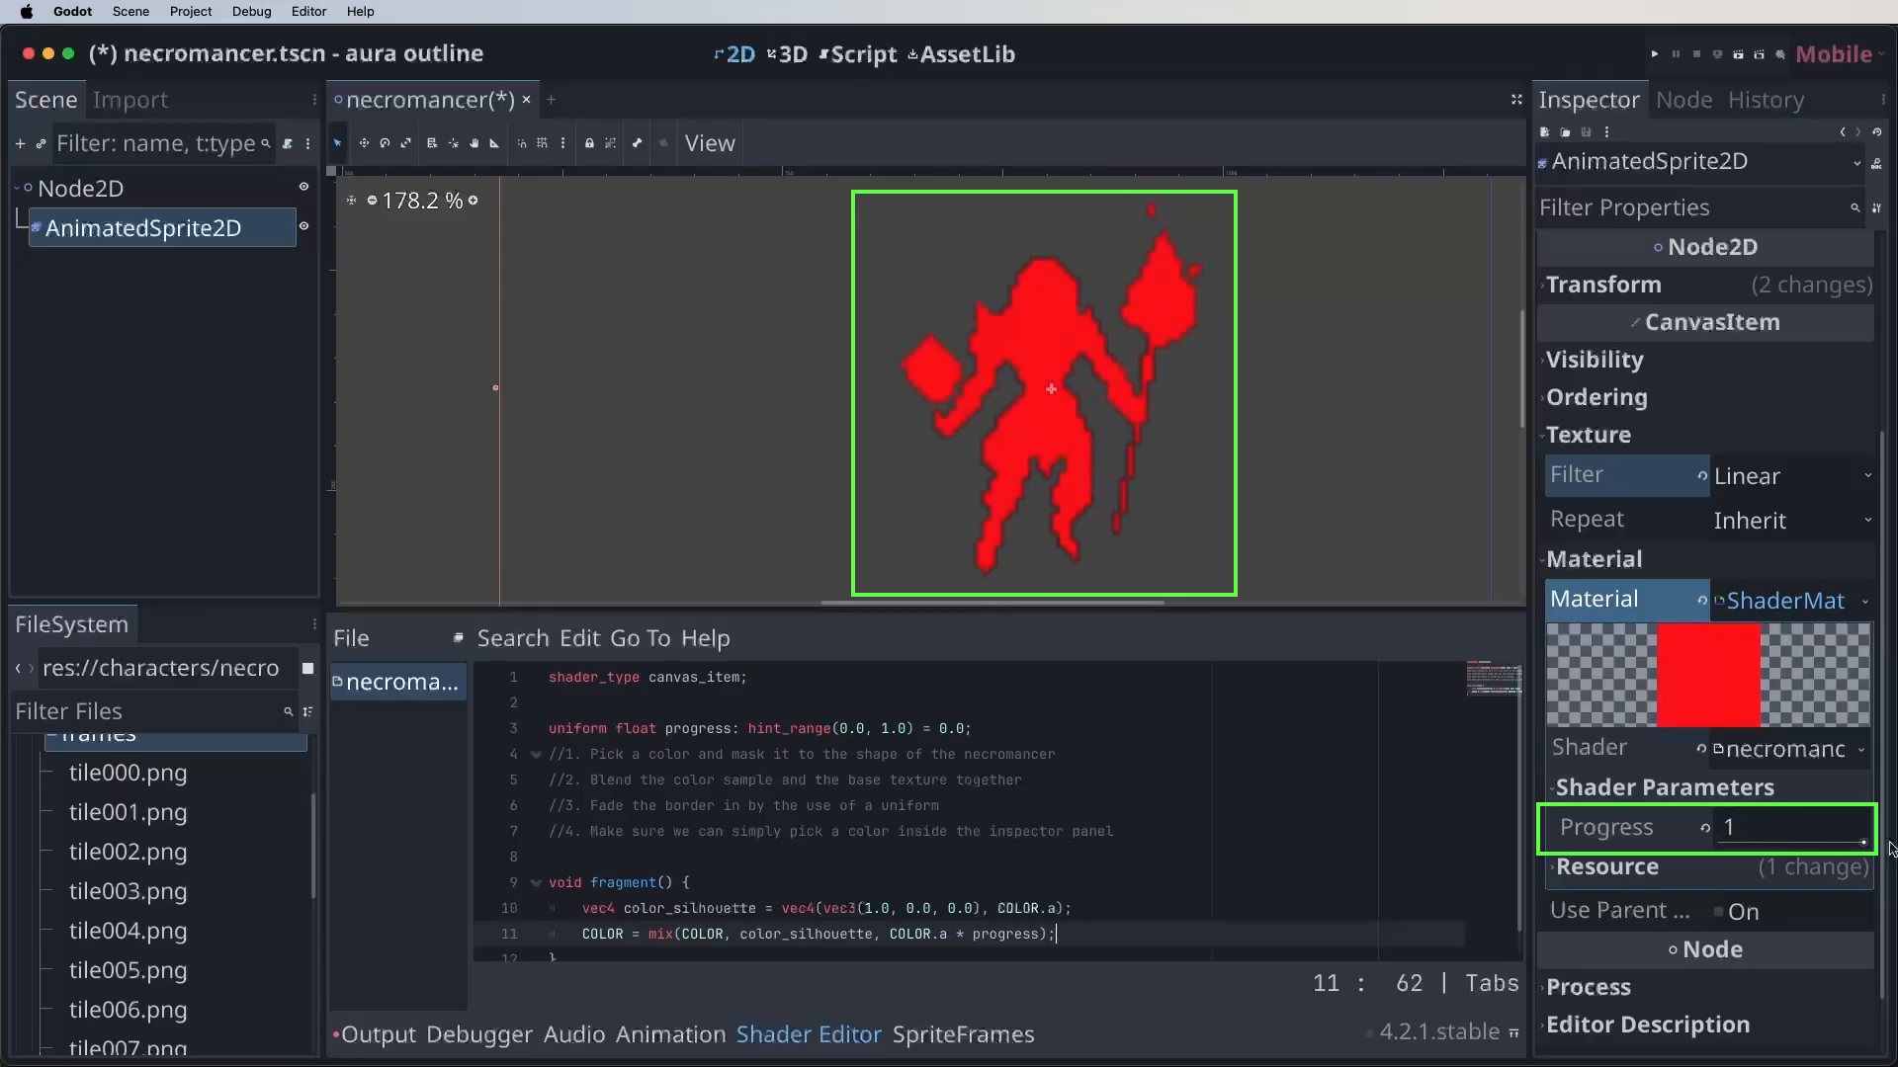
Set Progress to 1 and start replacing progress with 1.0 in the mix weight.
type("0")
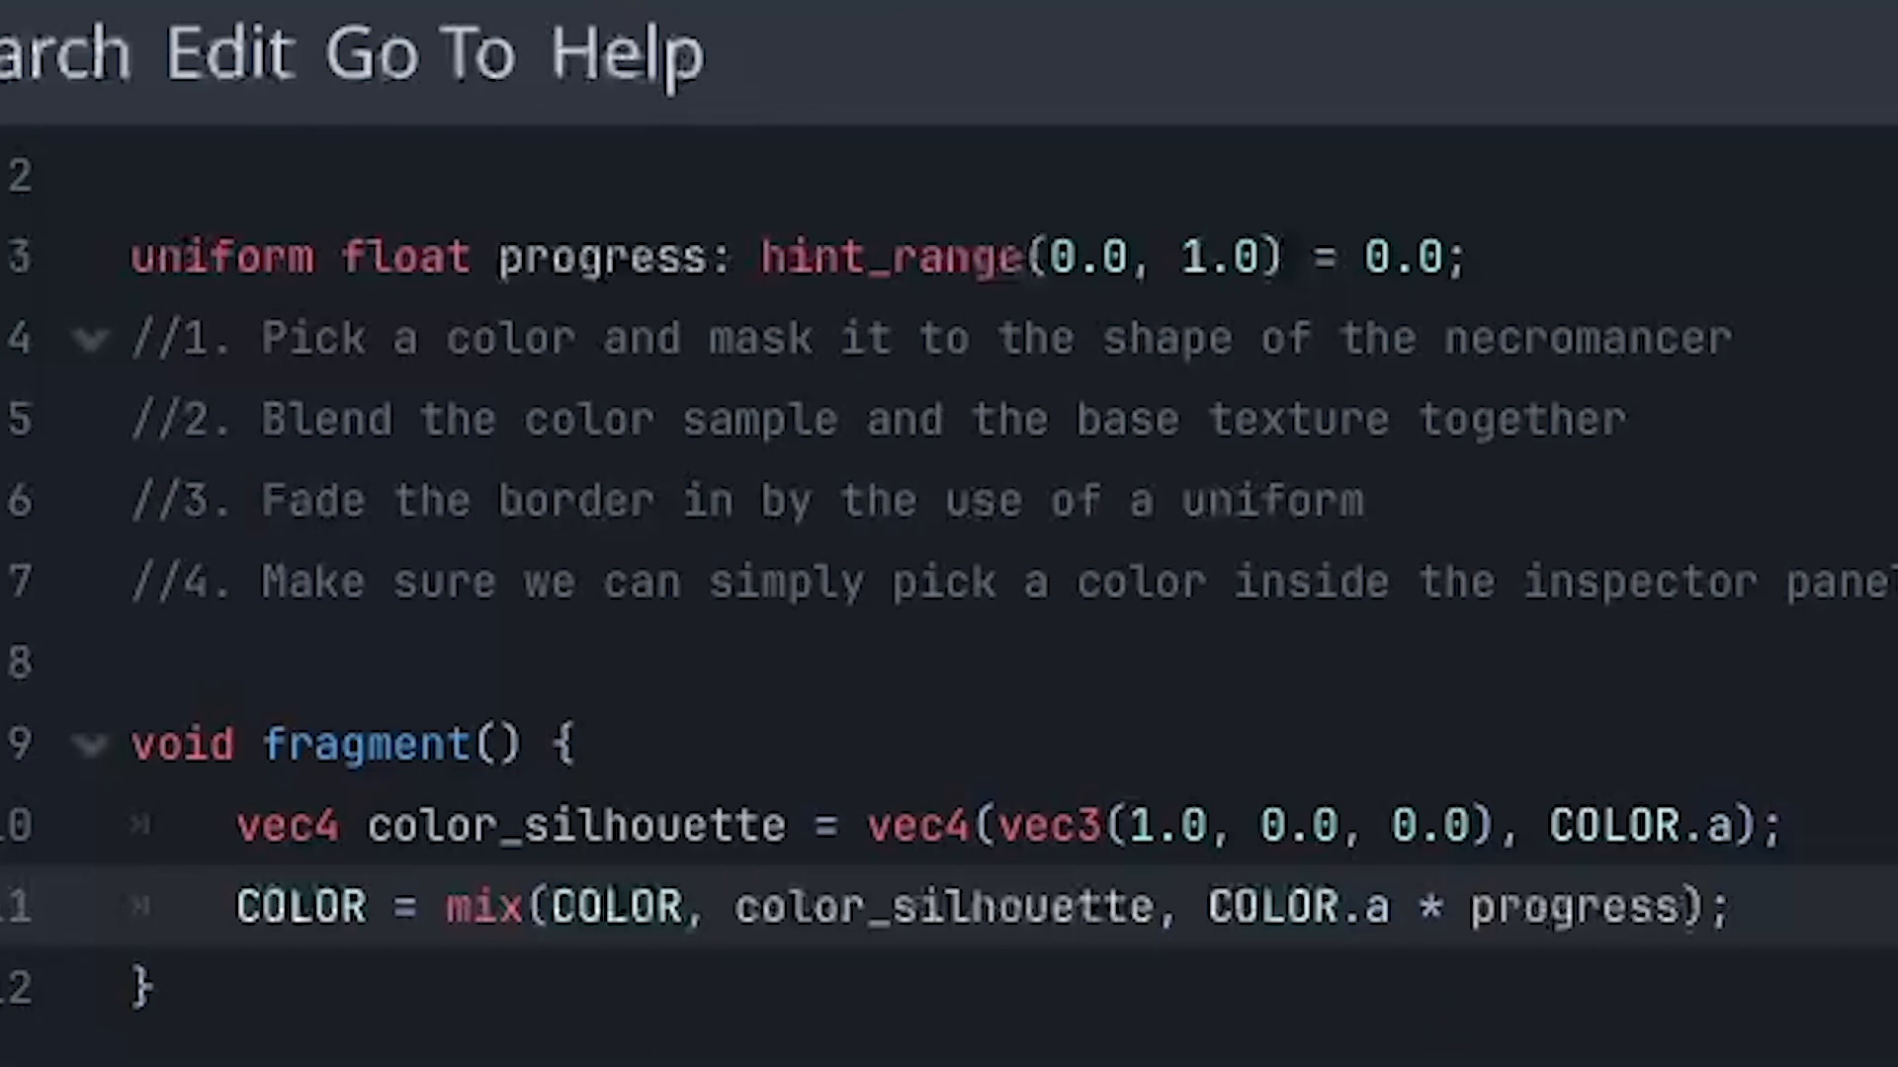
mouse_move(1565, 1007)
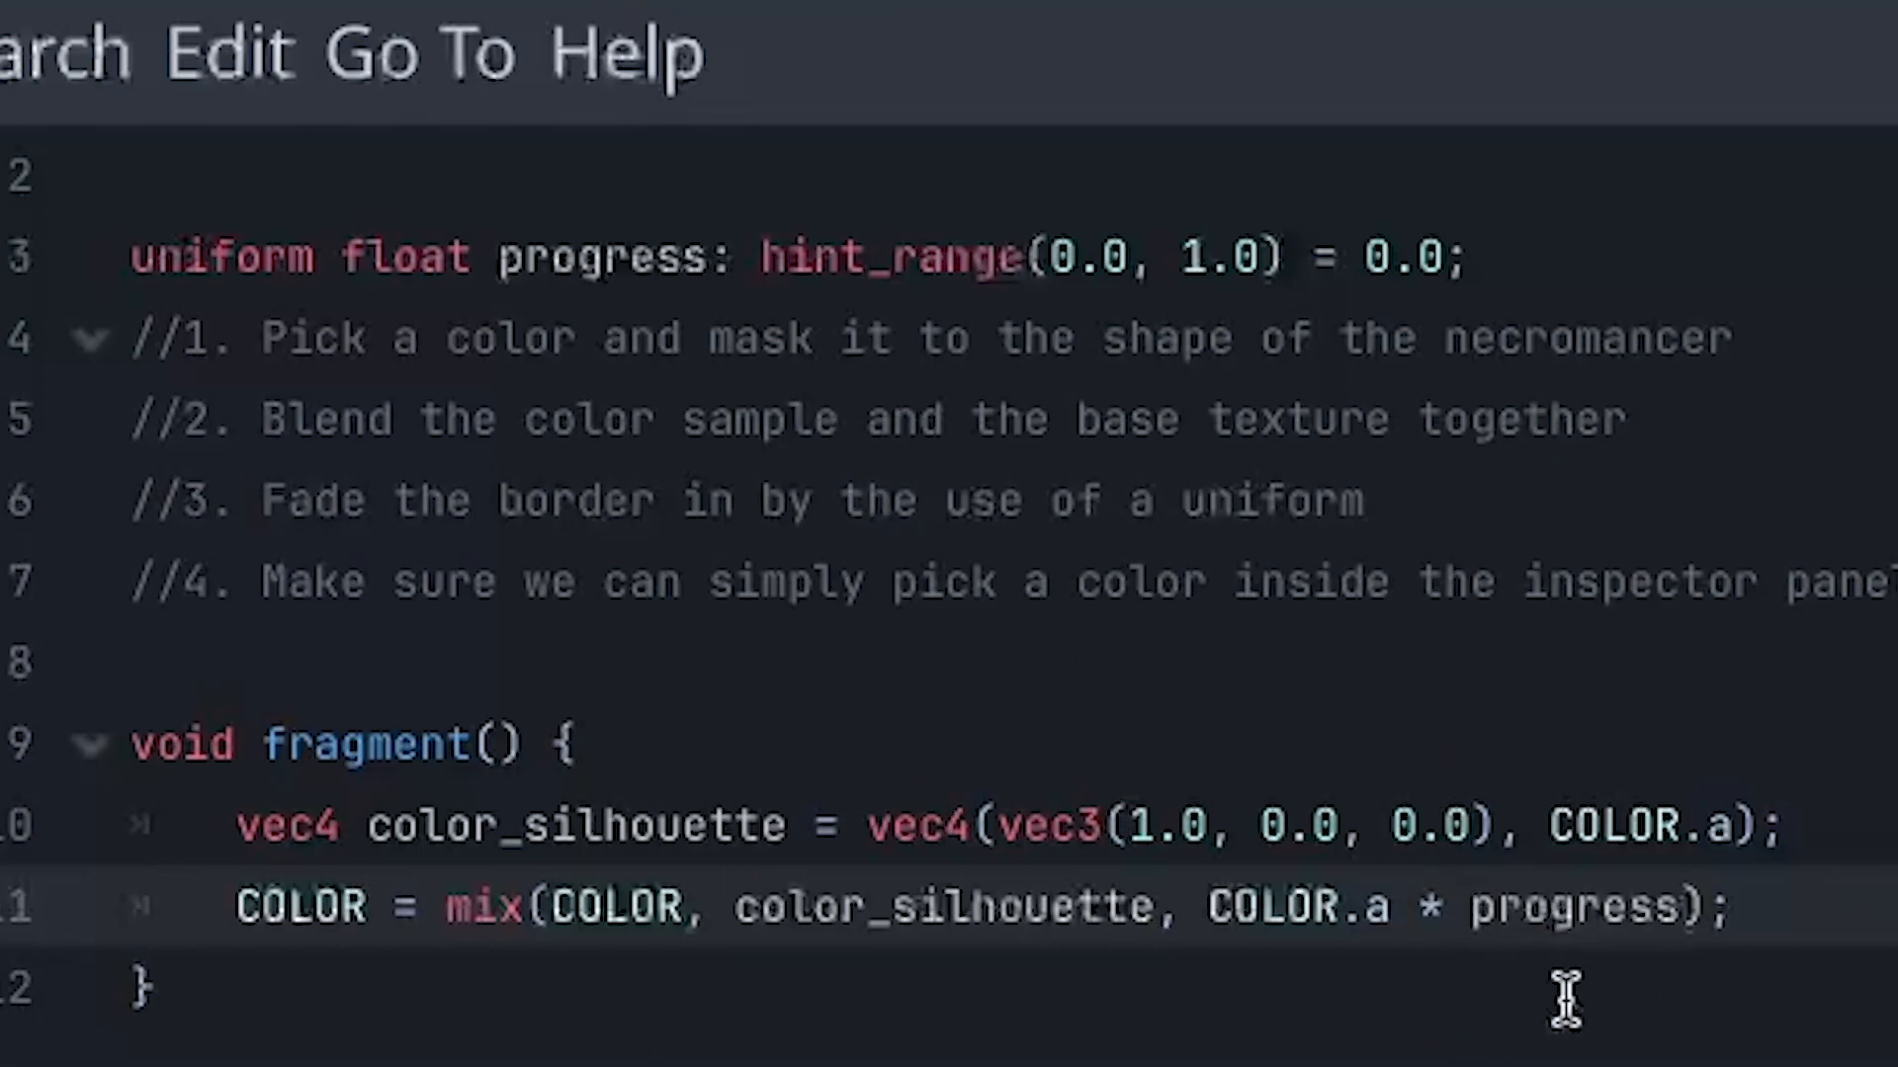
type("1.0")
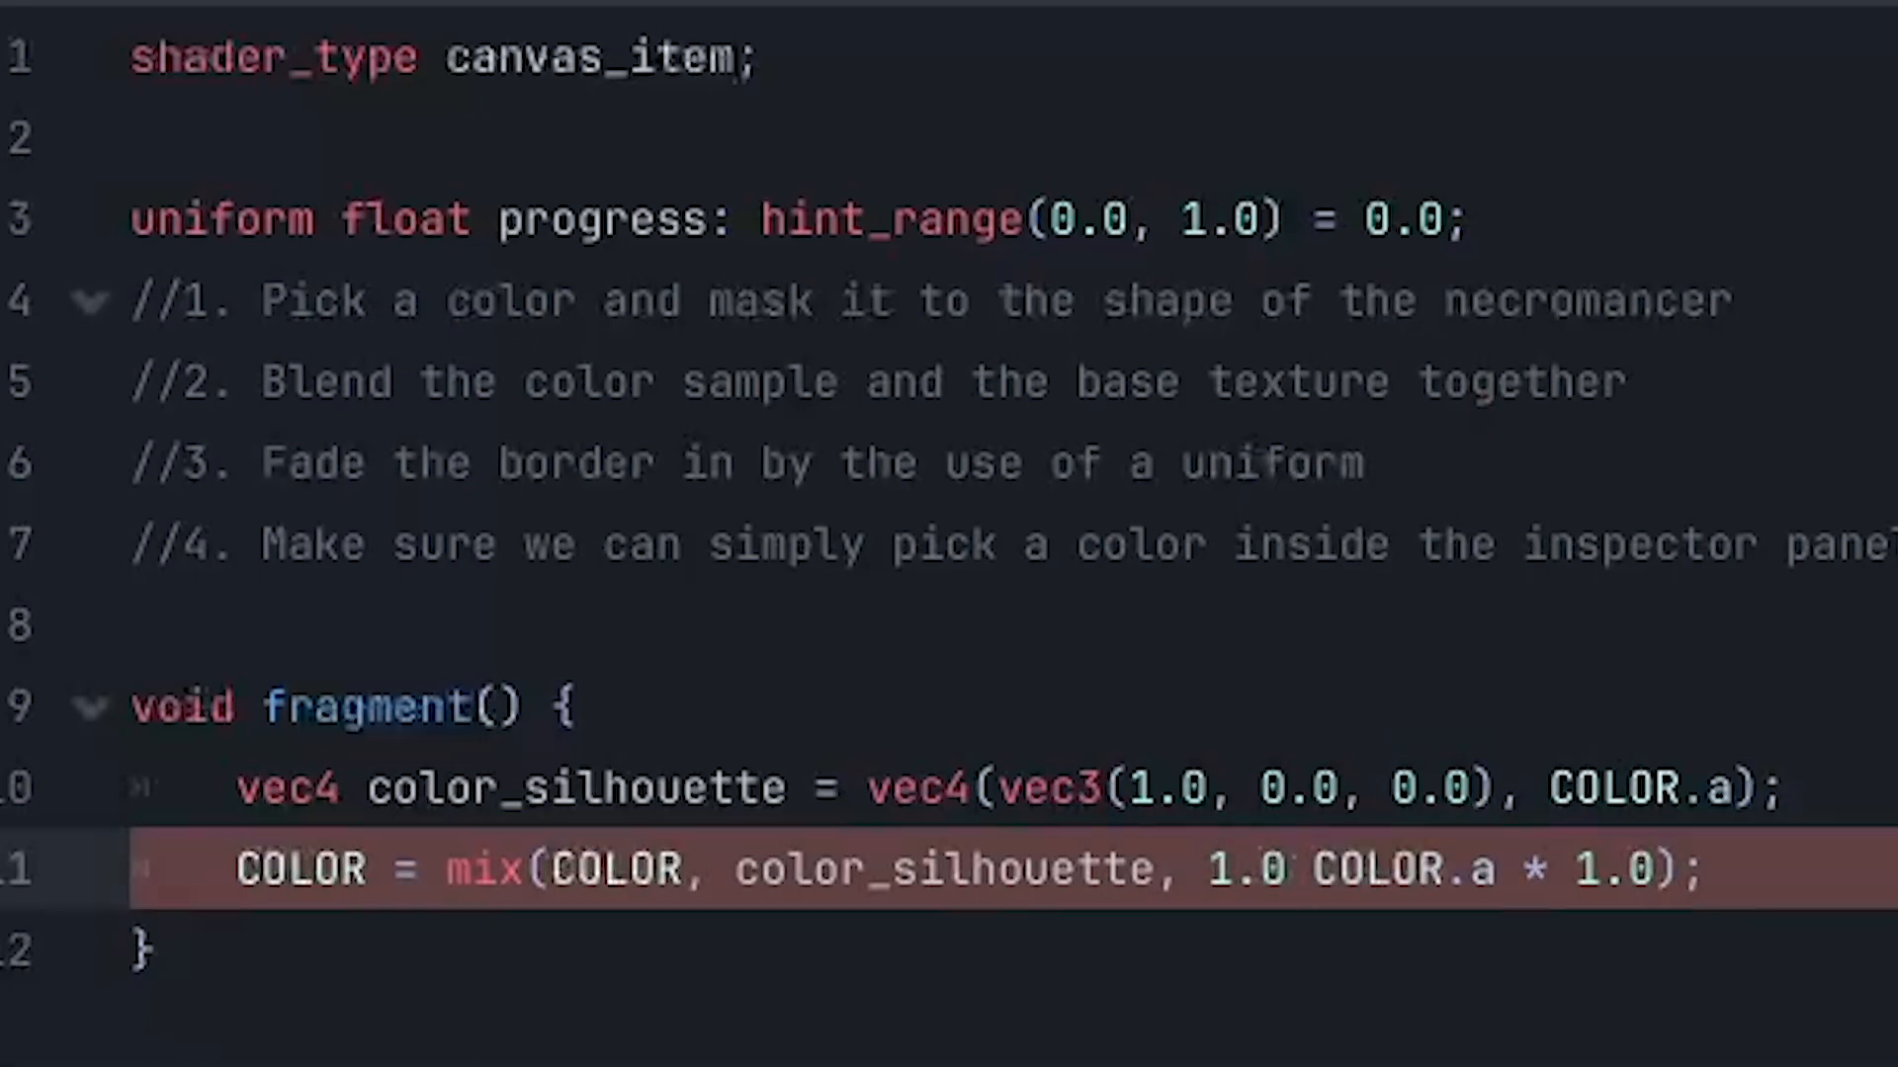
Make the mix weight progress * (1.0 - COLOR.a), dropping the * 1.0 multiplier.
type("-")
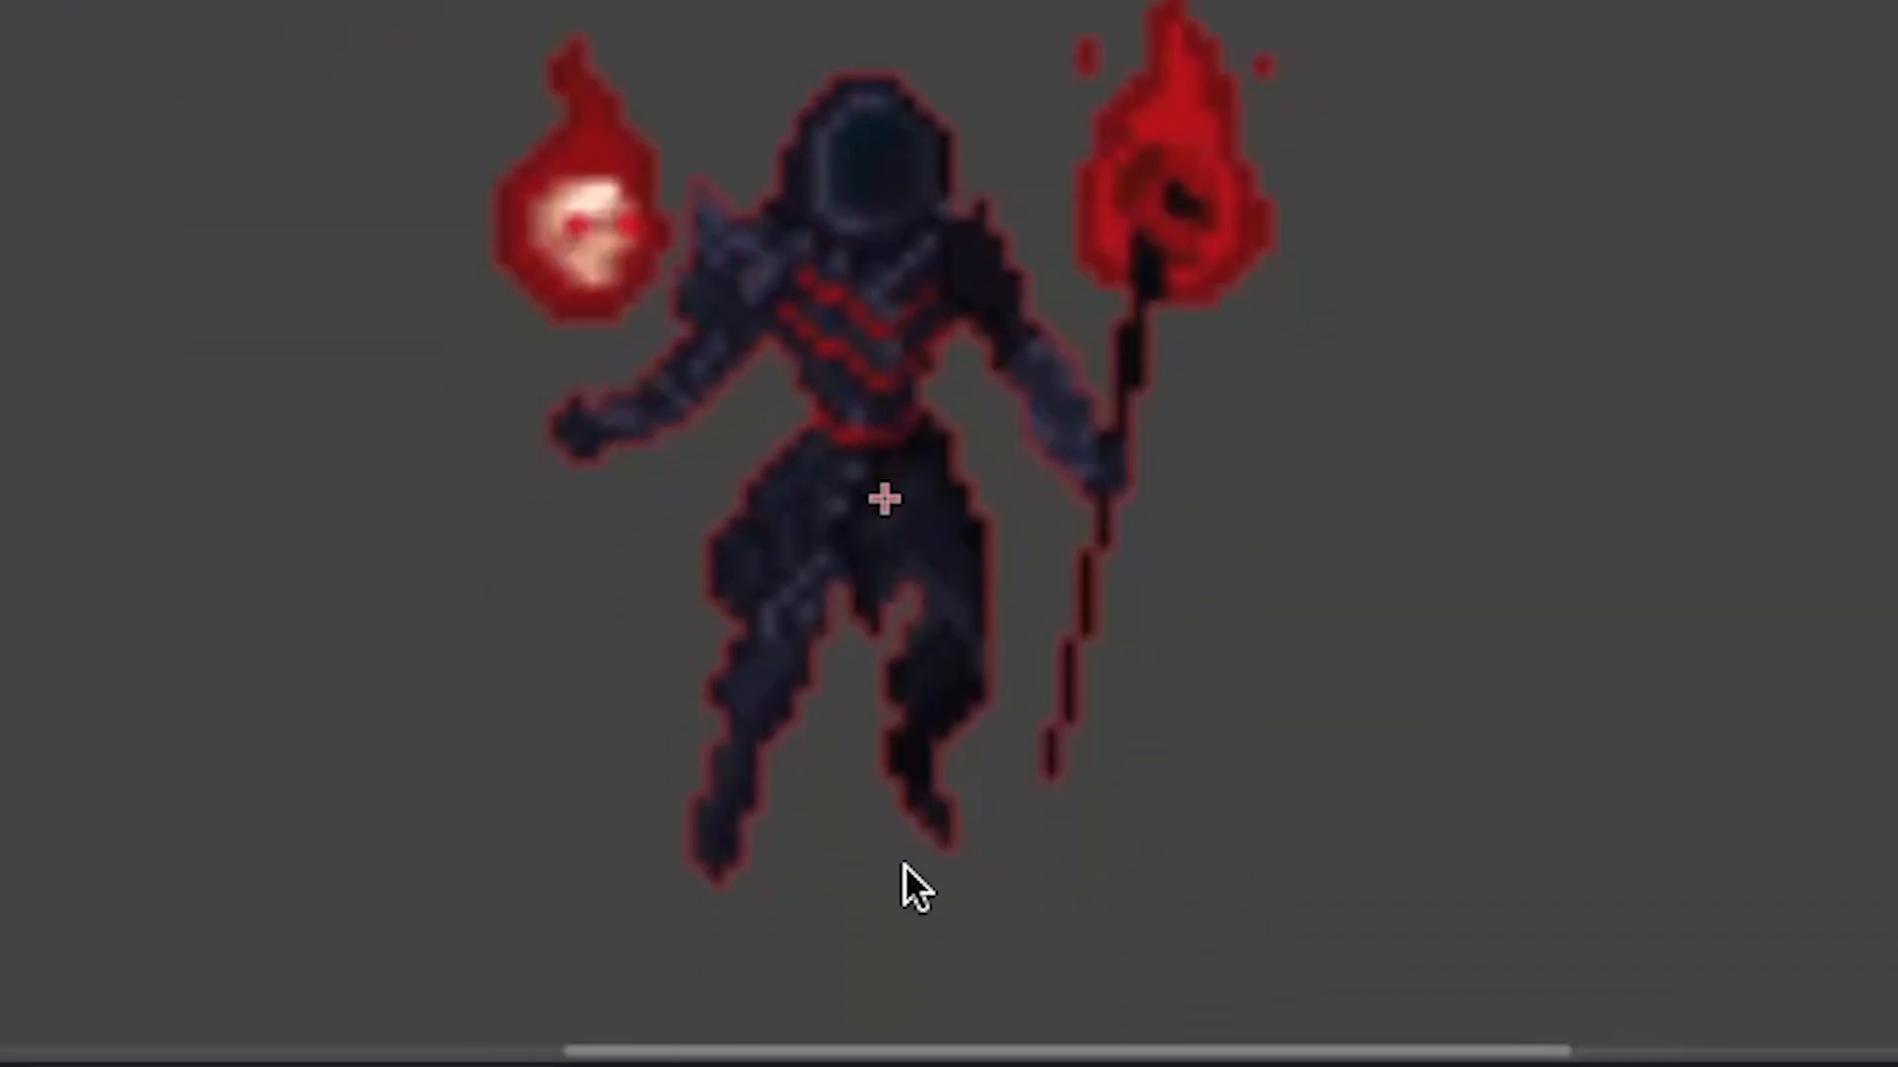
mouse_move(1459, 472)
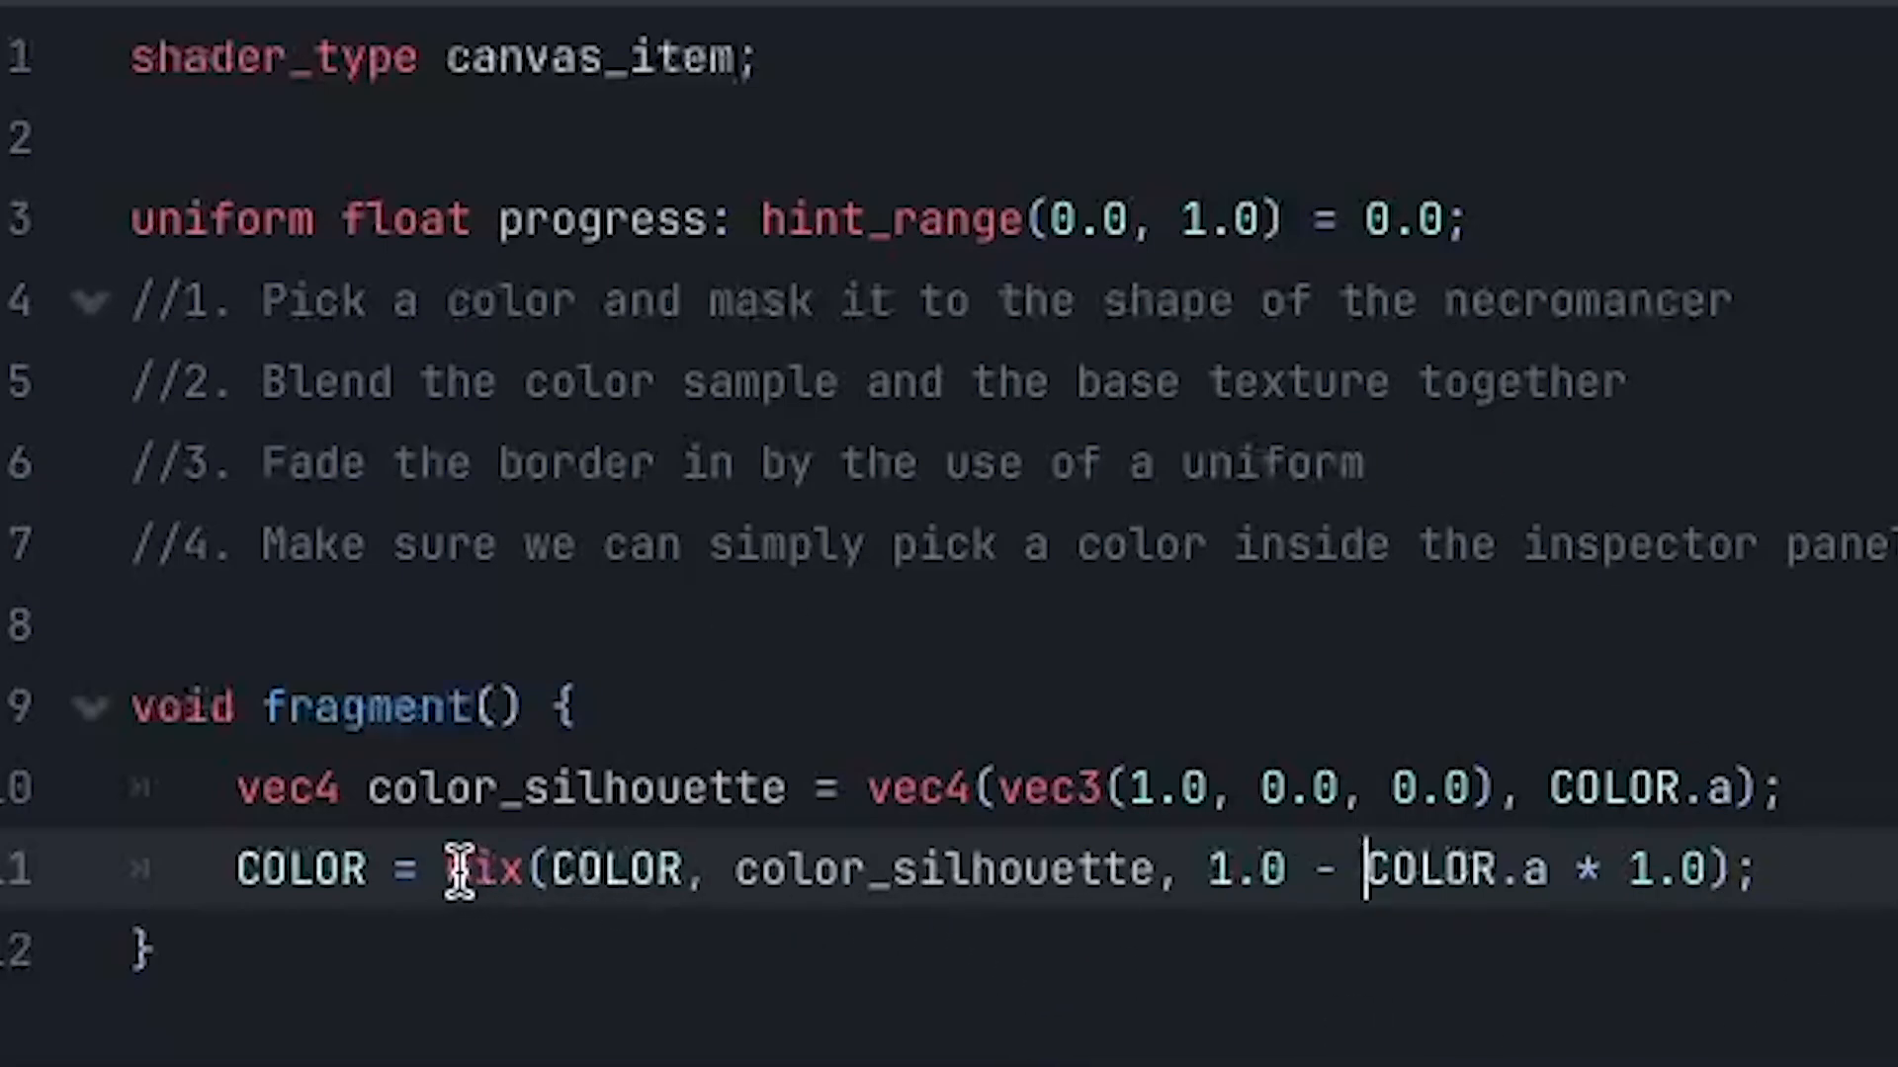
mouse_move(1314, 949)
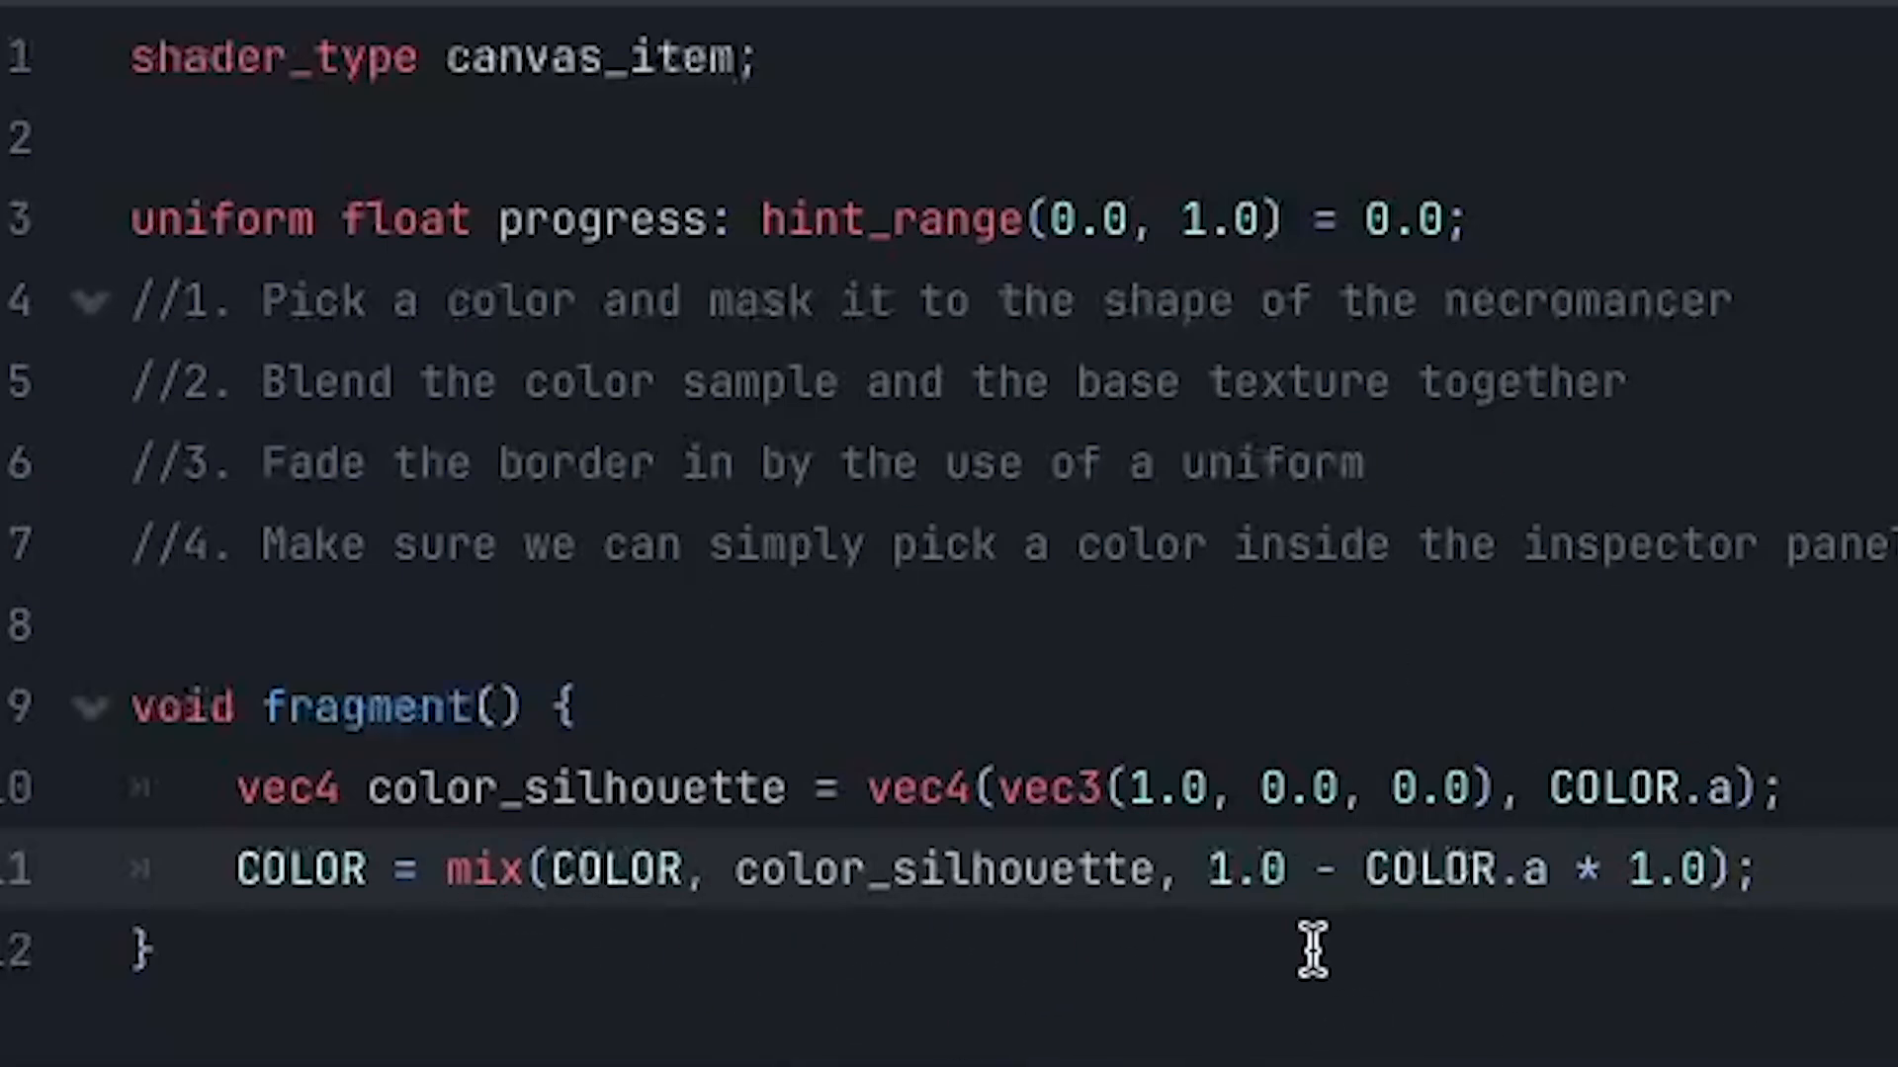
double_click(611, 868)
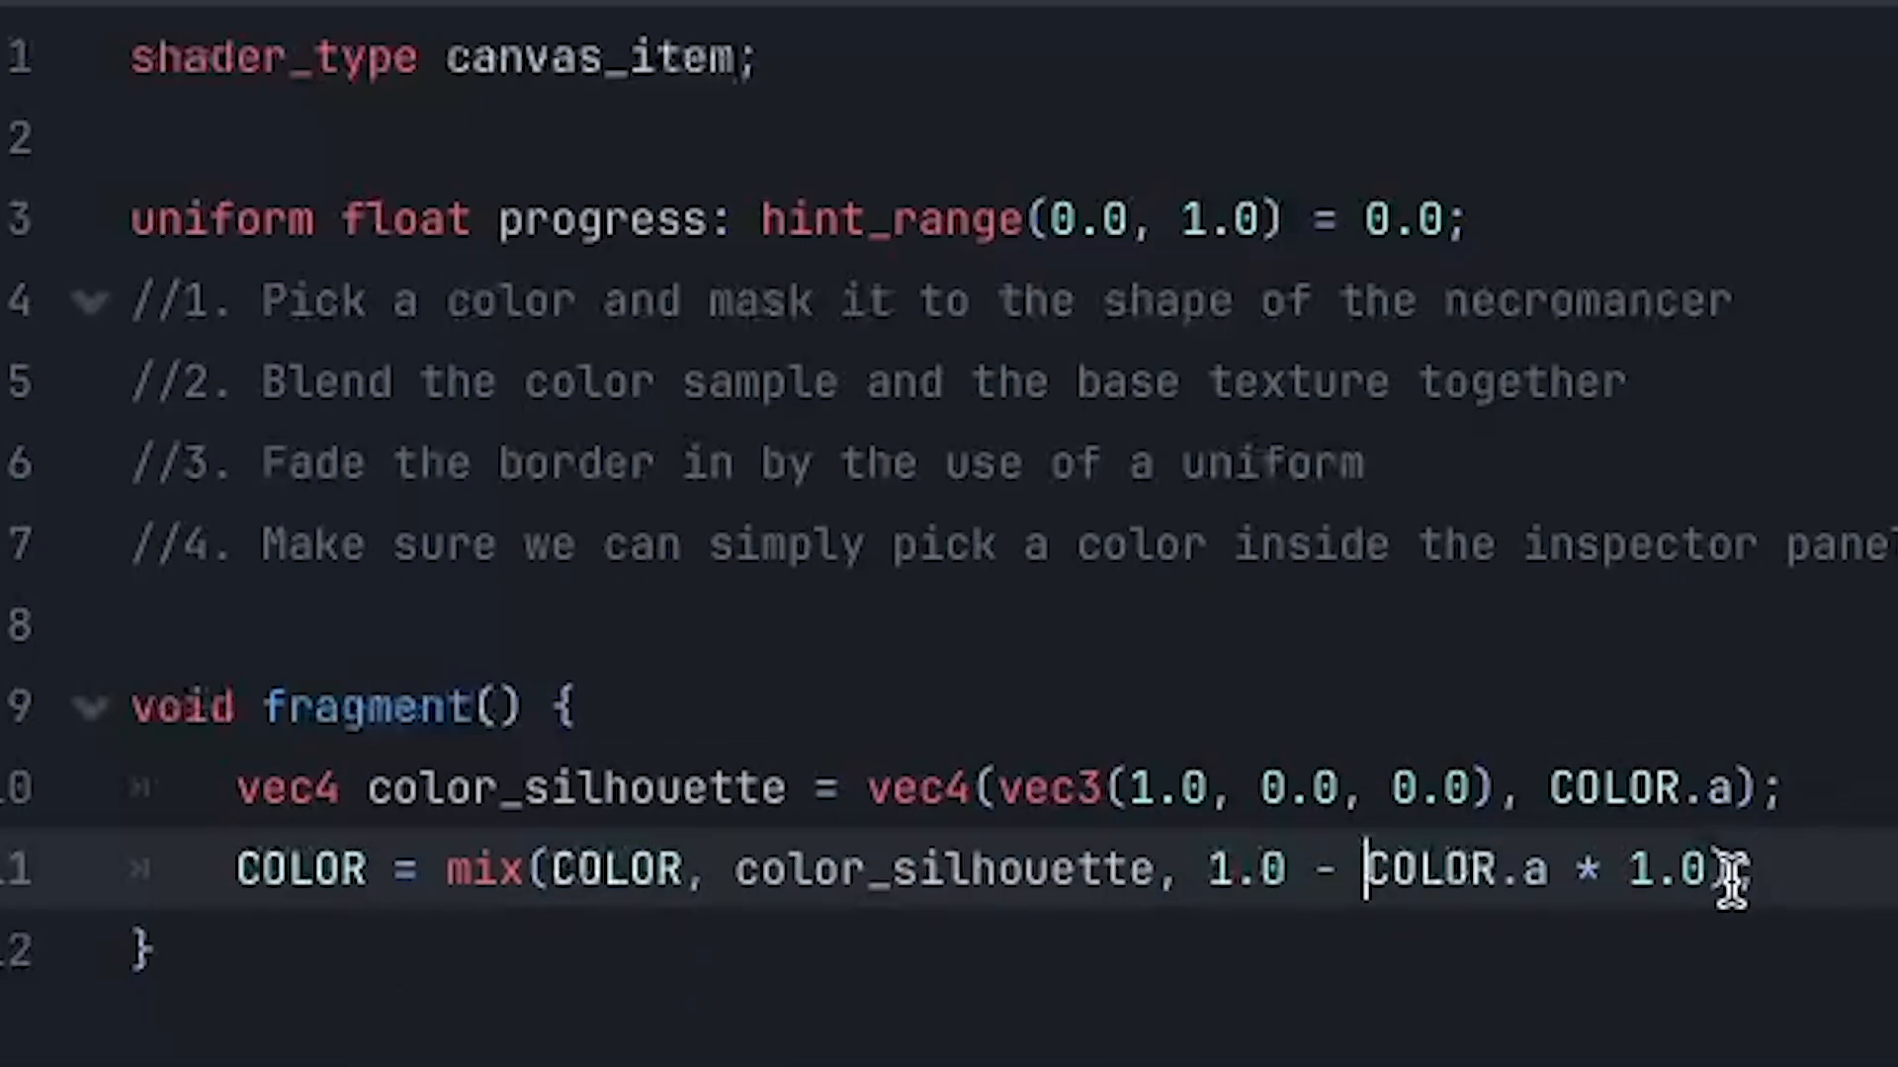
key("BackSpace")
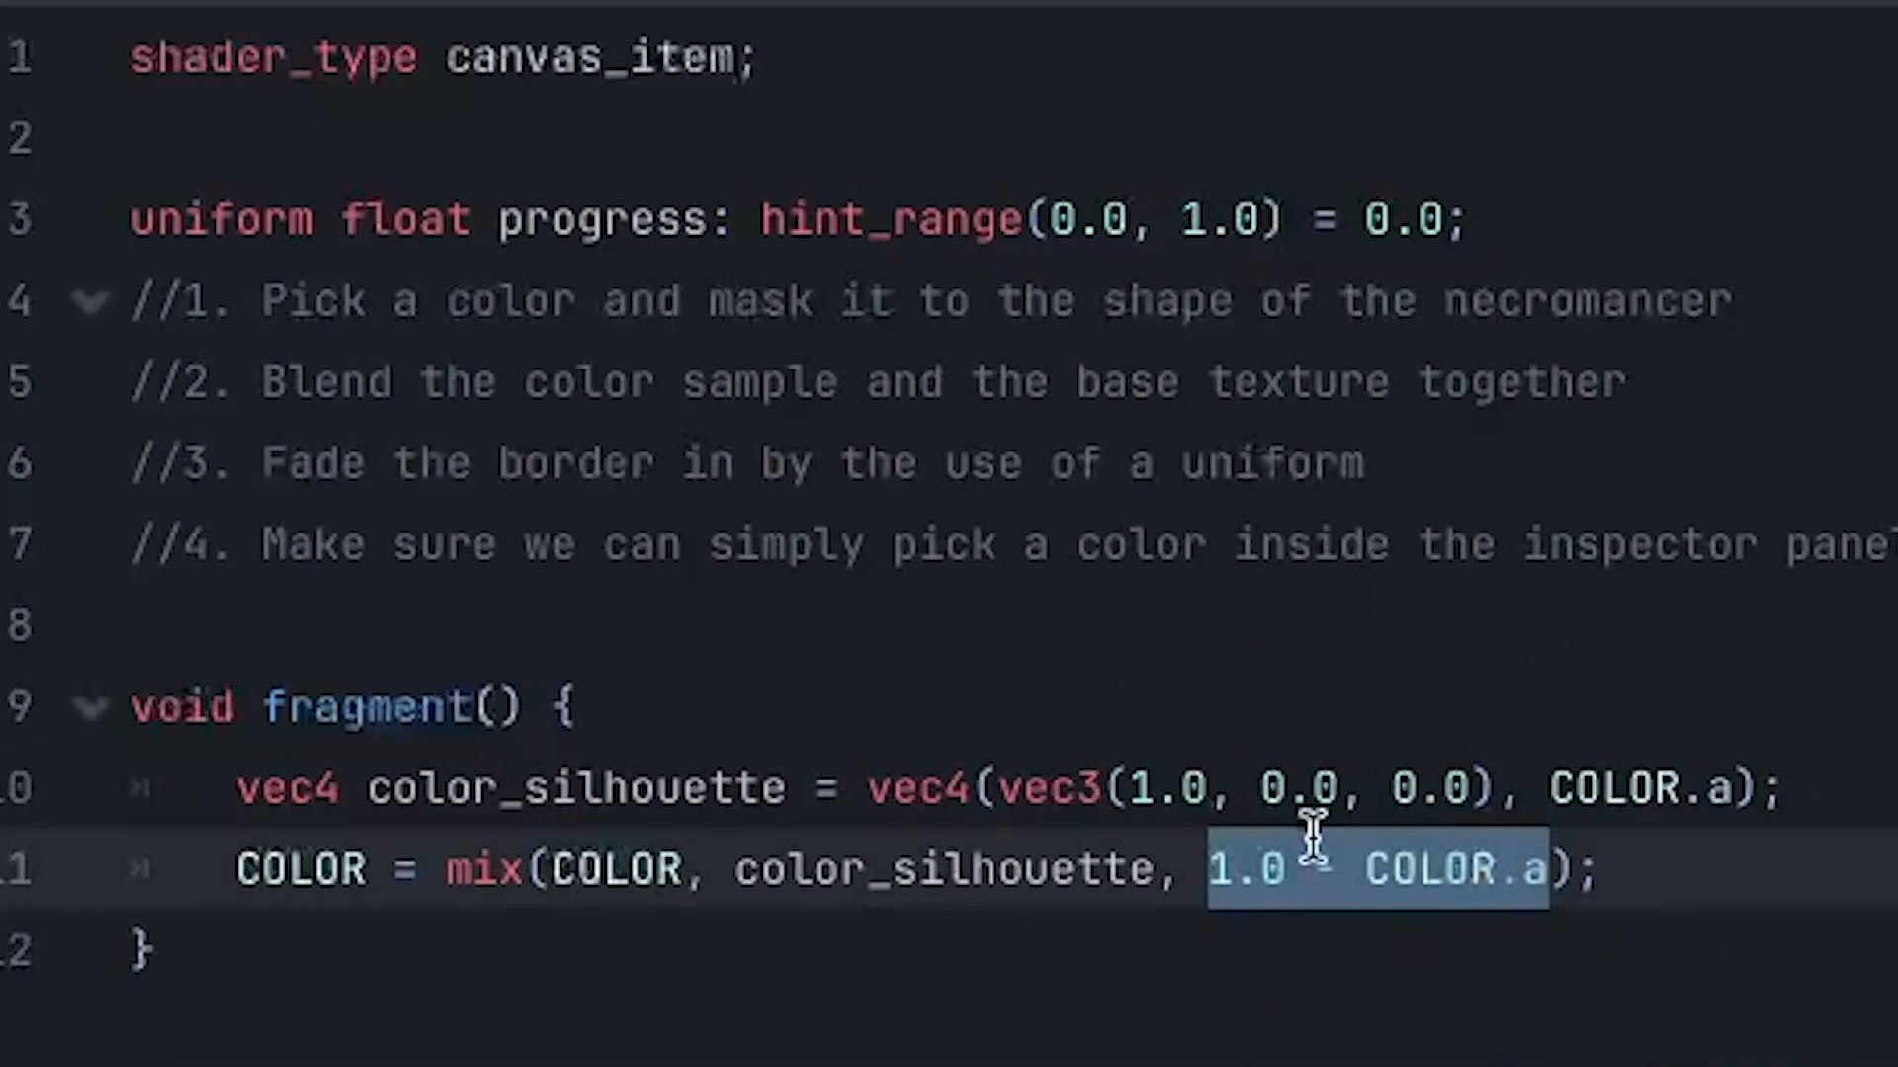
type("-")
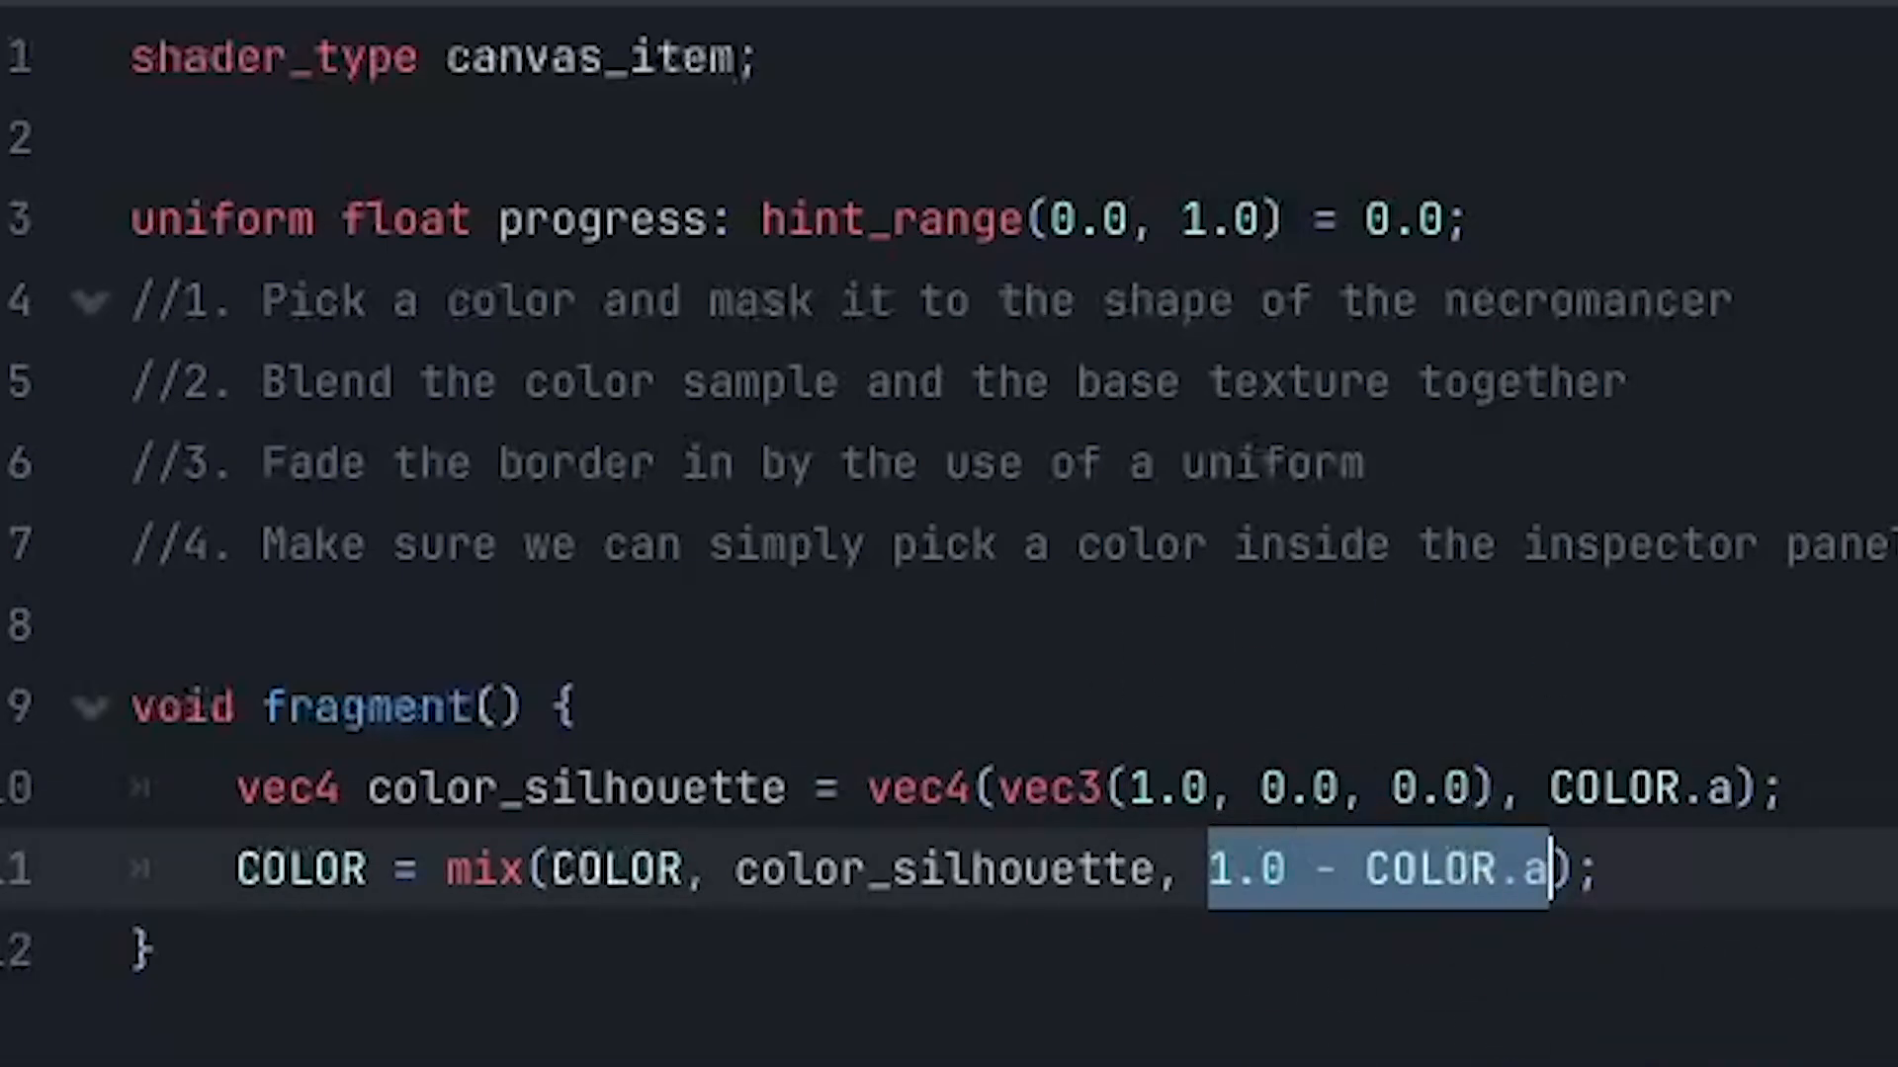
mouse_move(550, 868)
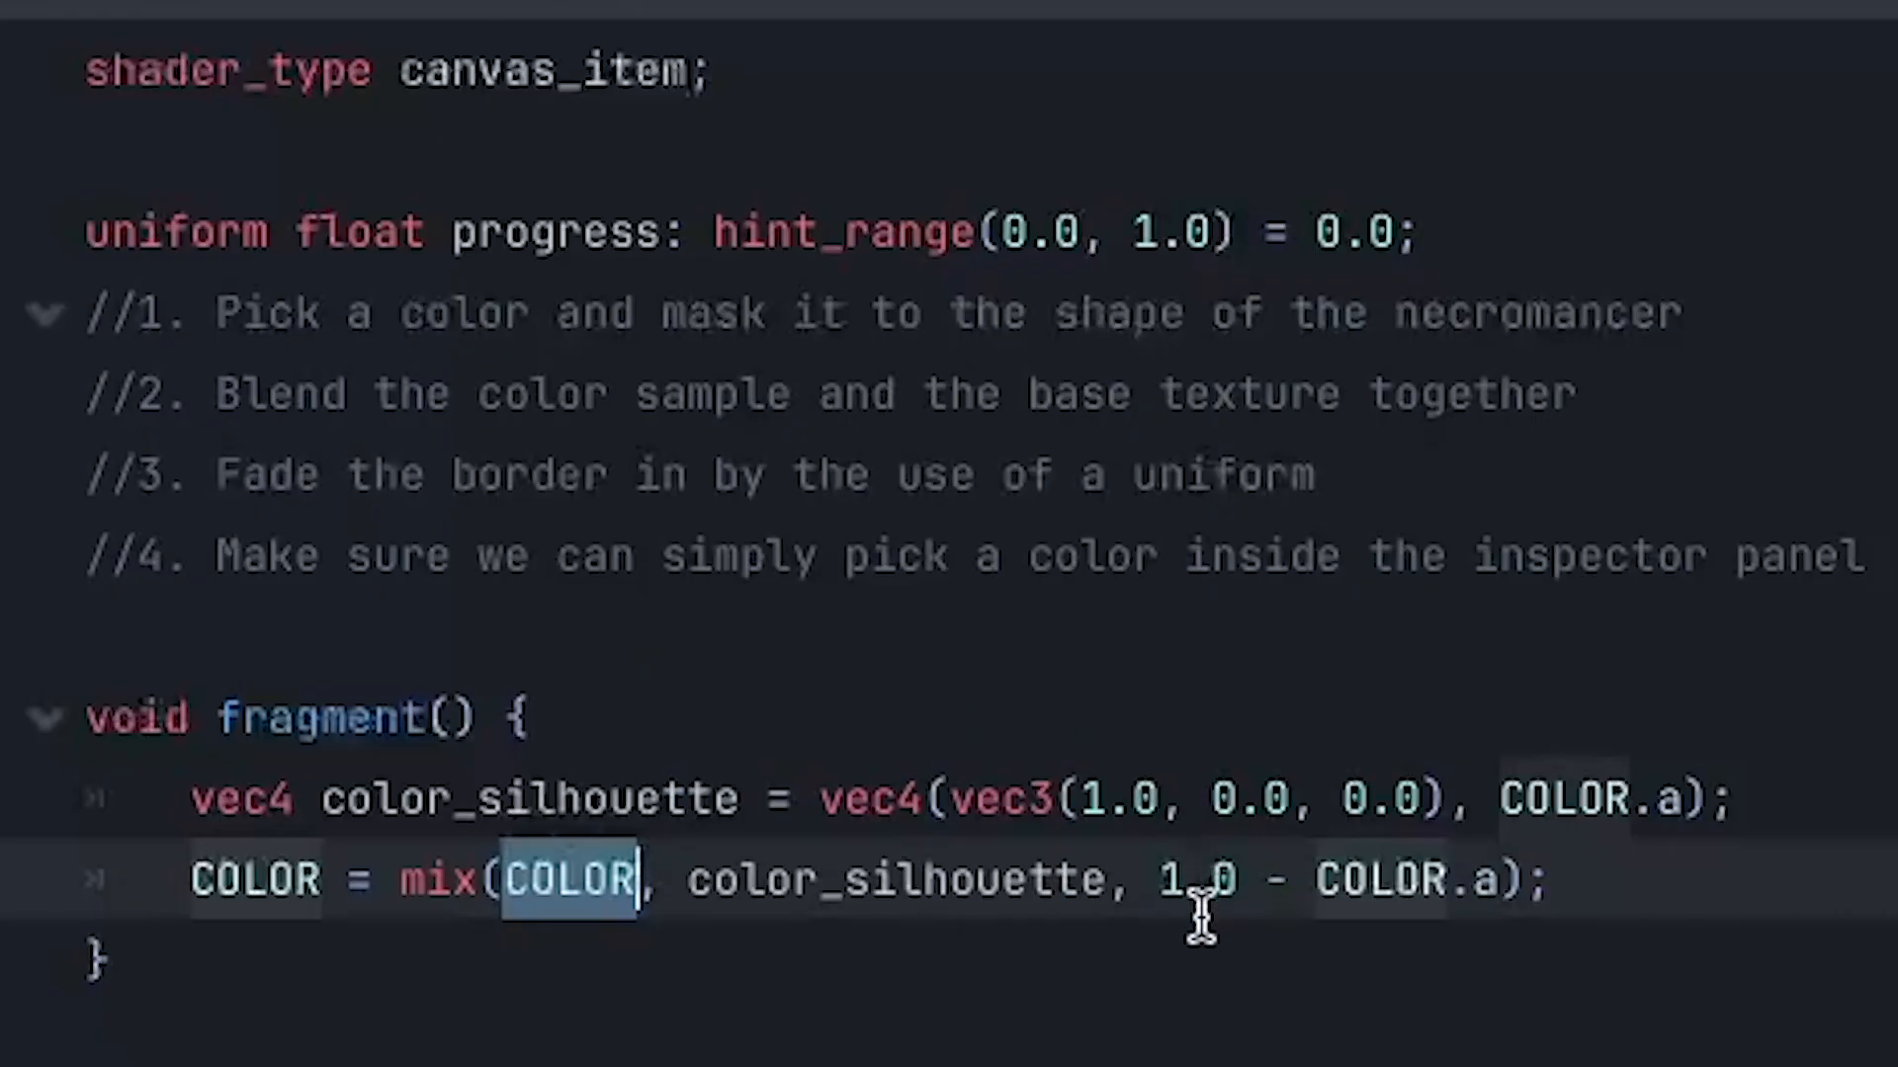
type("prog")
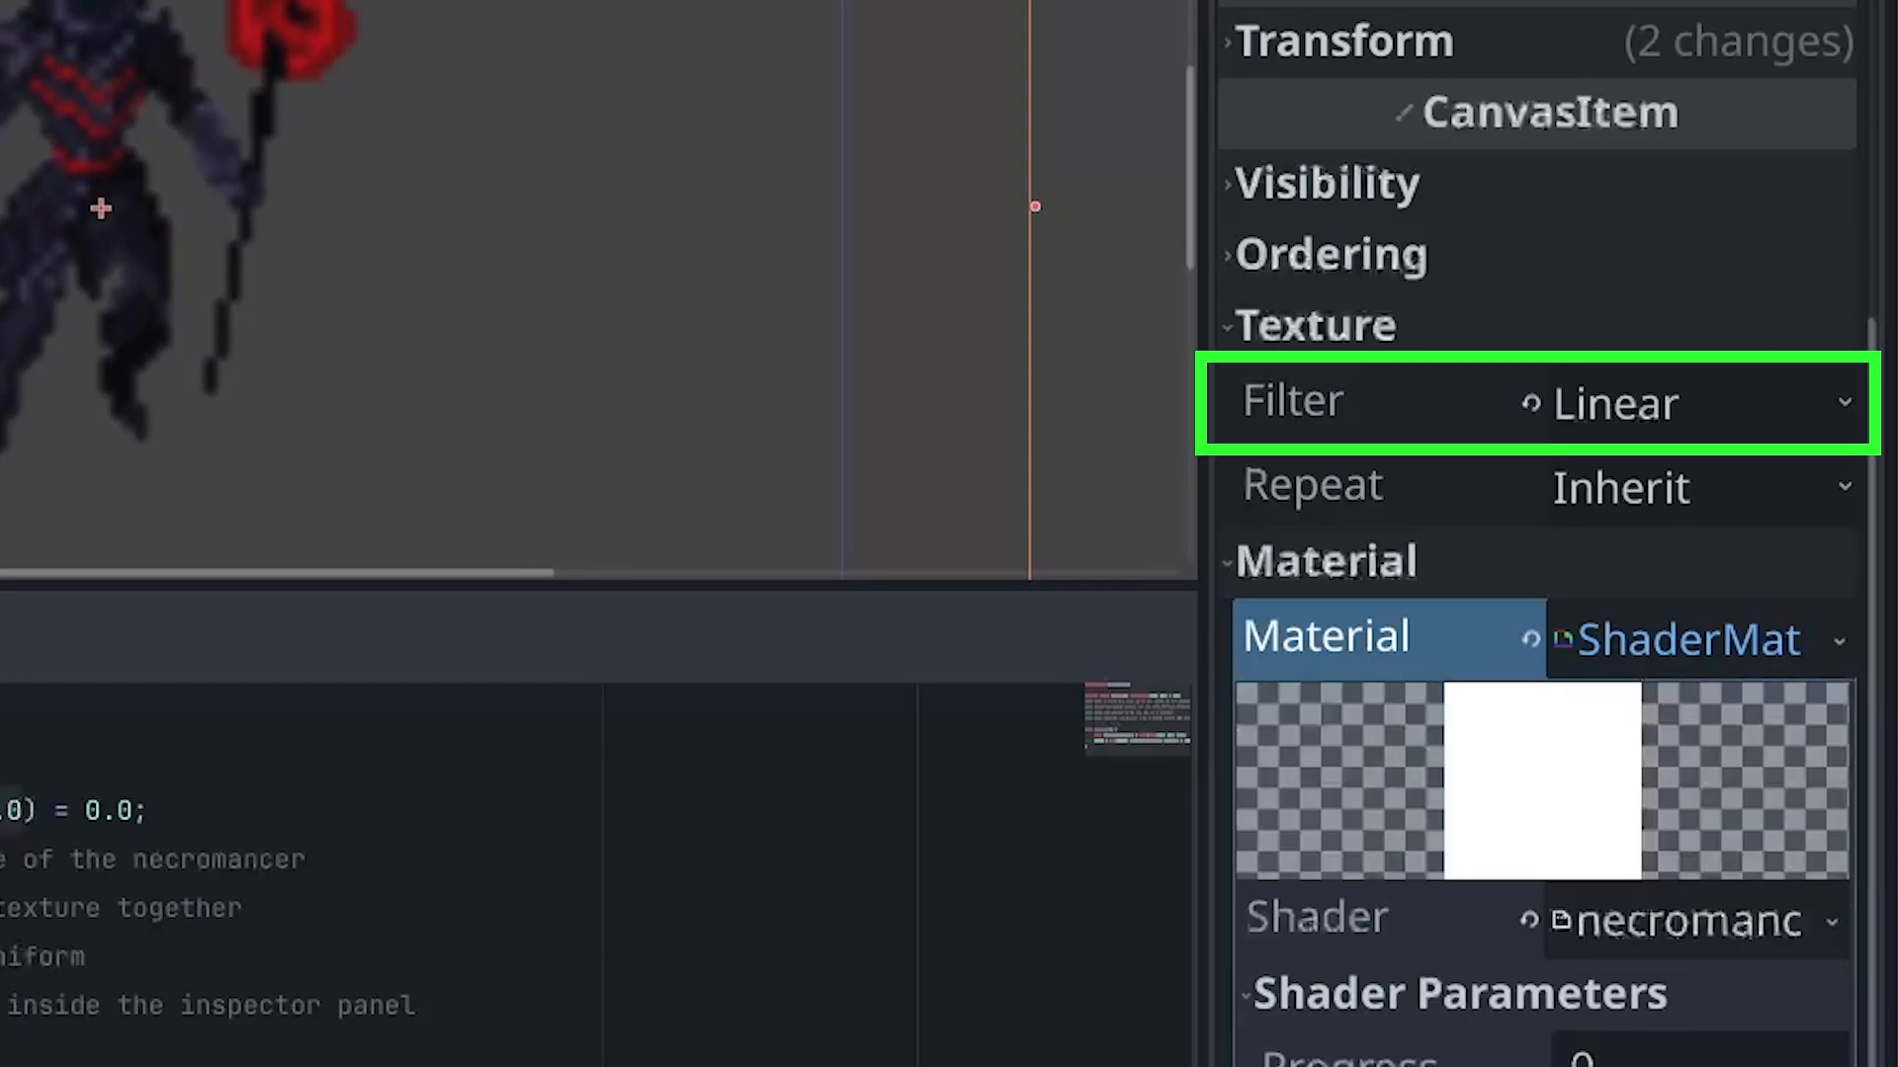
Set filter to Nearest and add silhouette_alpha sampled at UV * 0.975 + 0.0125.
left_click(1694, 402)
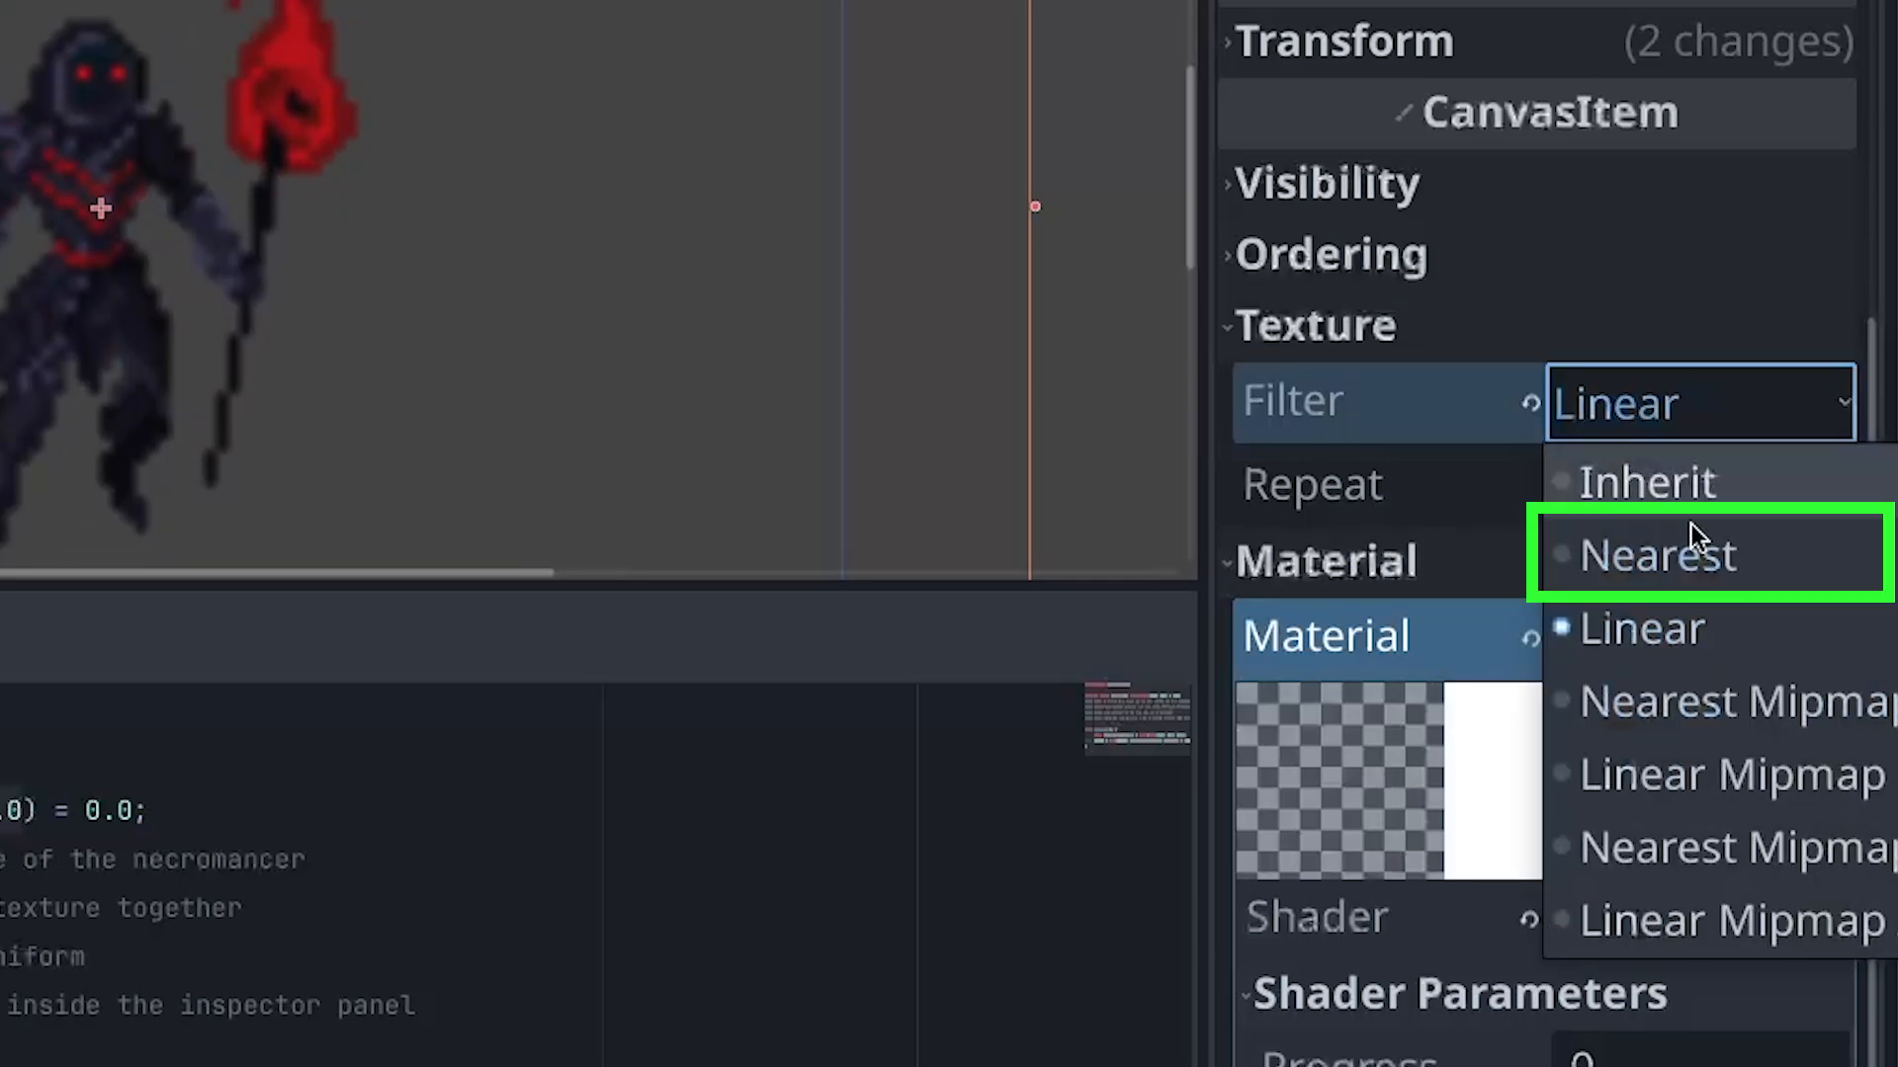
left_click(1655, 554)
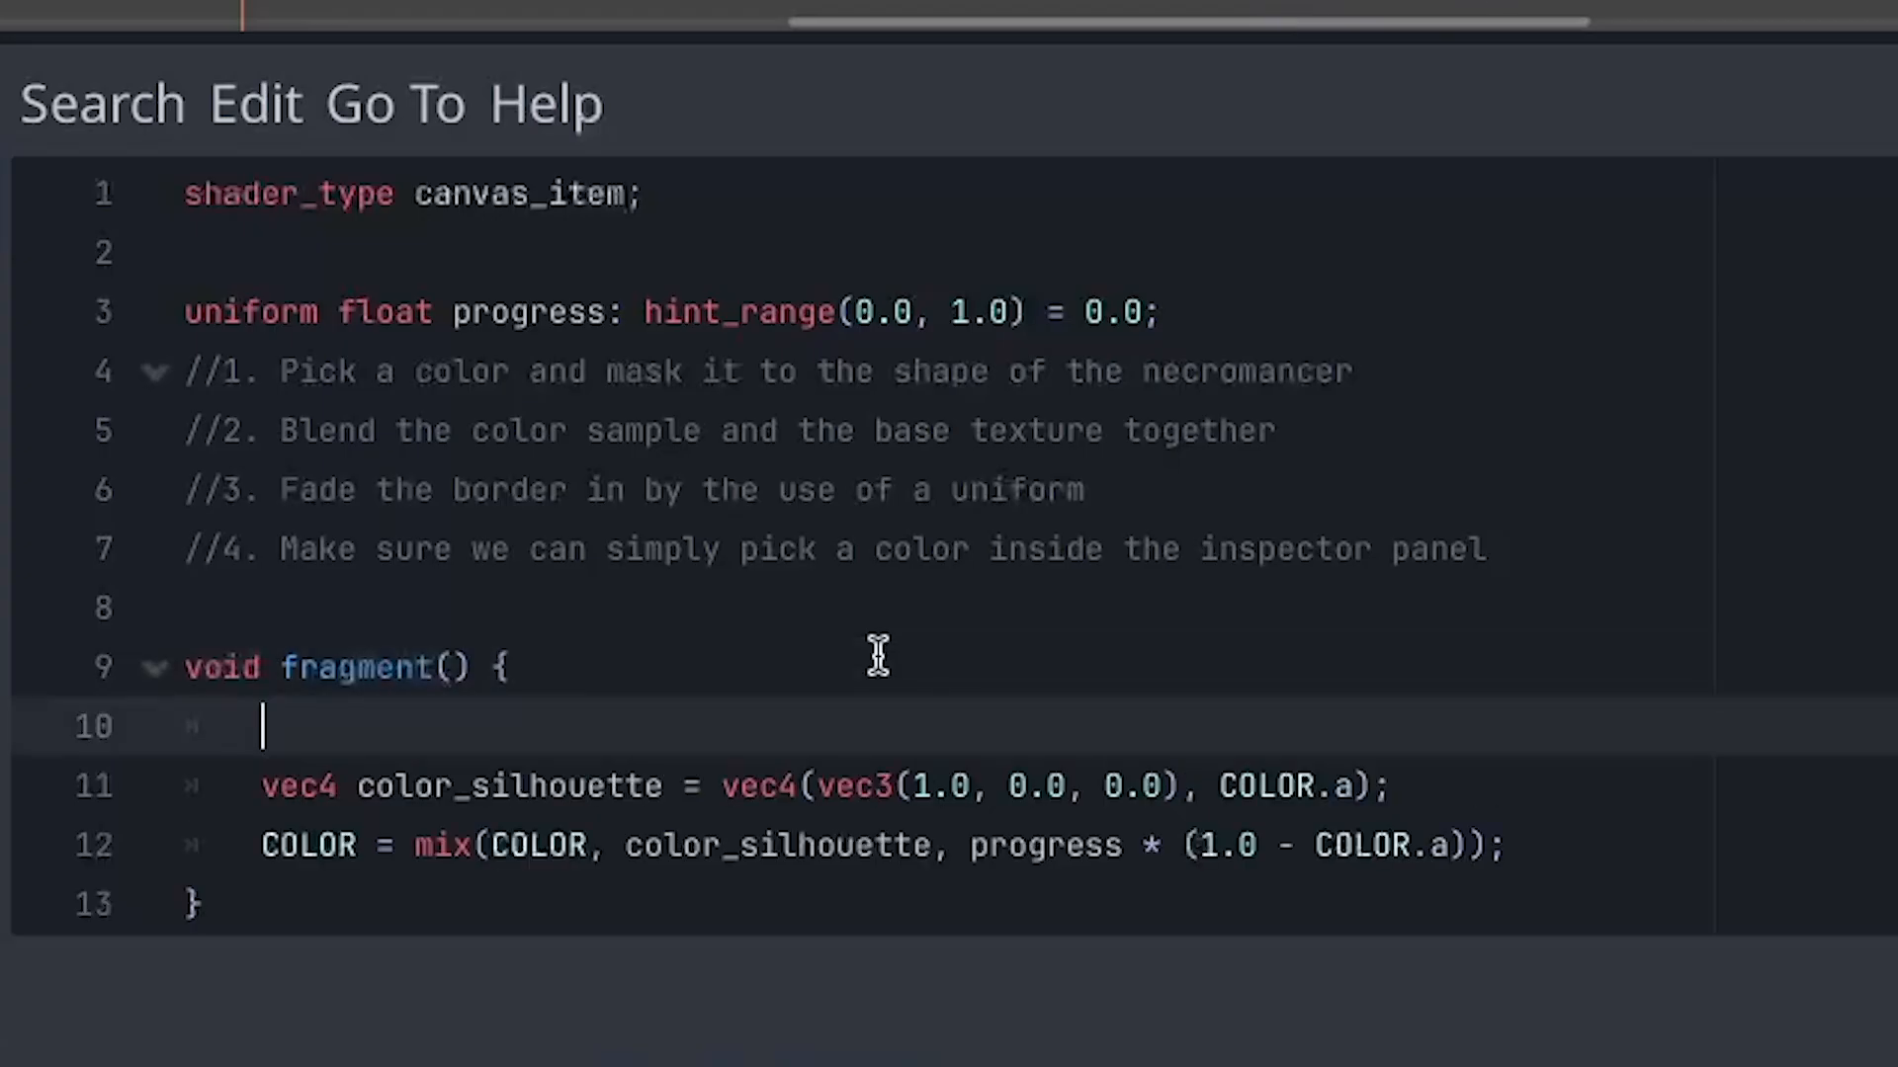
type("float silhouette_alpha = texture(TEXTURE, UV * 0.975 + 0.0125).a;")
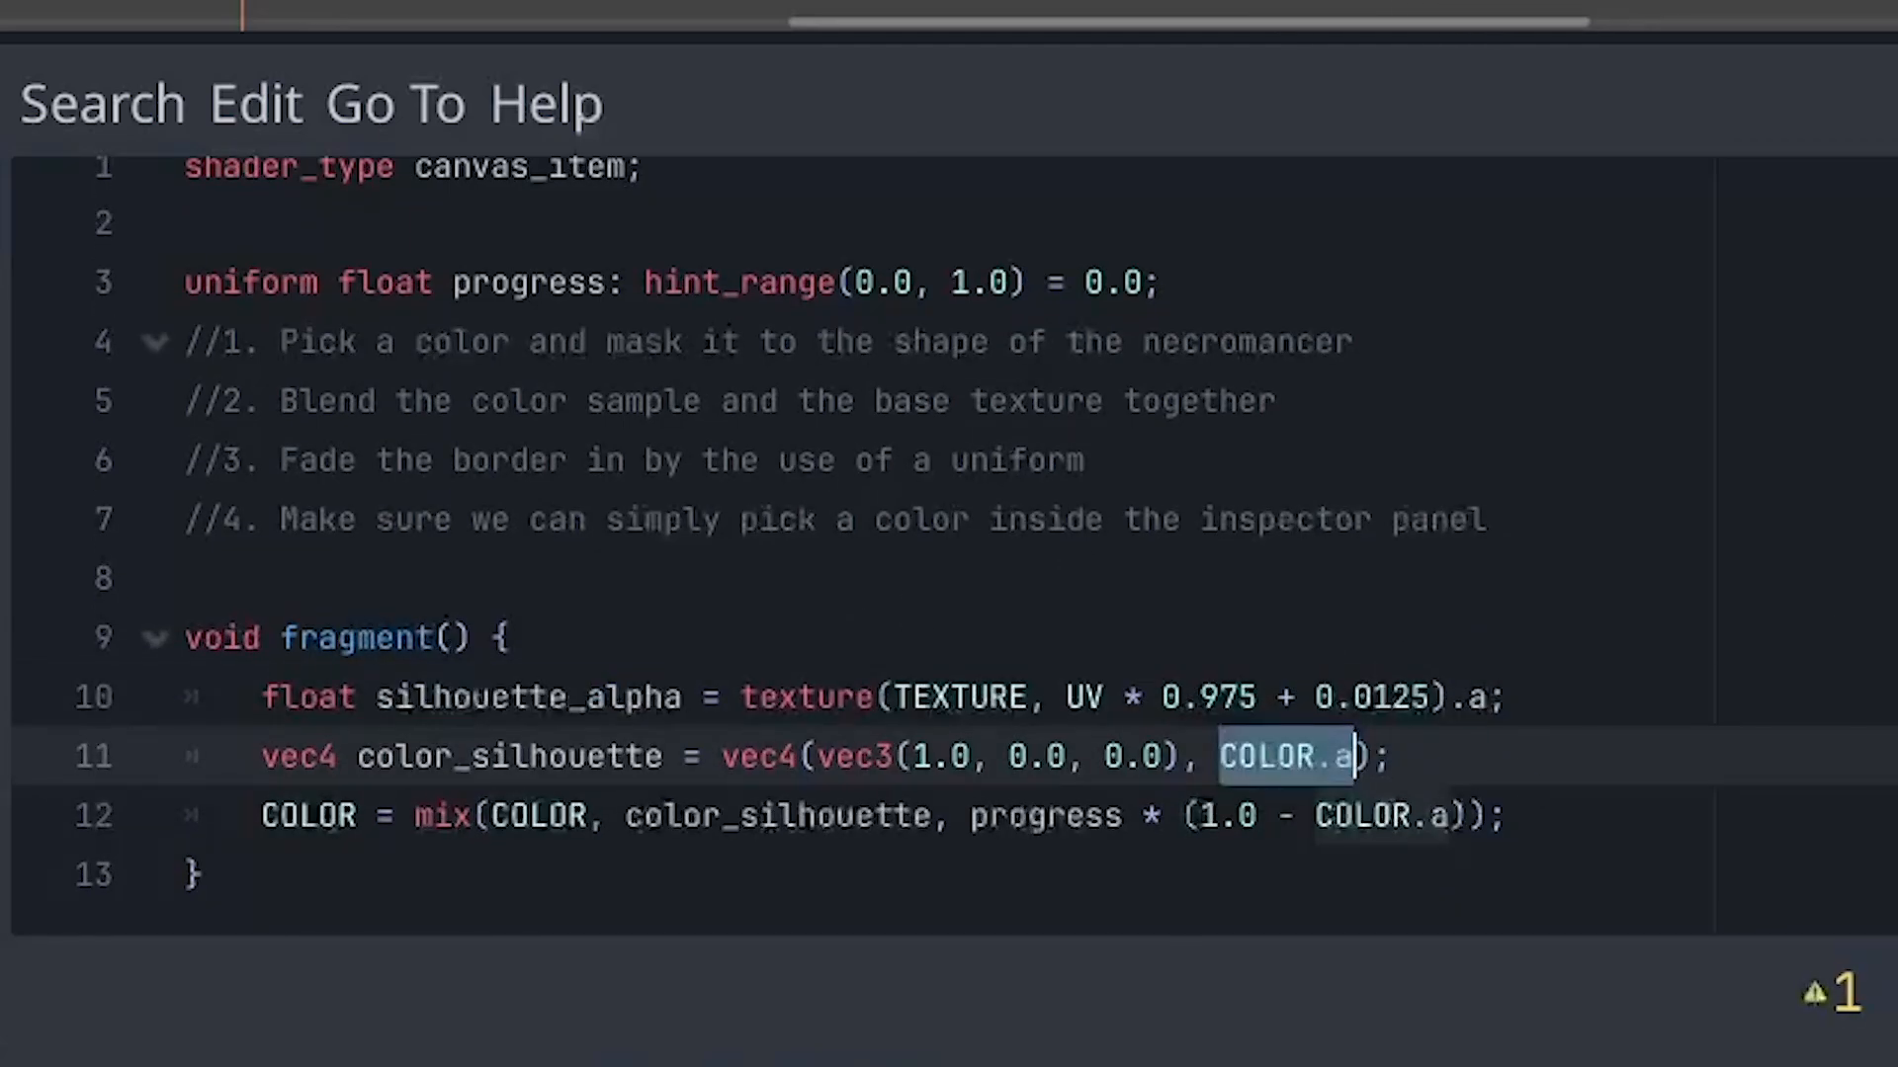
type("silhouette_alpha")
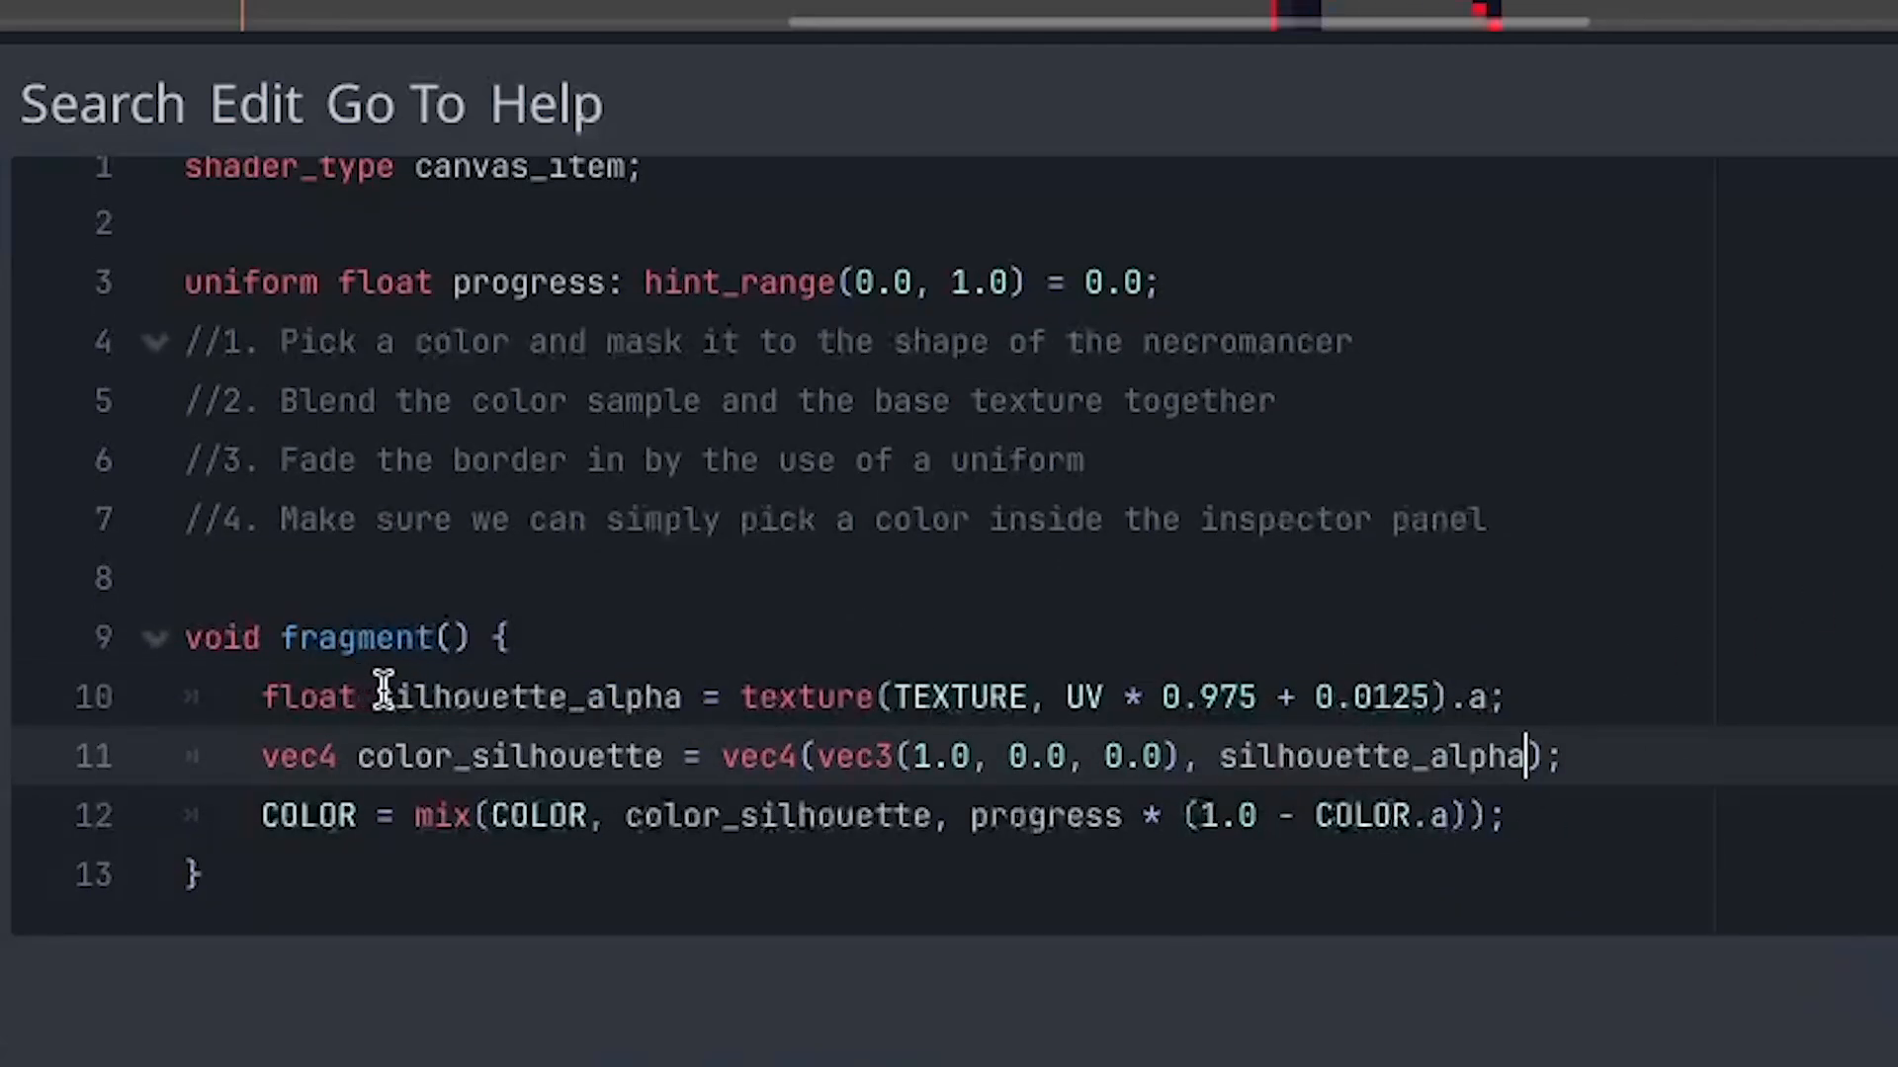
double_click(527, 695)
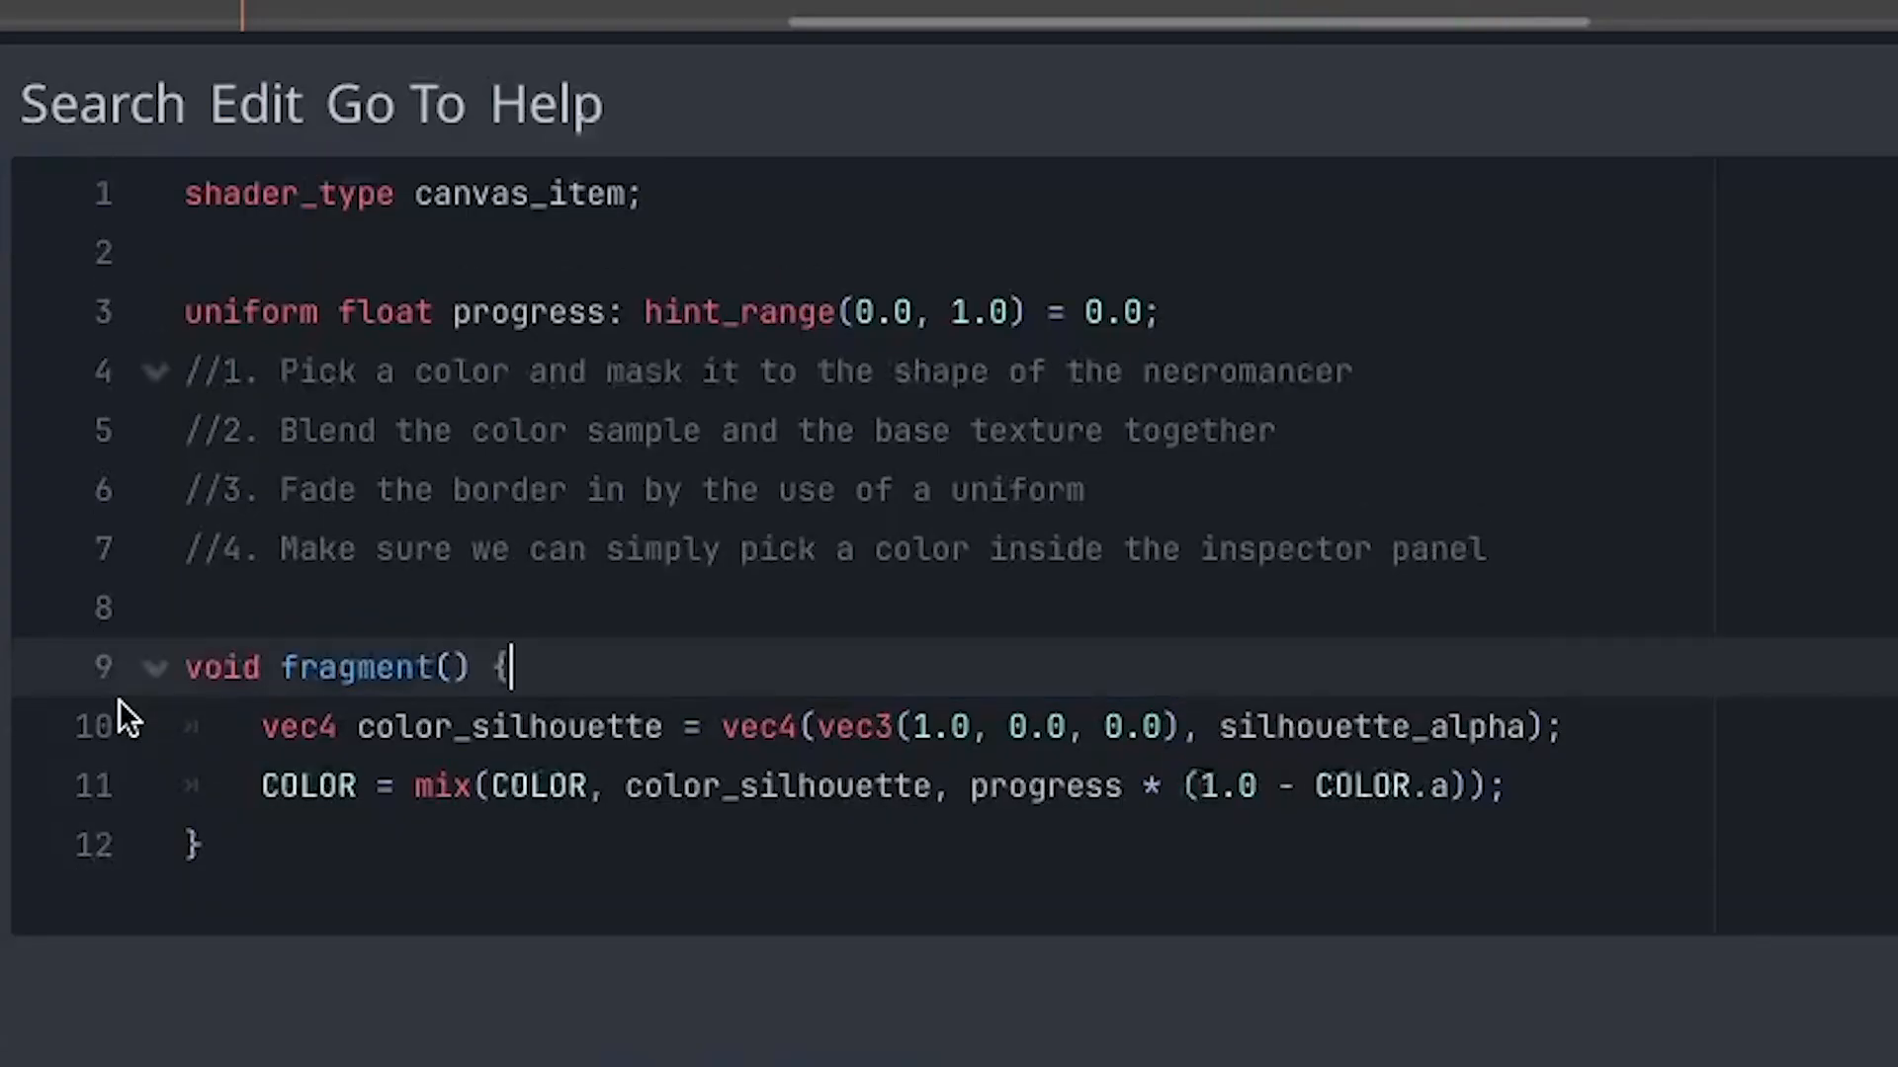
type("COLOR.")
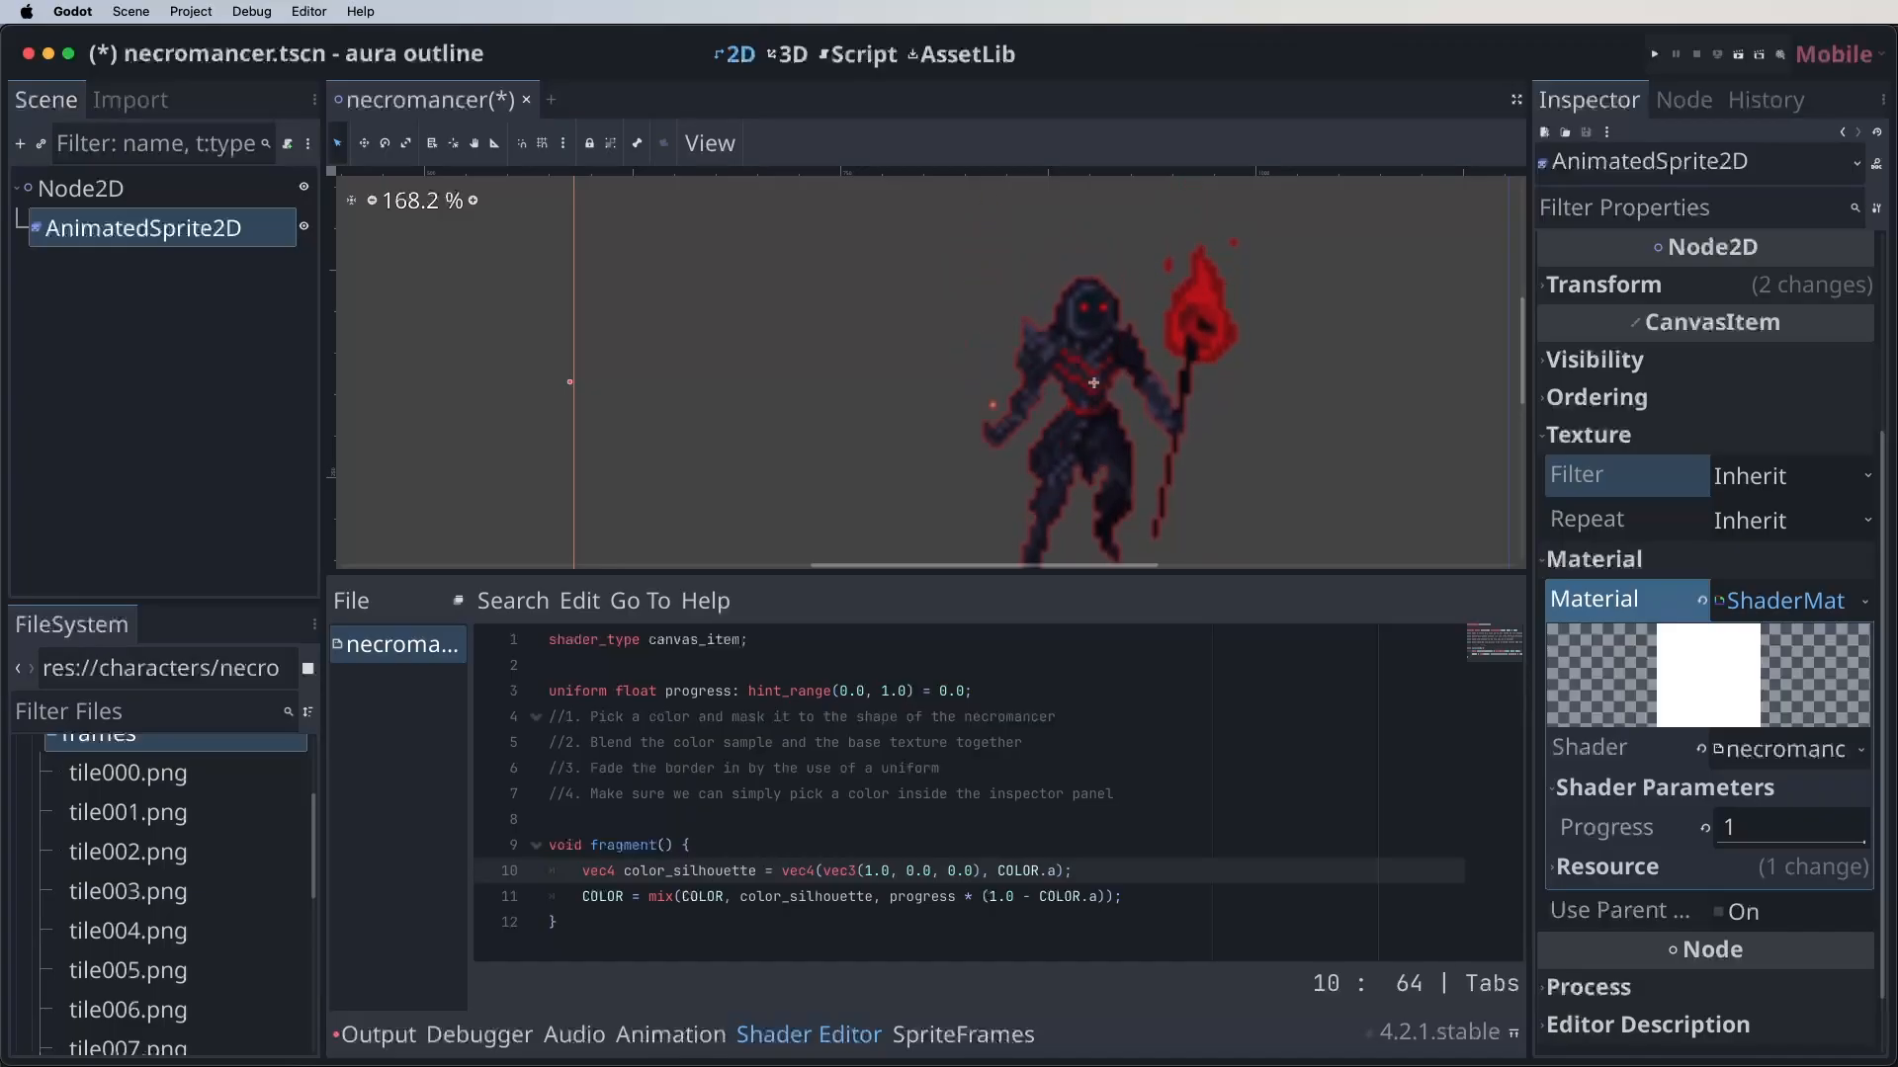
Add uniform vec3 outline_color: source_color, default red, and use it in color_silhouette.
left_click(1112, 793)
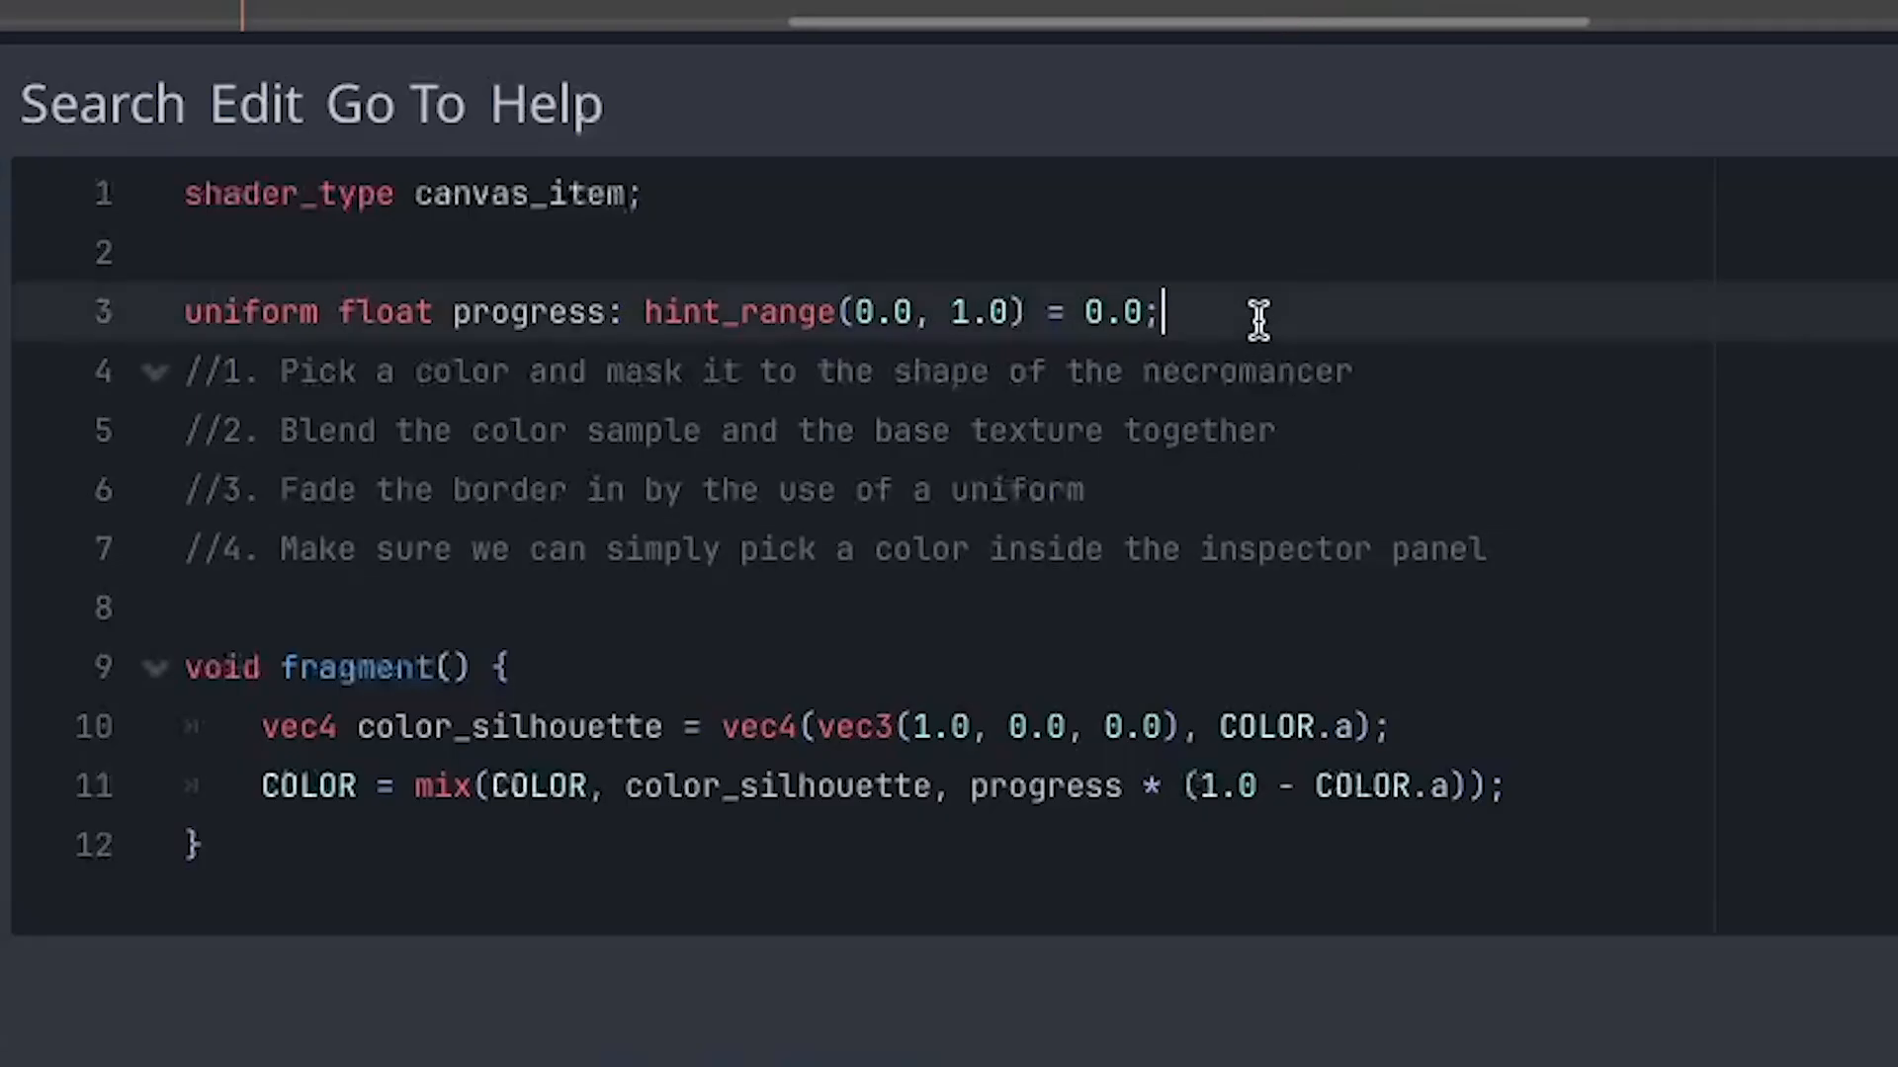
type("uniform vec3 outline_color: source_color = vec3(1.0, 0.0, 0.0);")
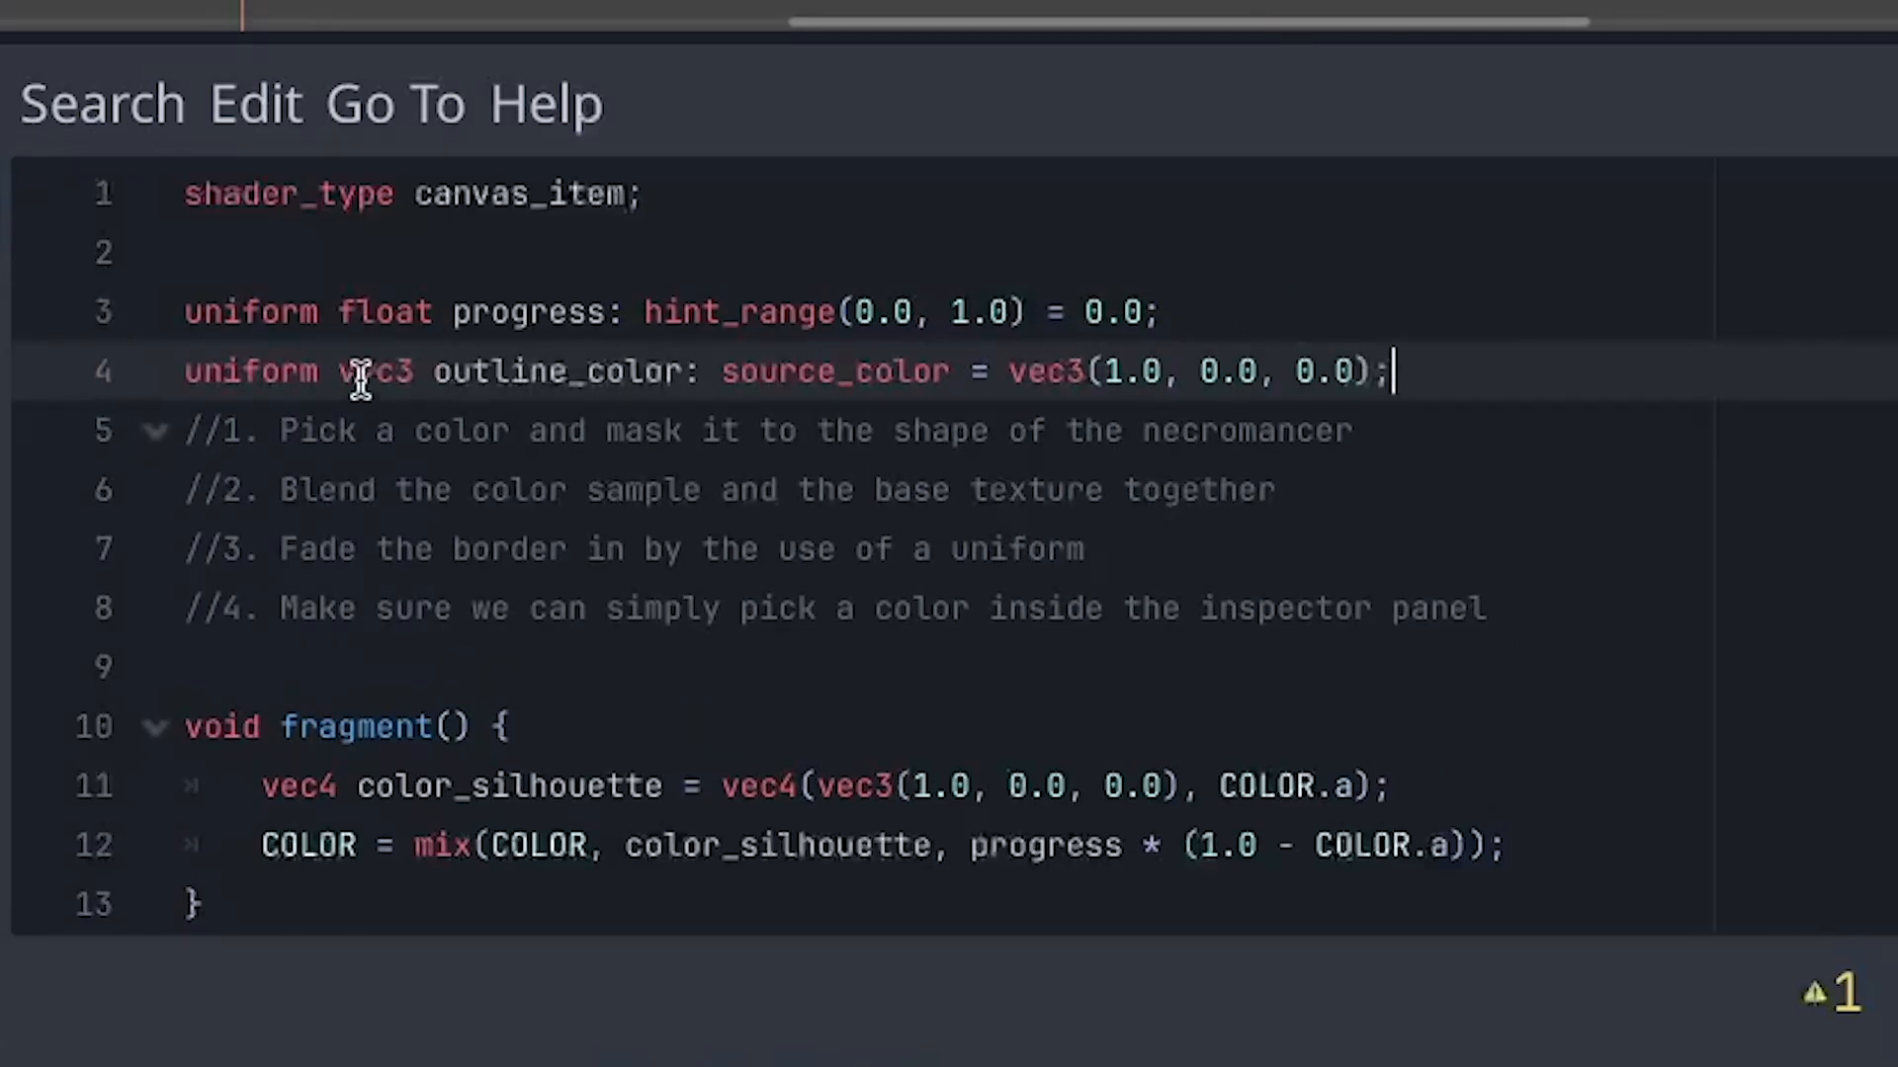
double_click(376, 371)
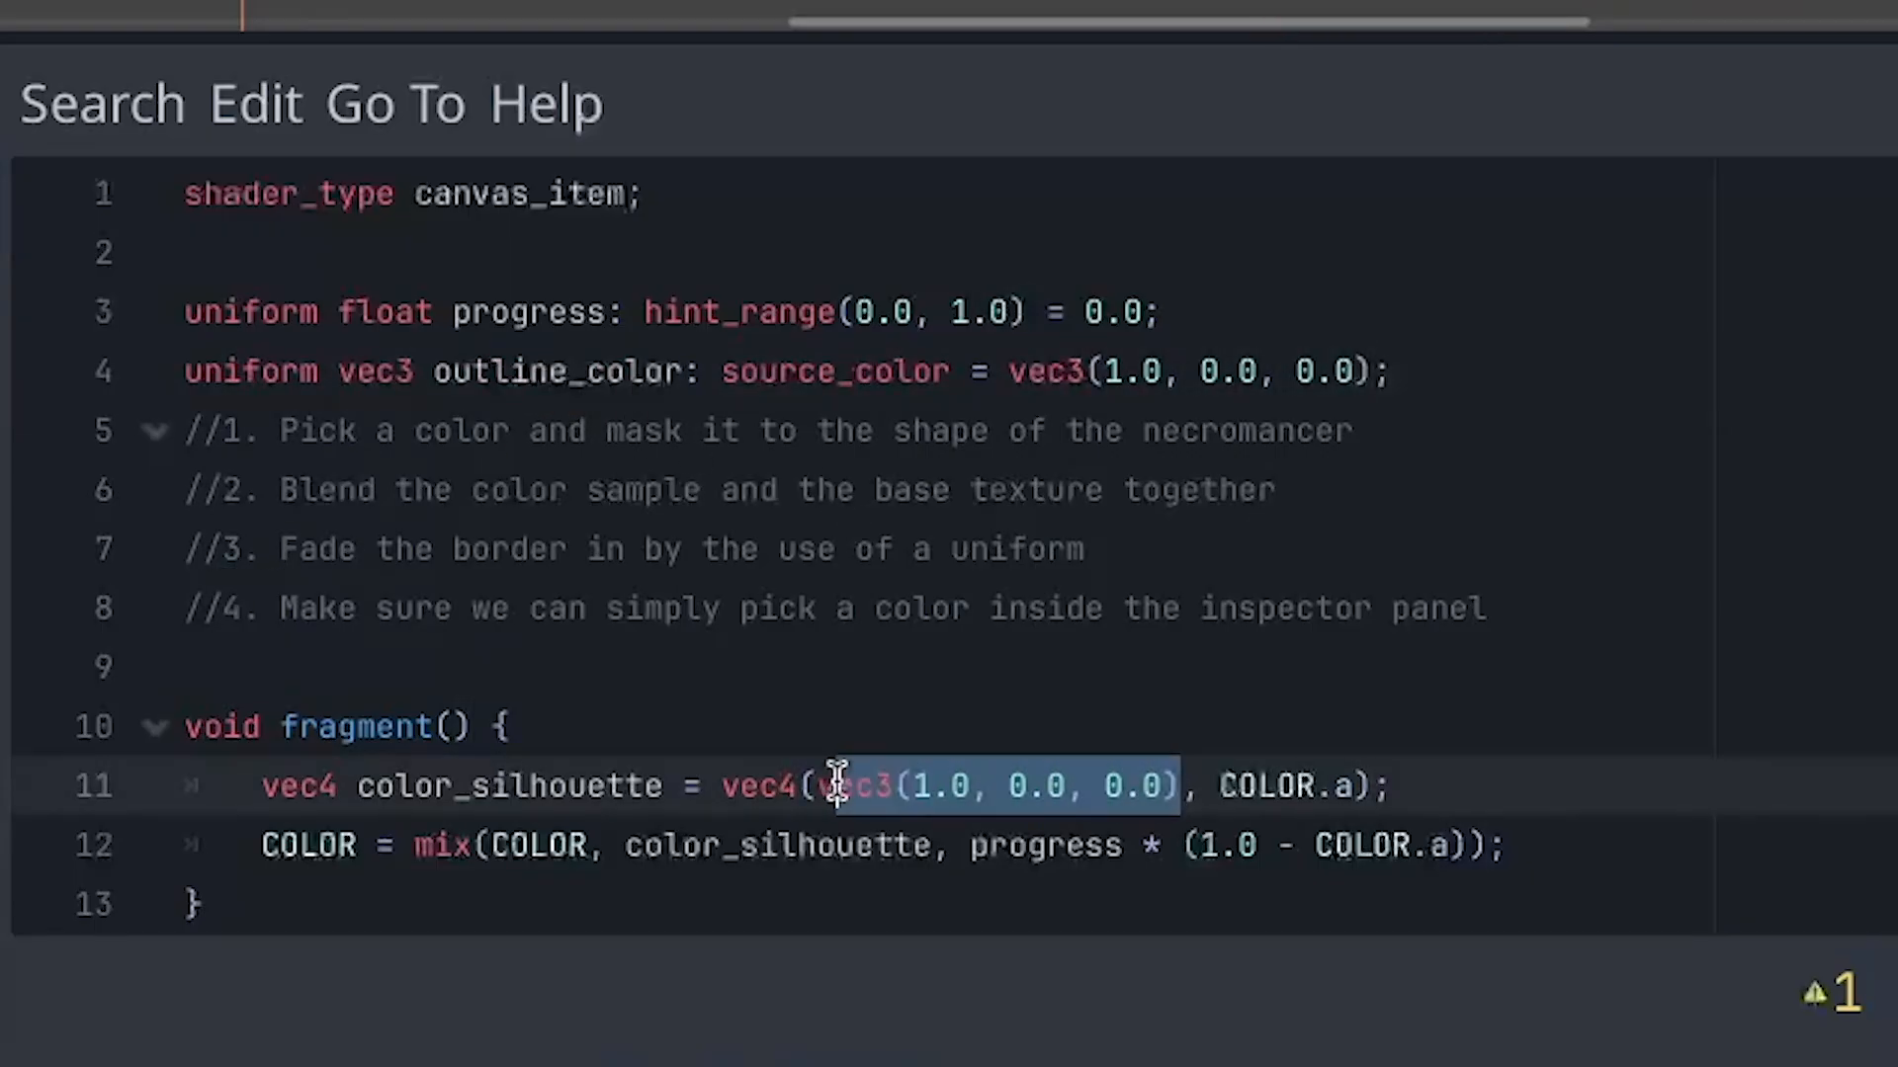
type("outline_color")
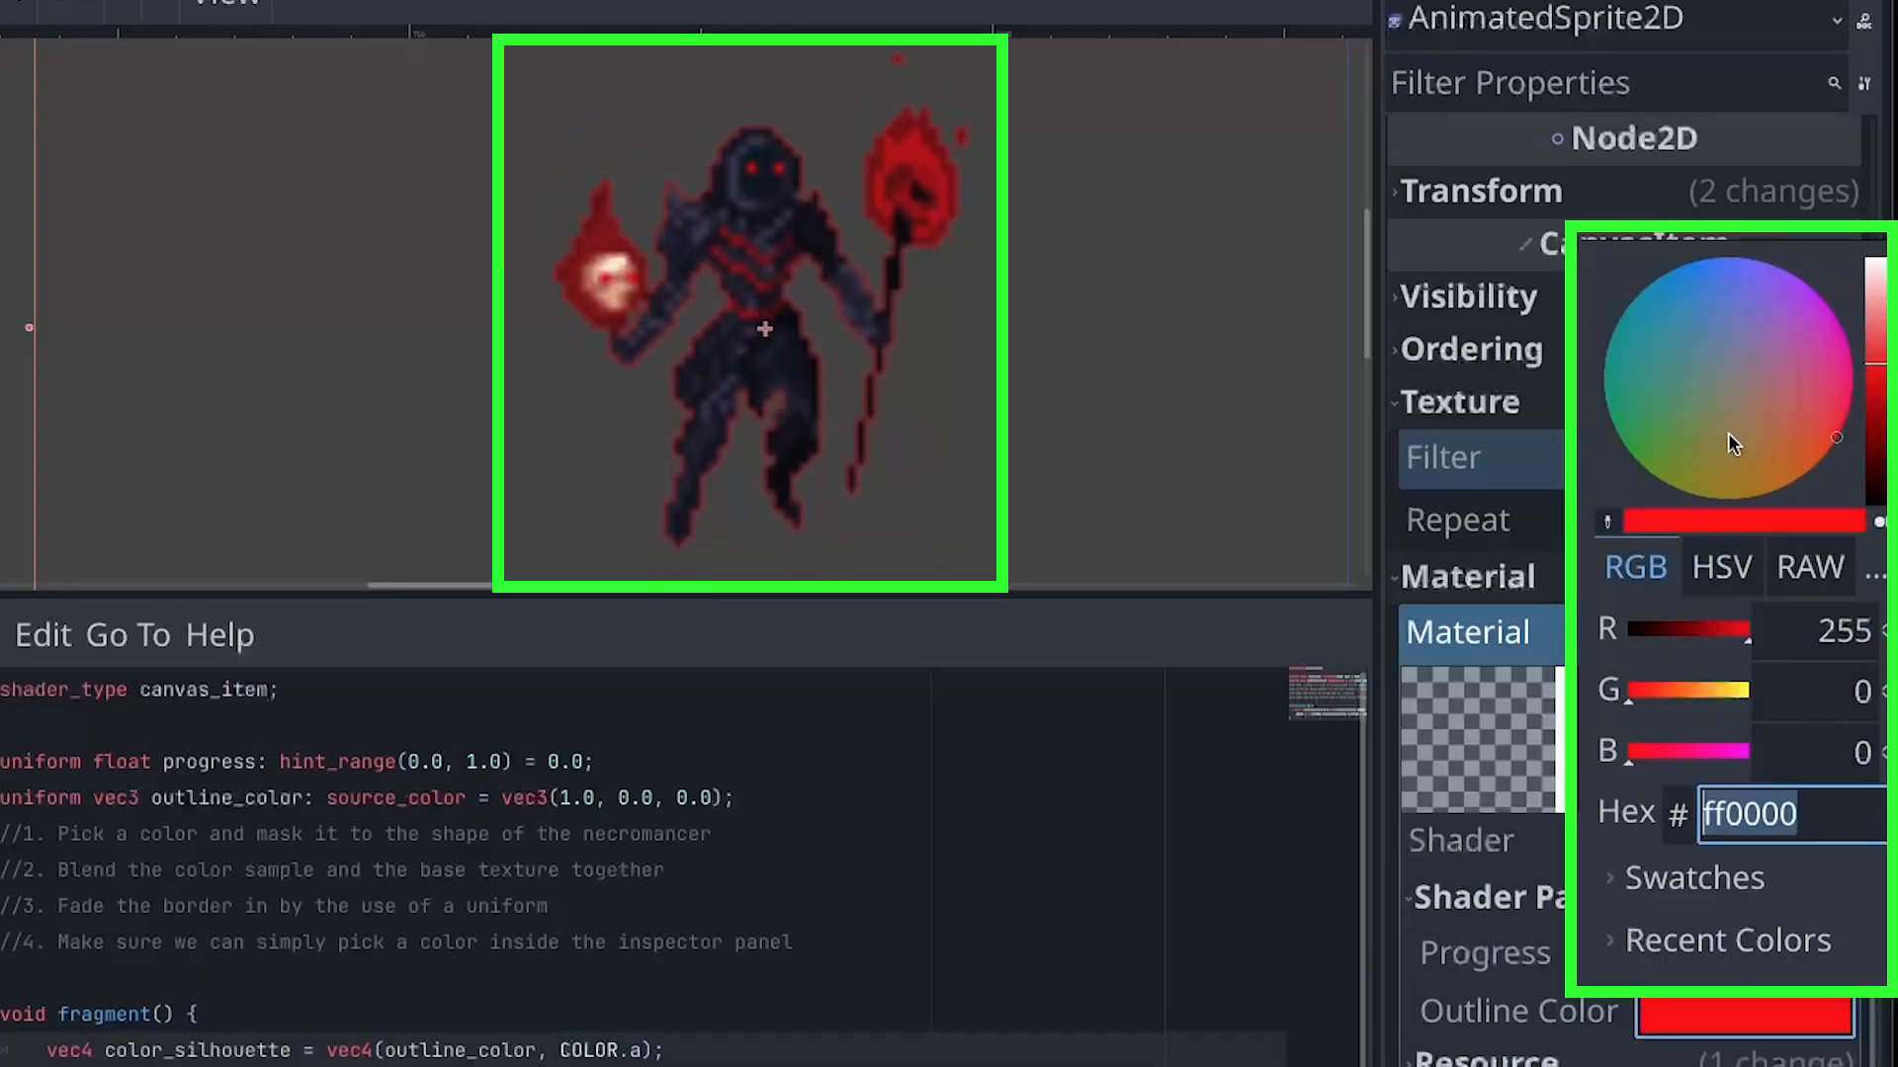
Try blue, then green as the sprite's Outline Color in the Inspector.
left_click(1682, 272)
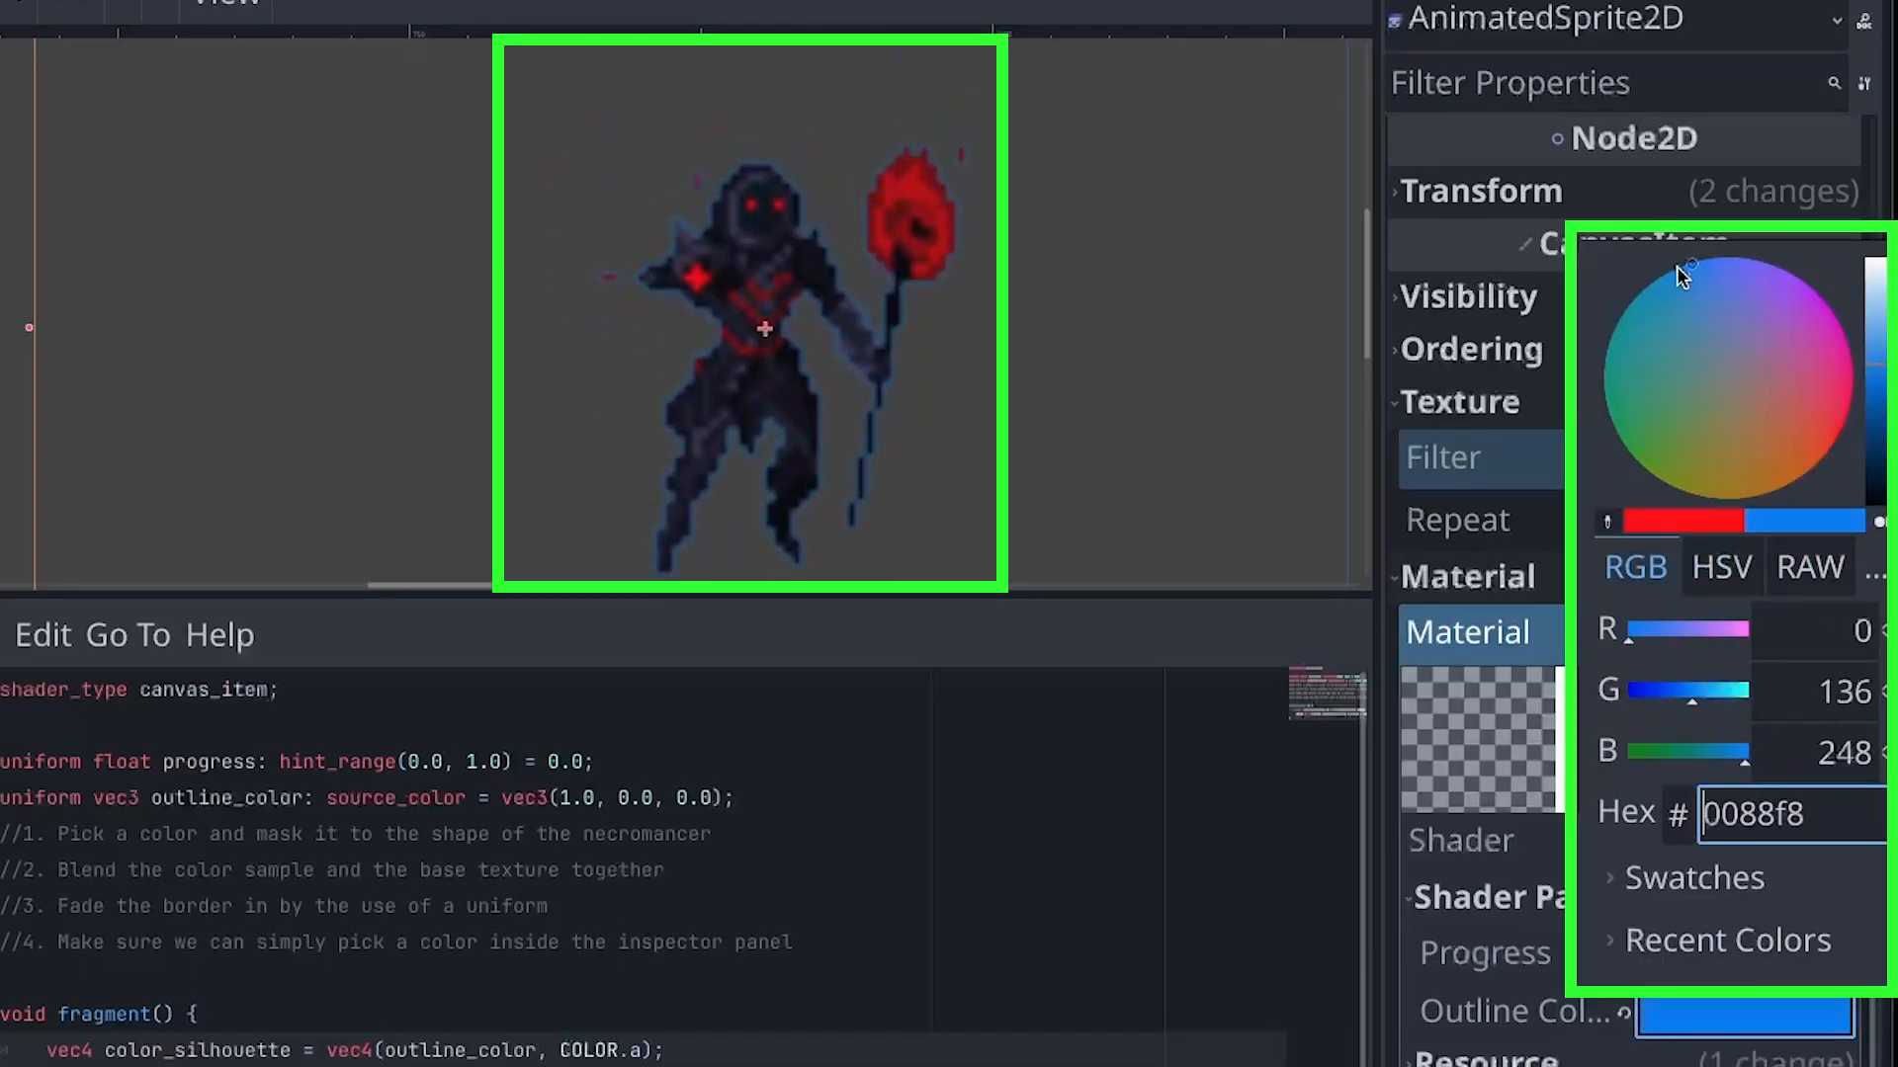
left_click(1664, 420)
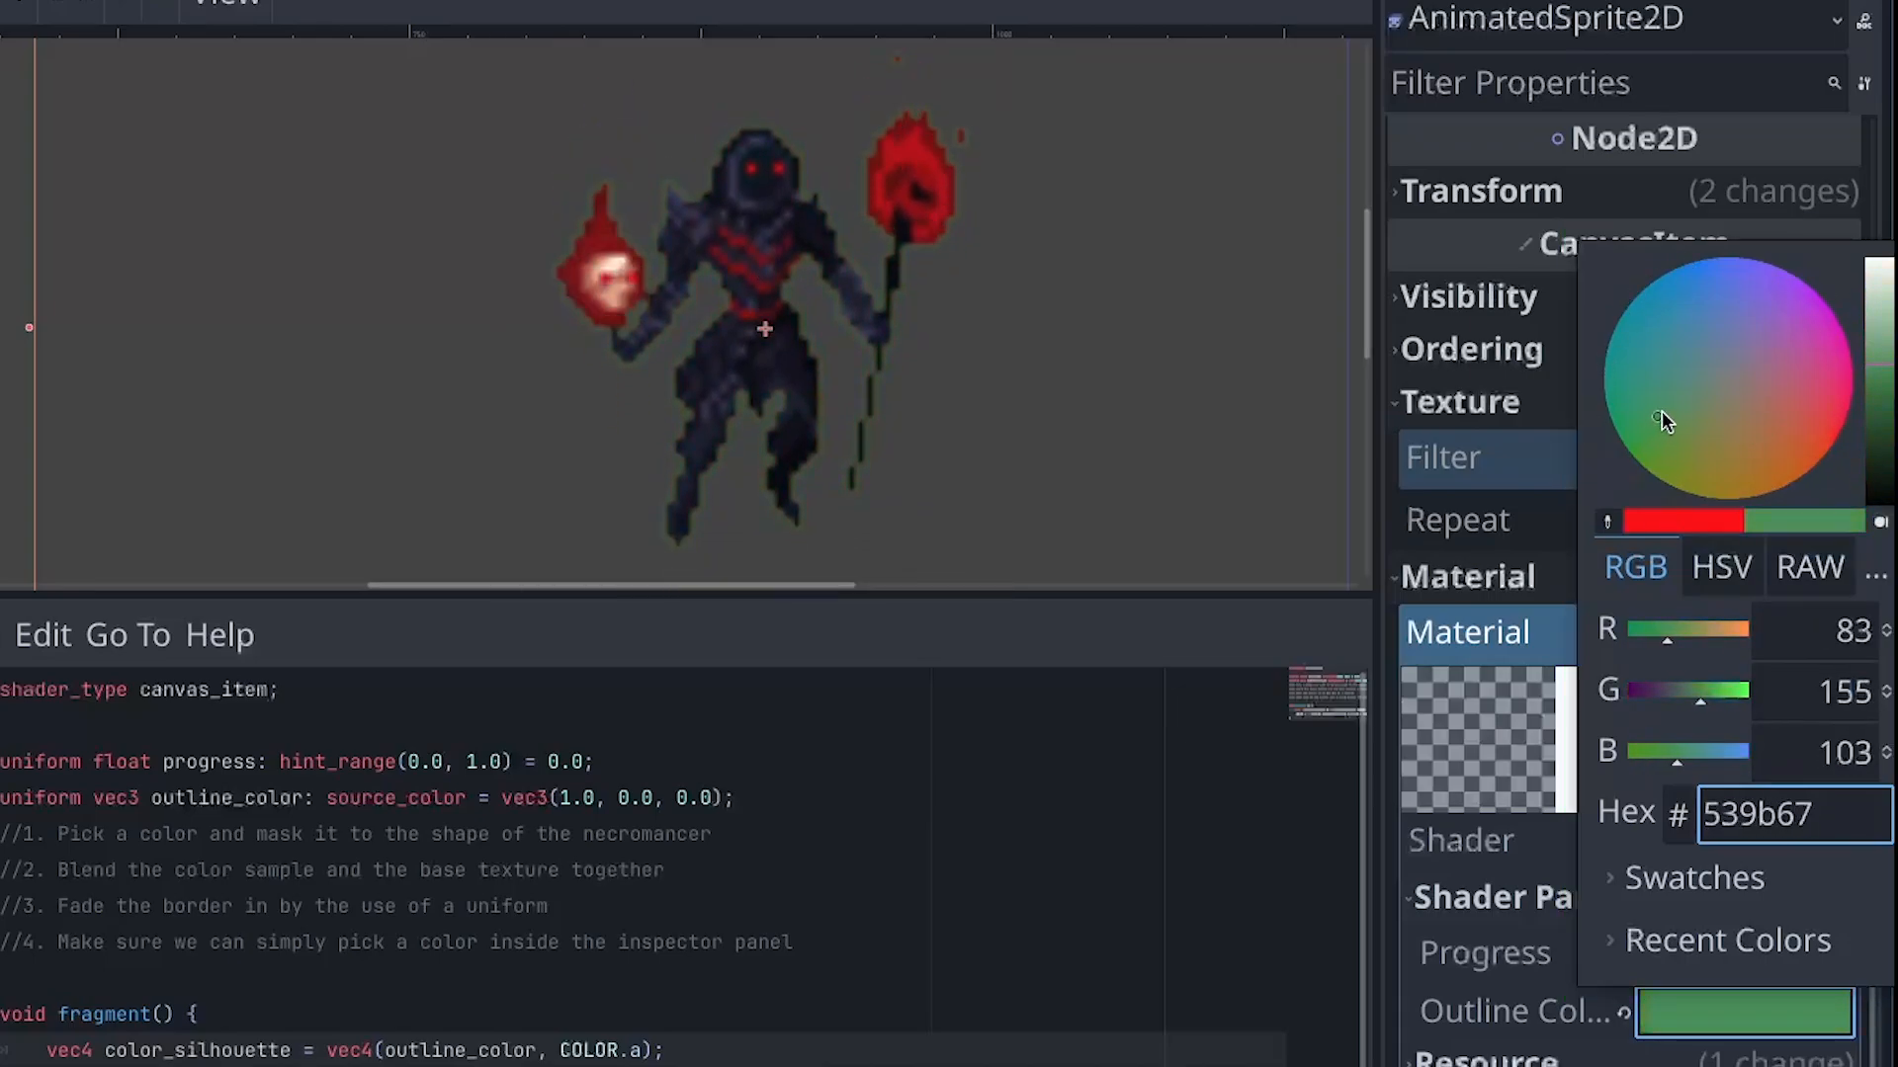
left_click(1774, 301)
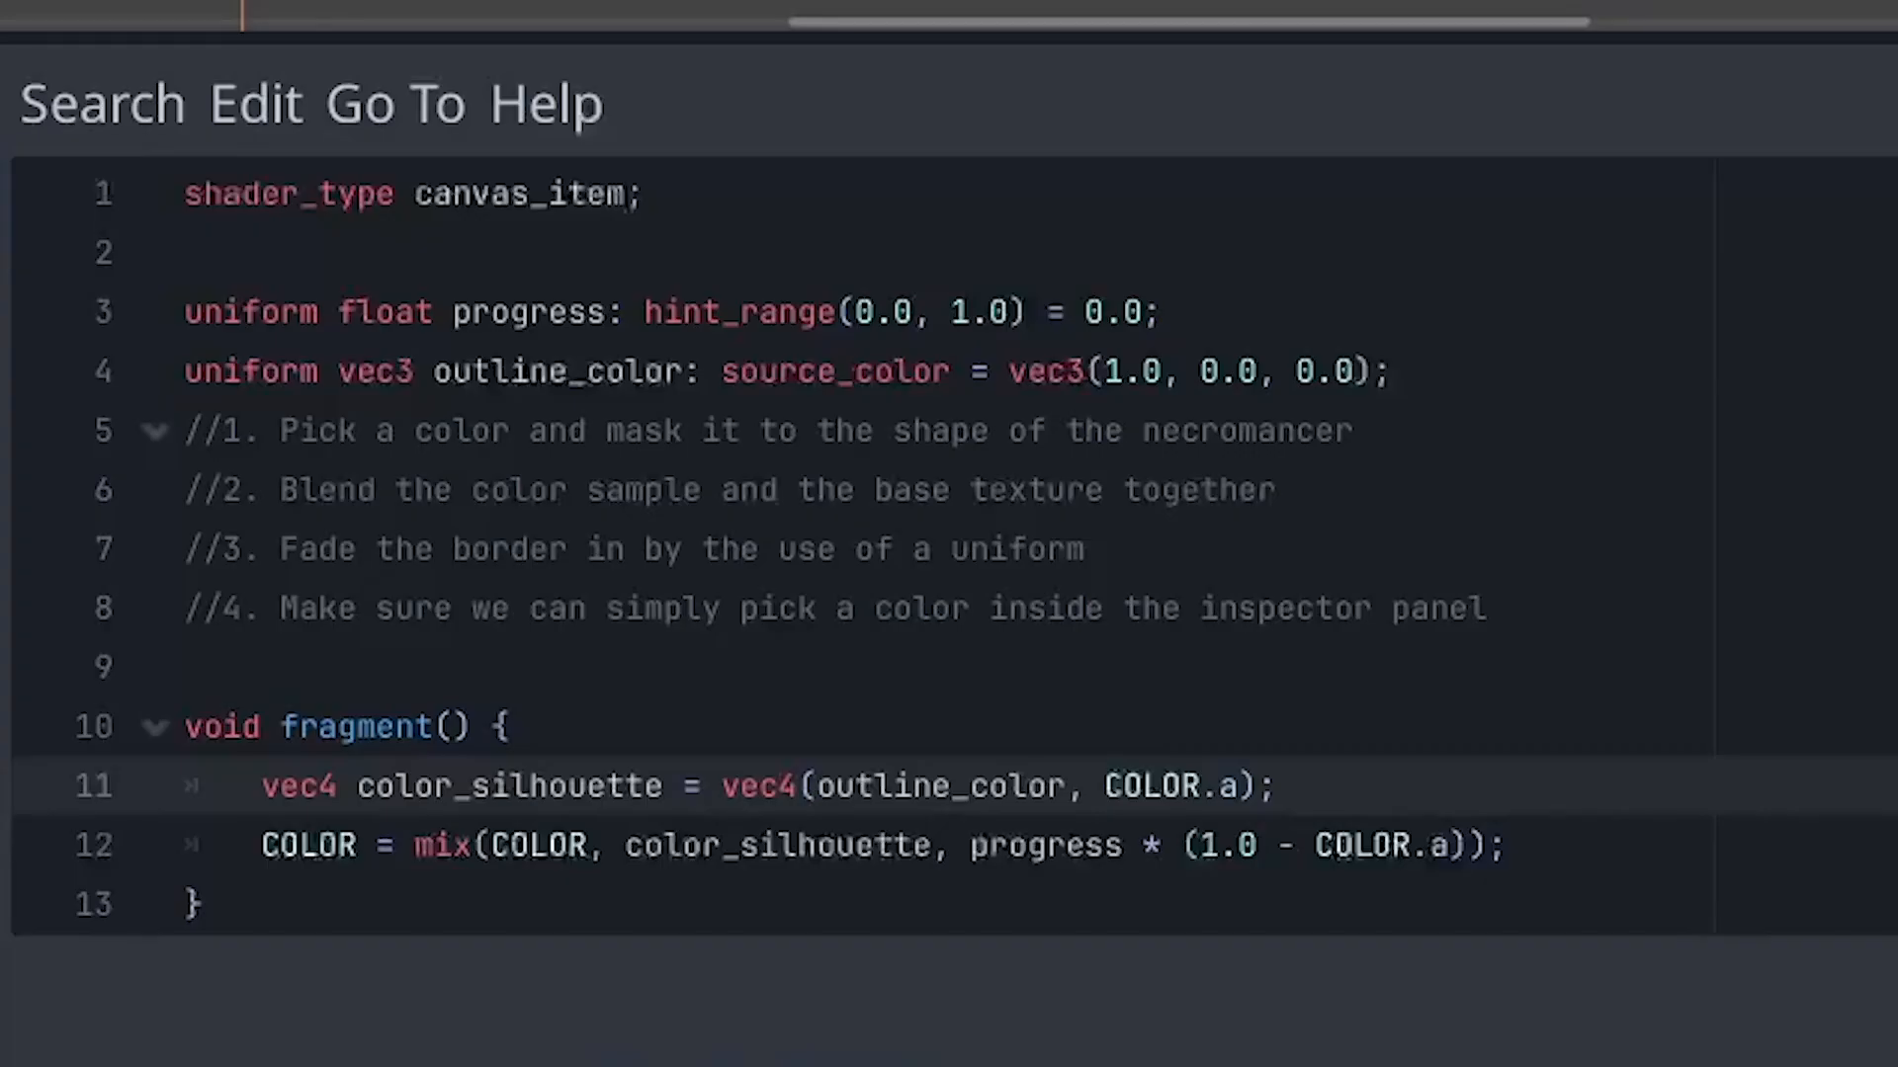
Shorten the uniform name to outline_c and fold vec4(outline_c, COLOR.a) into the COLOR mix line.
left_click(1500, 843)
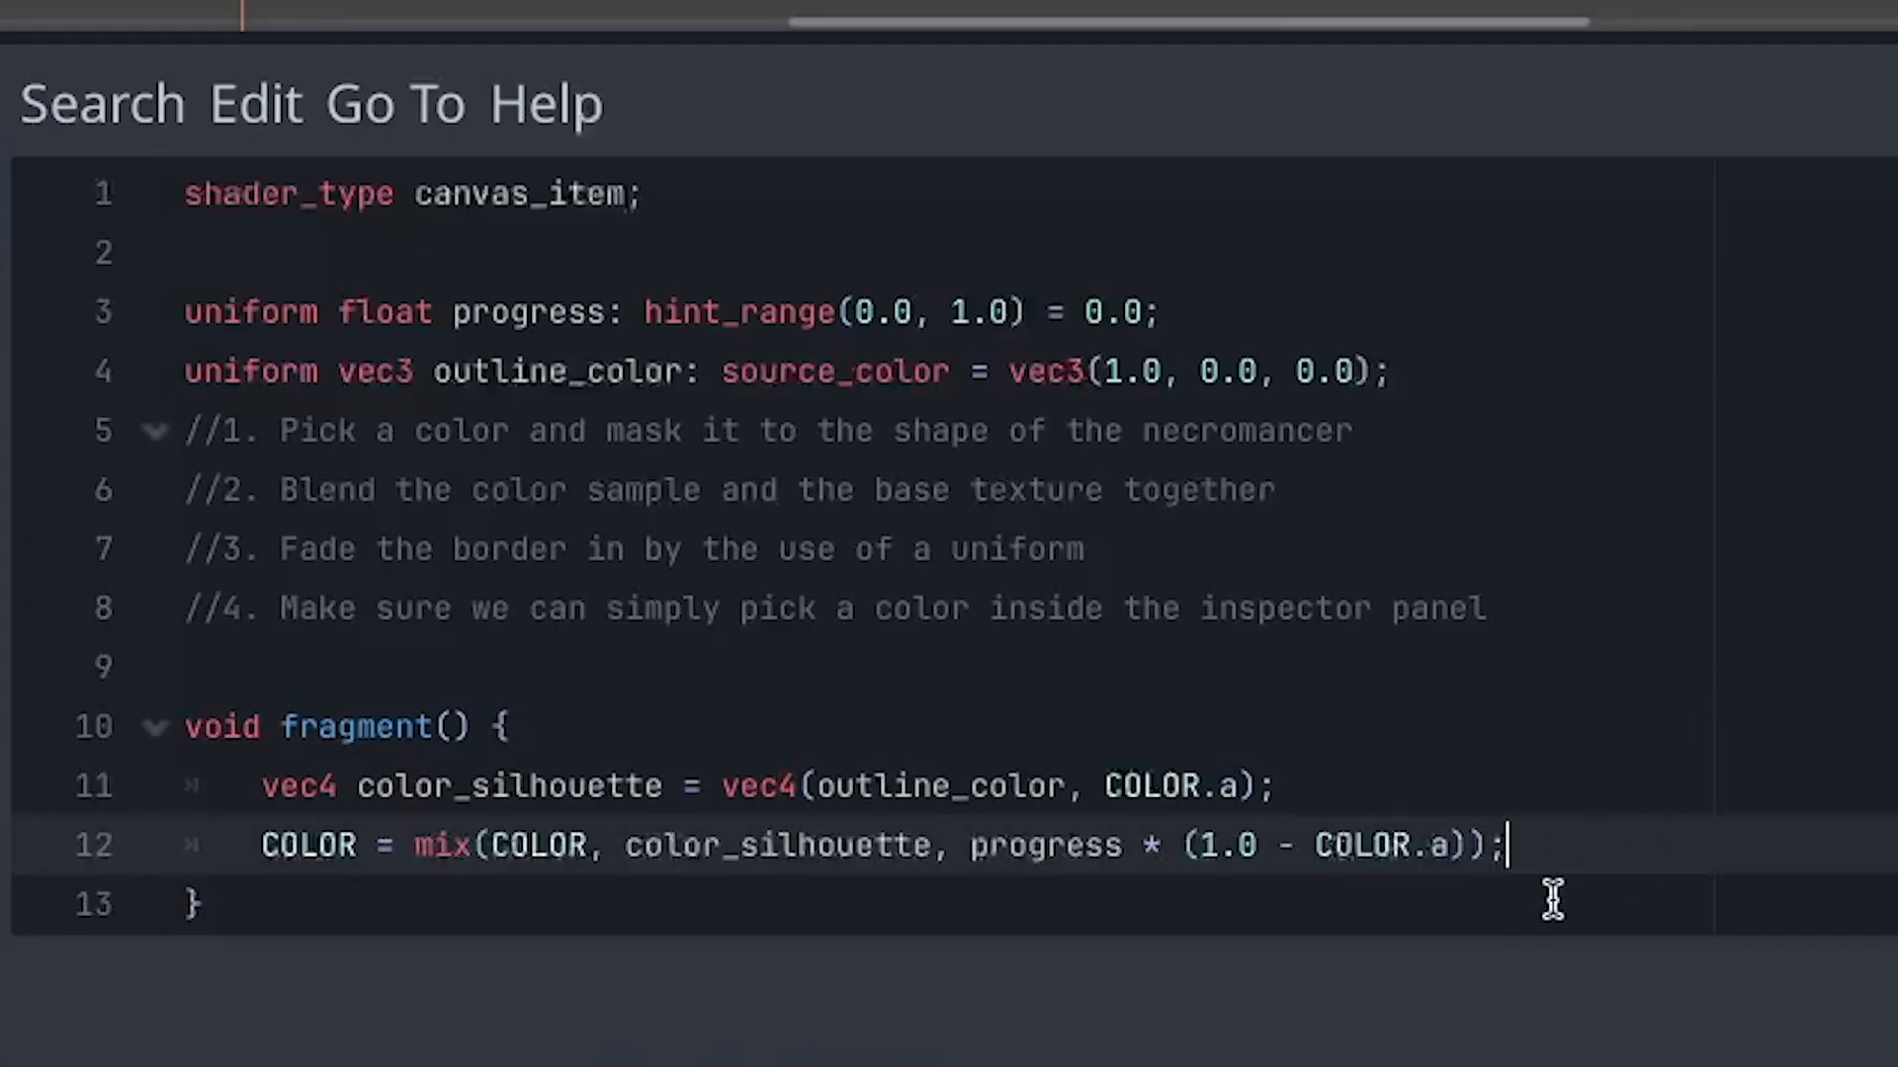
mouse_move(683, 370)
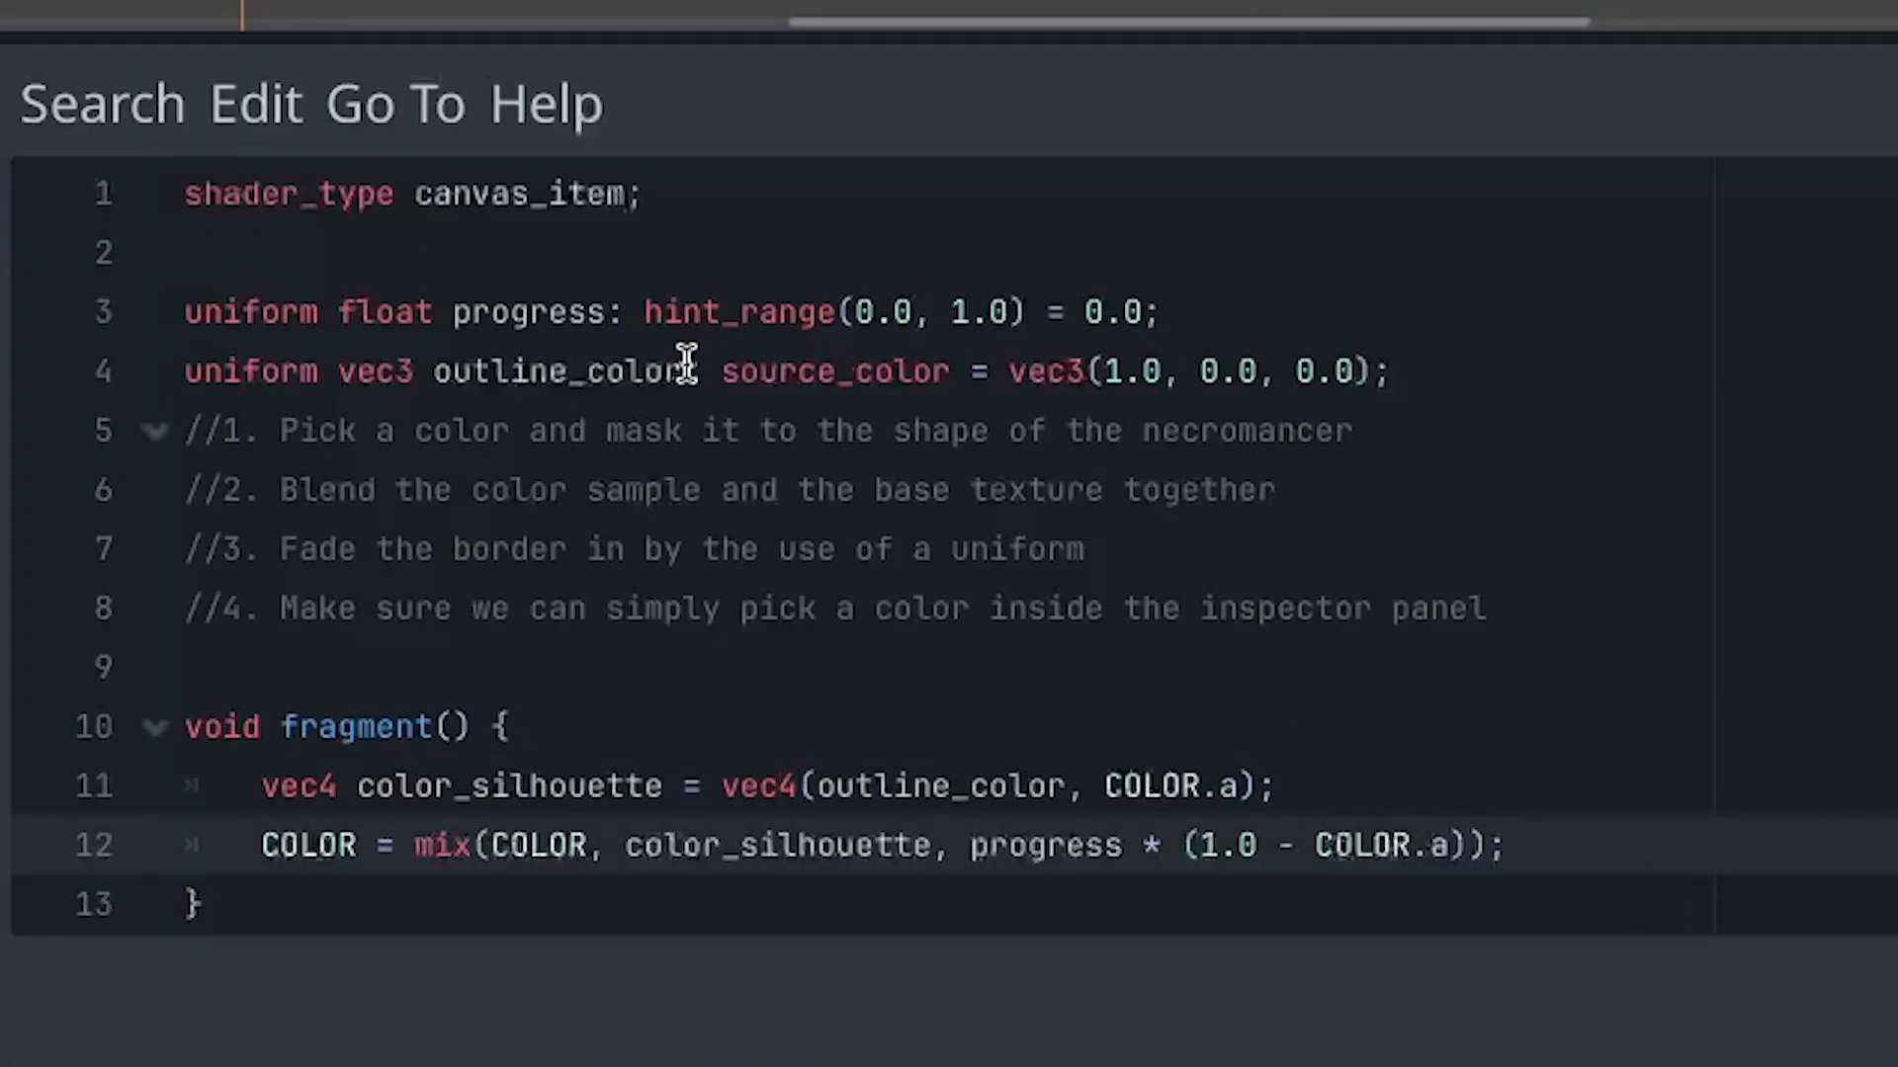
double_click(642, 371)
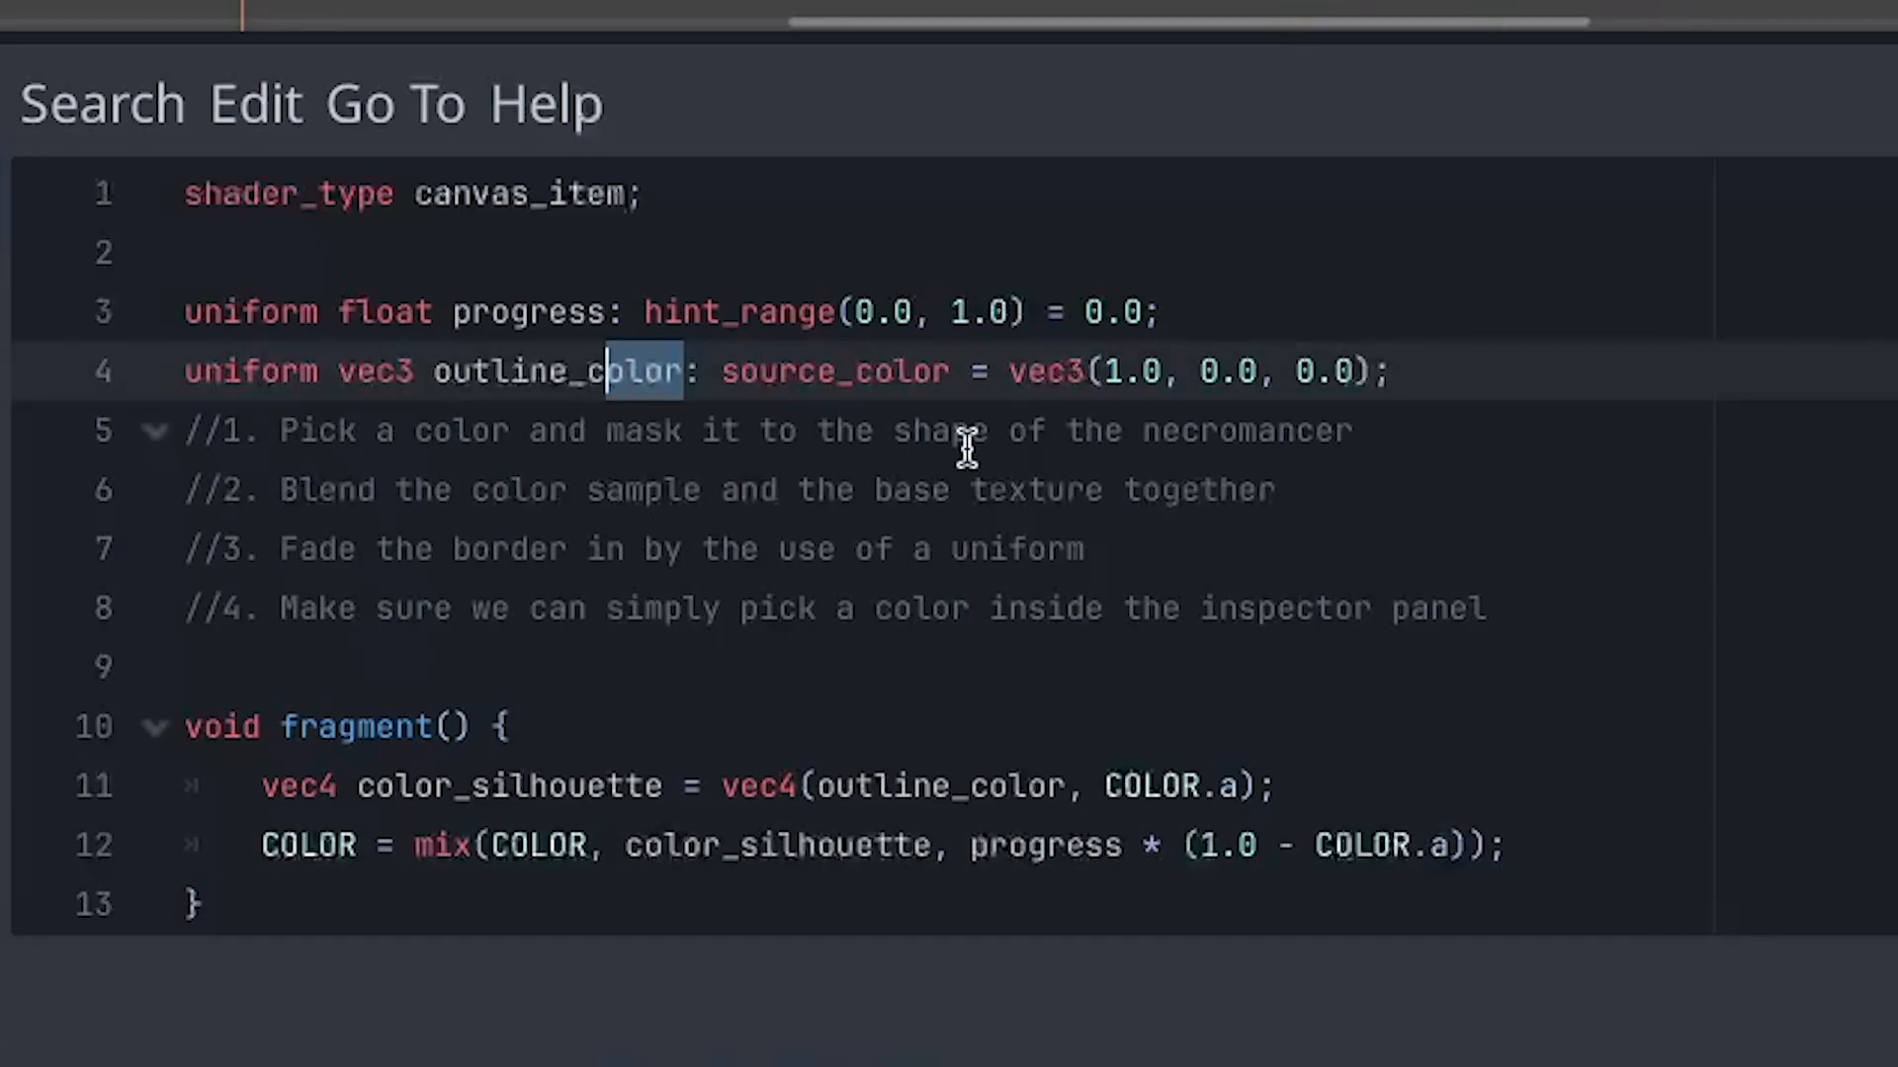
key("Backspace")
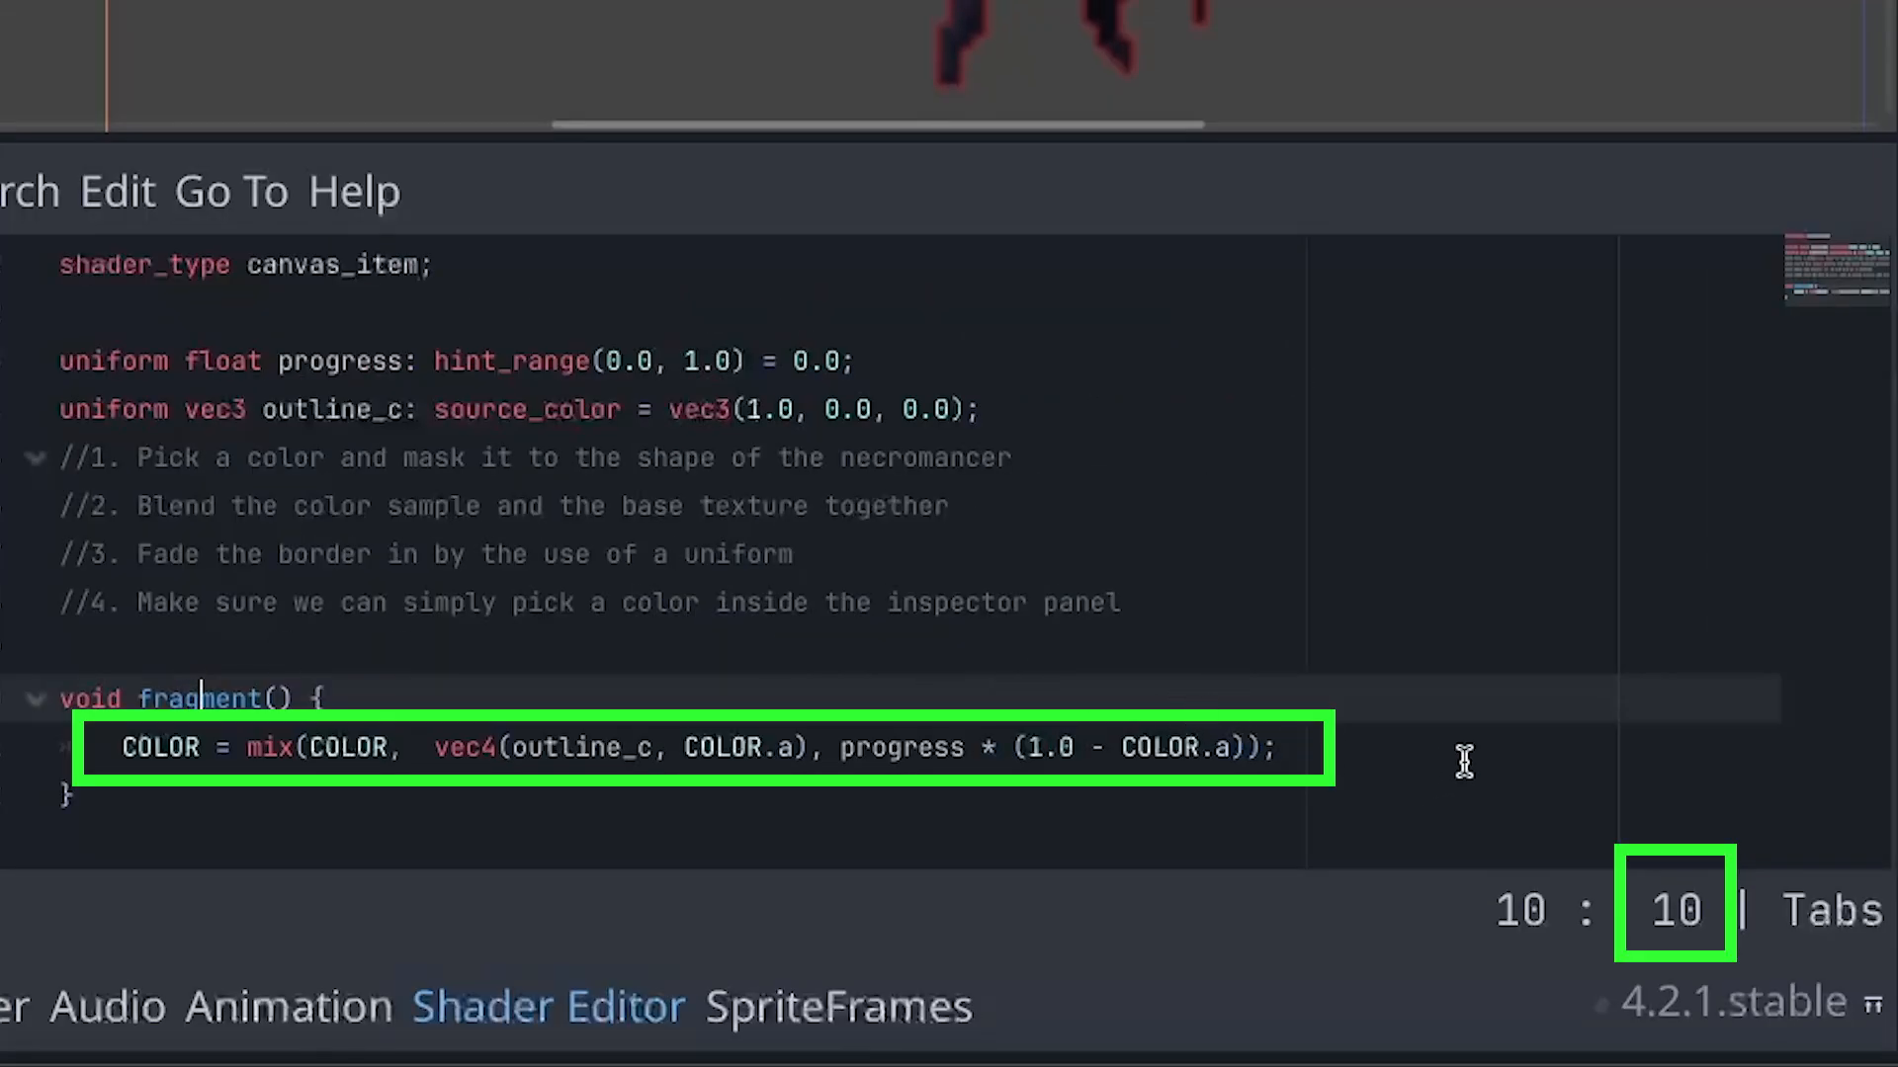
left_click(1271, 747)
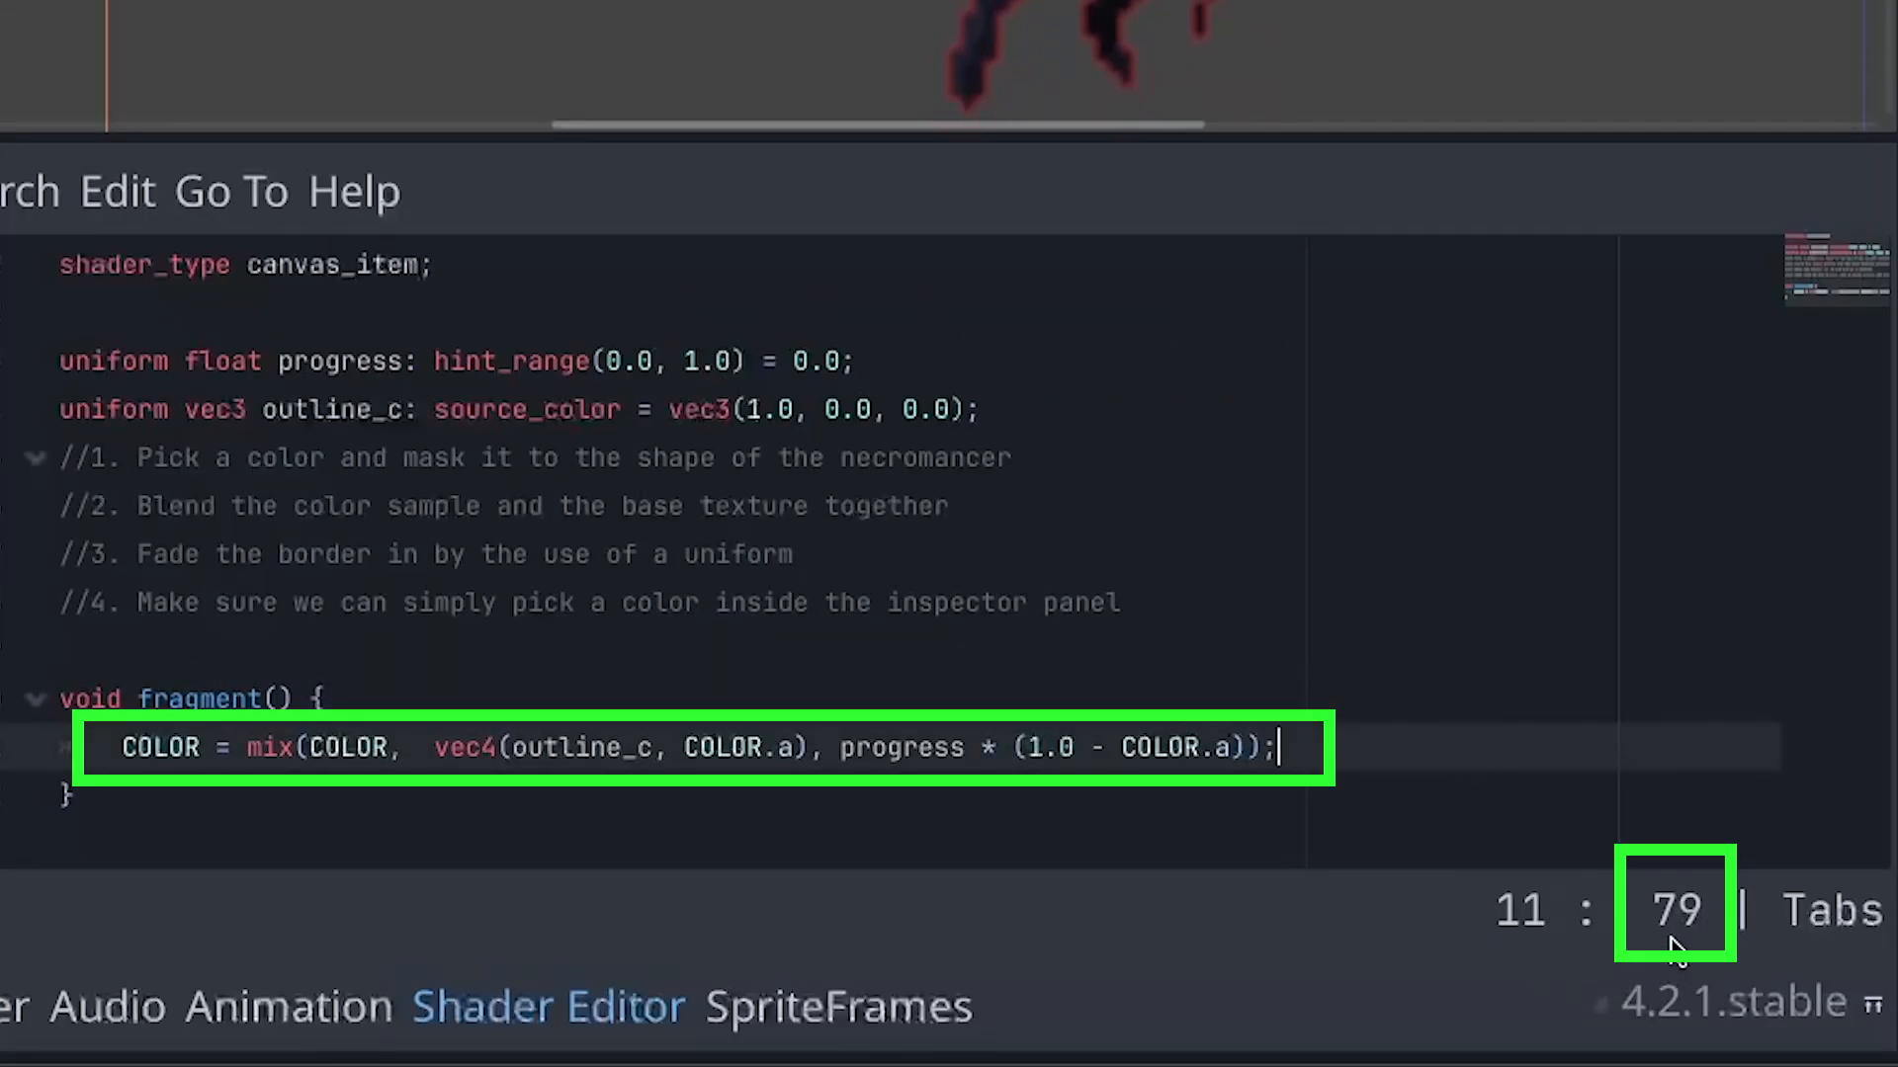
mouse_move(1673, 910)
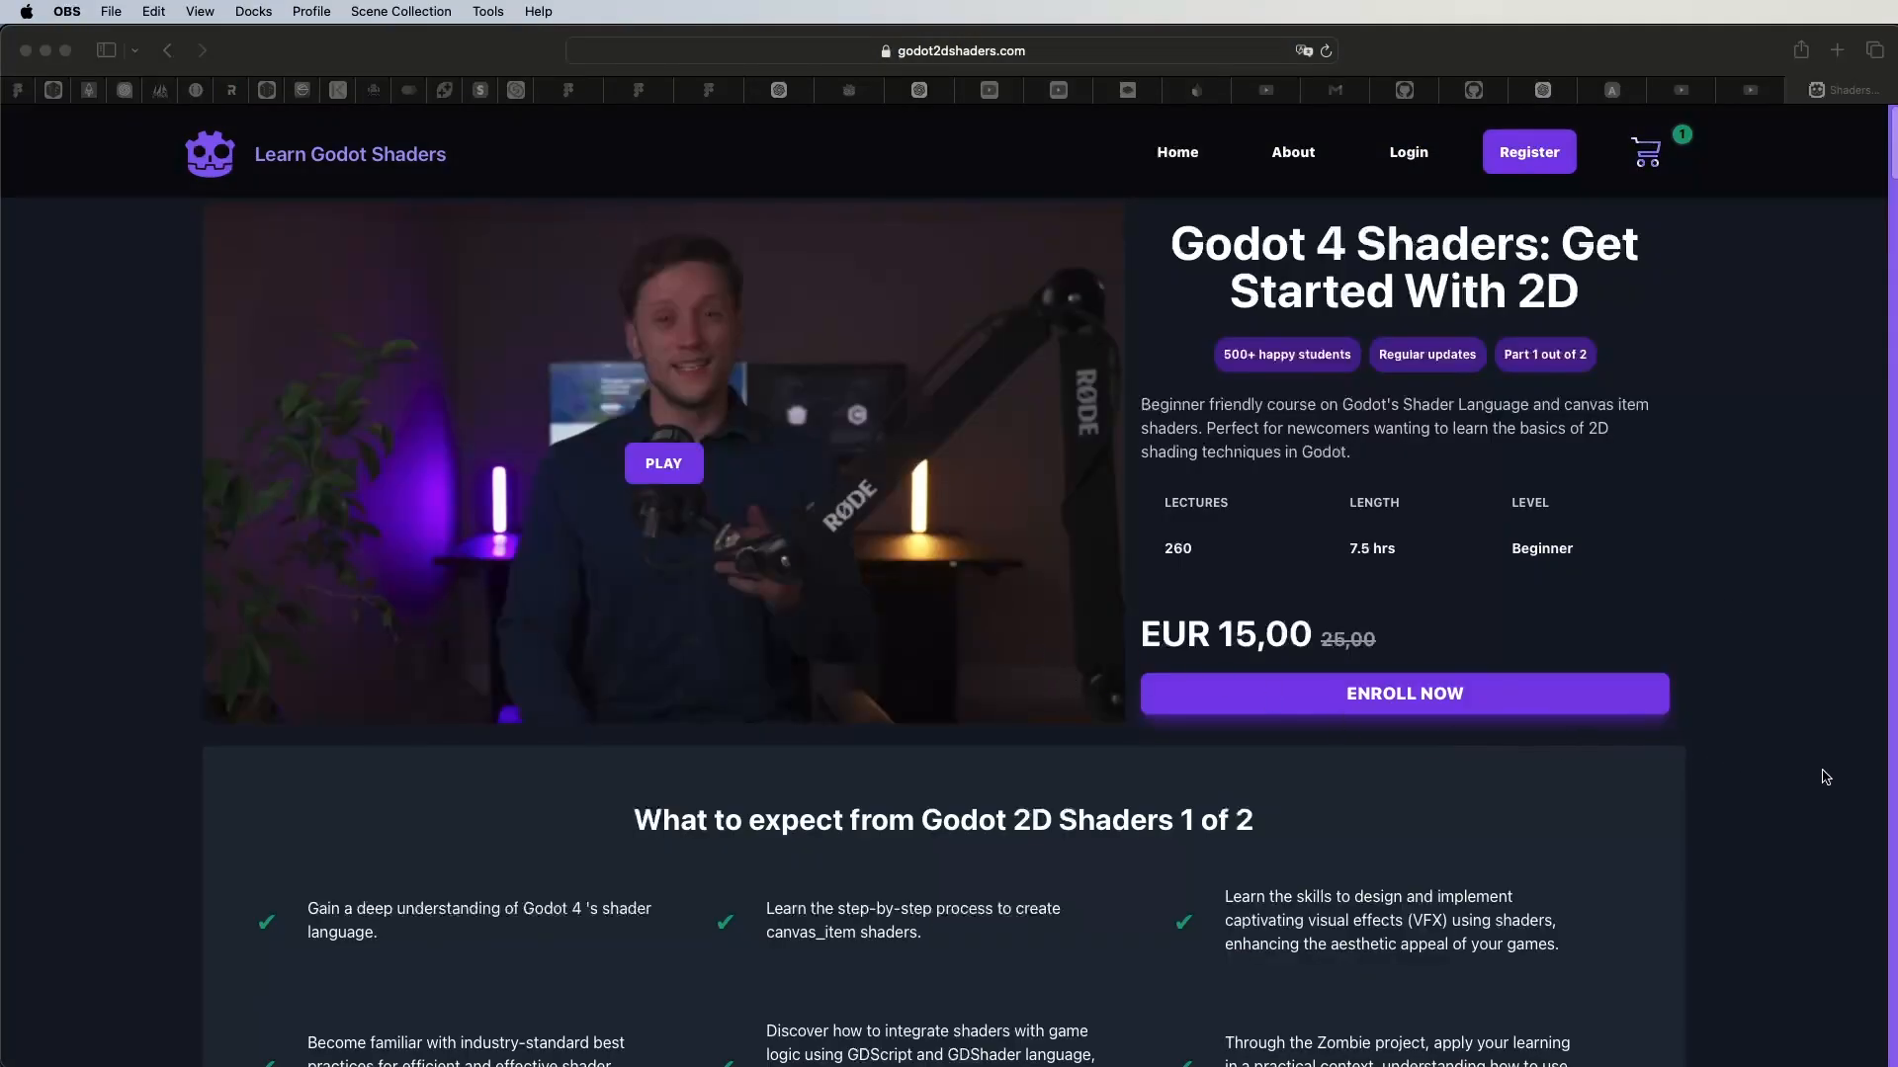
scroll("down", 3)
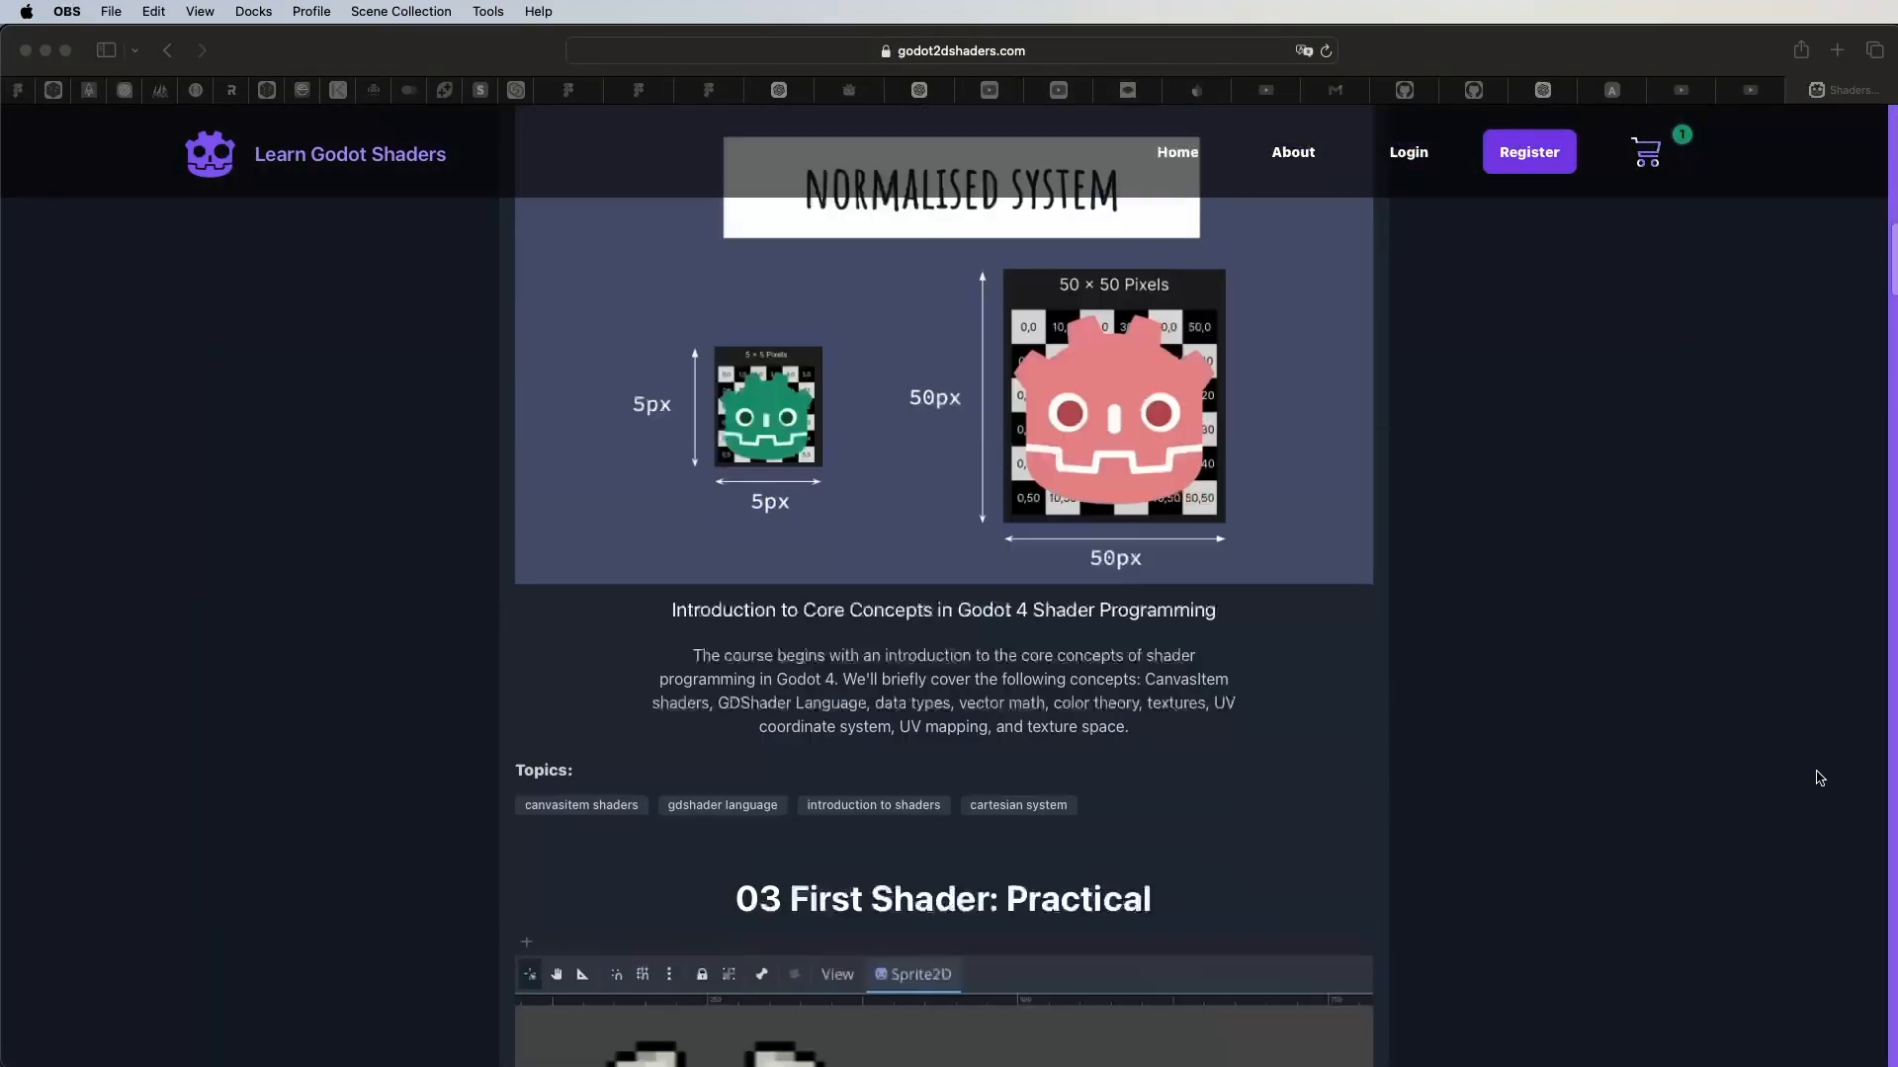
scroll("down", 3)
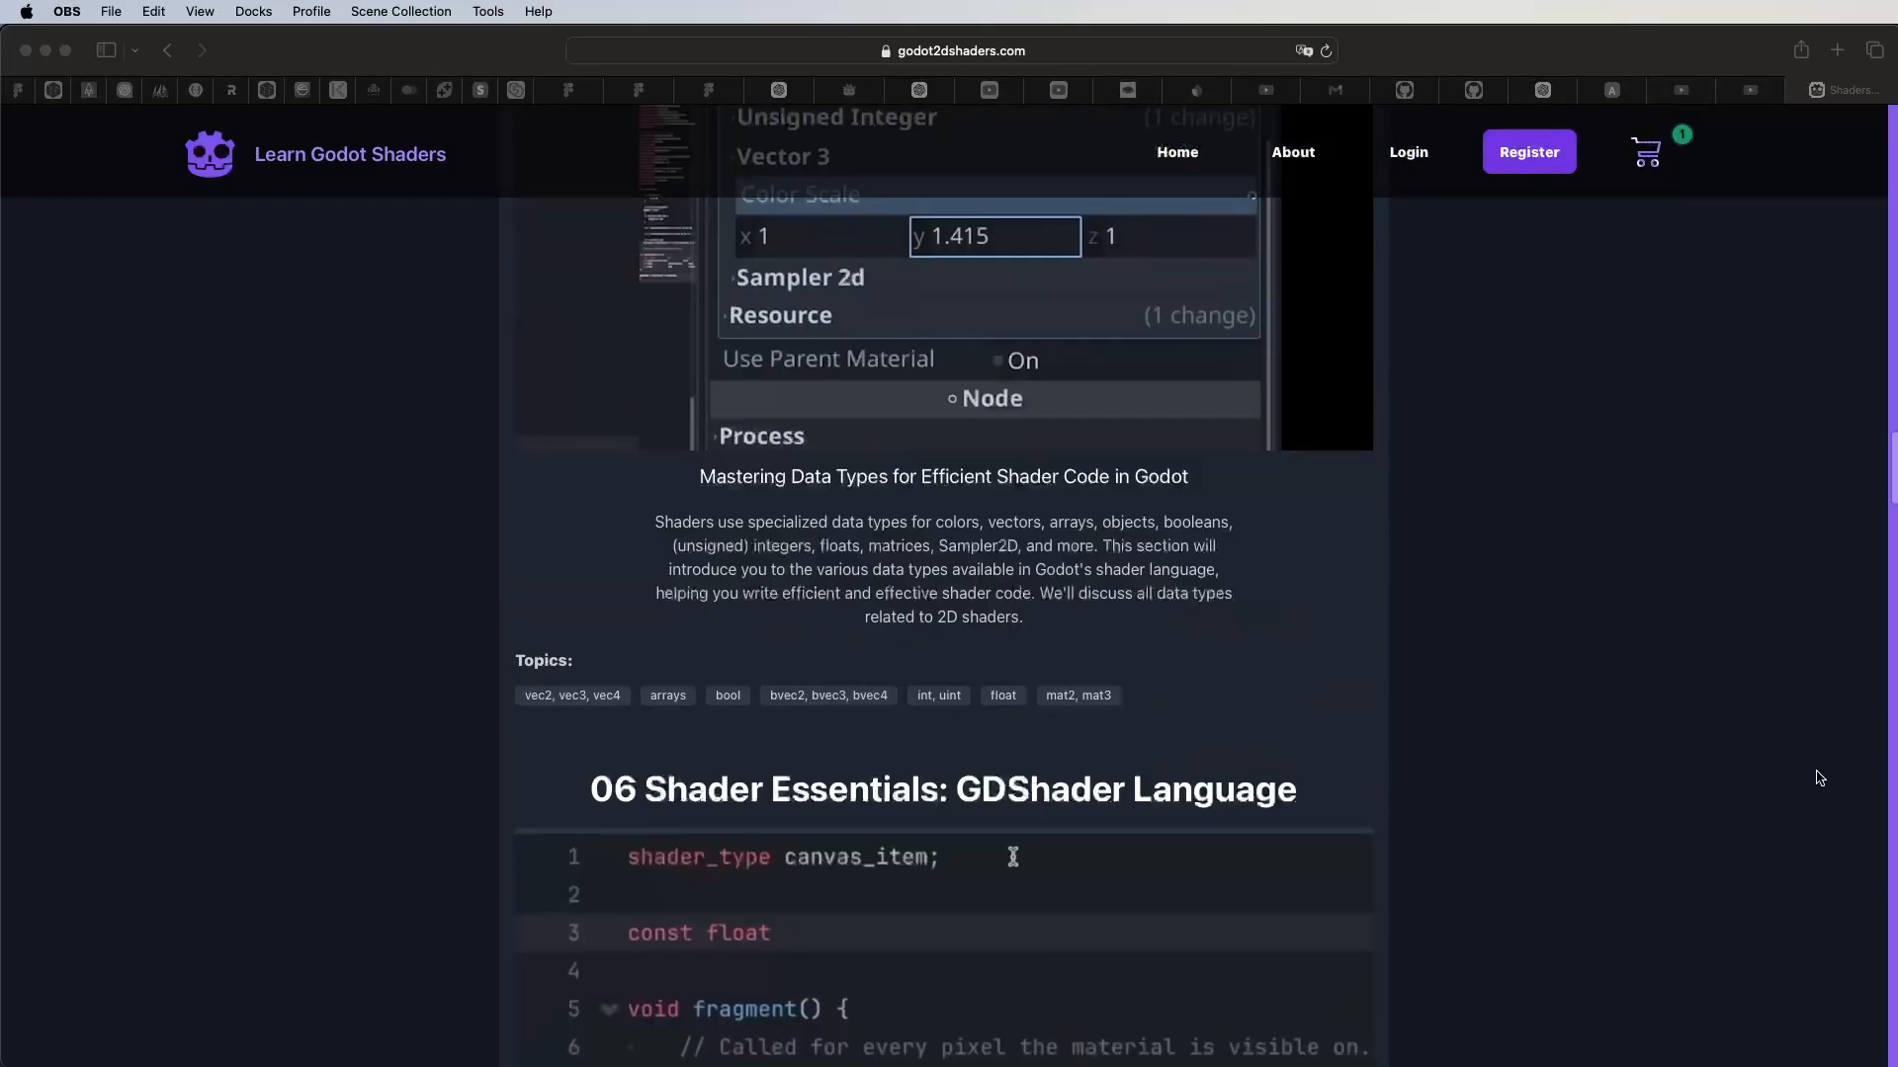
scroll("down", 3)
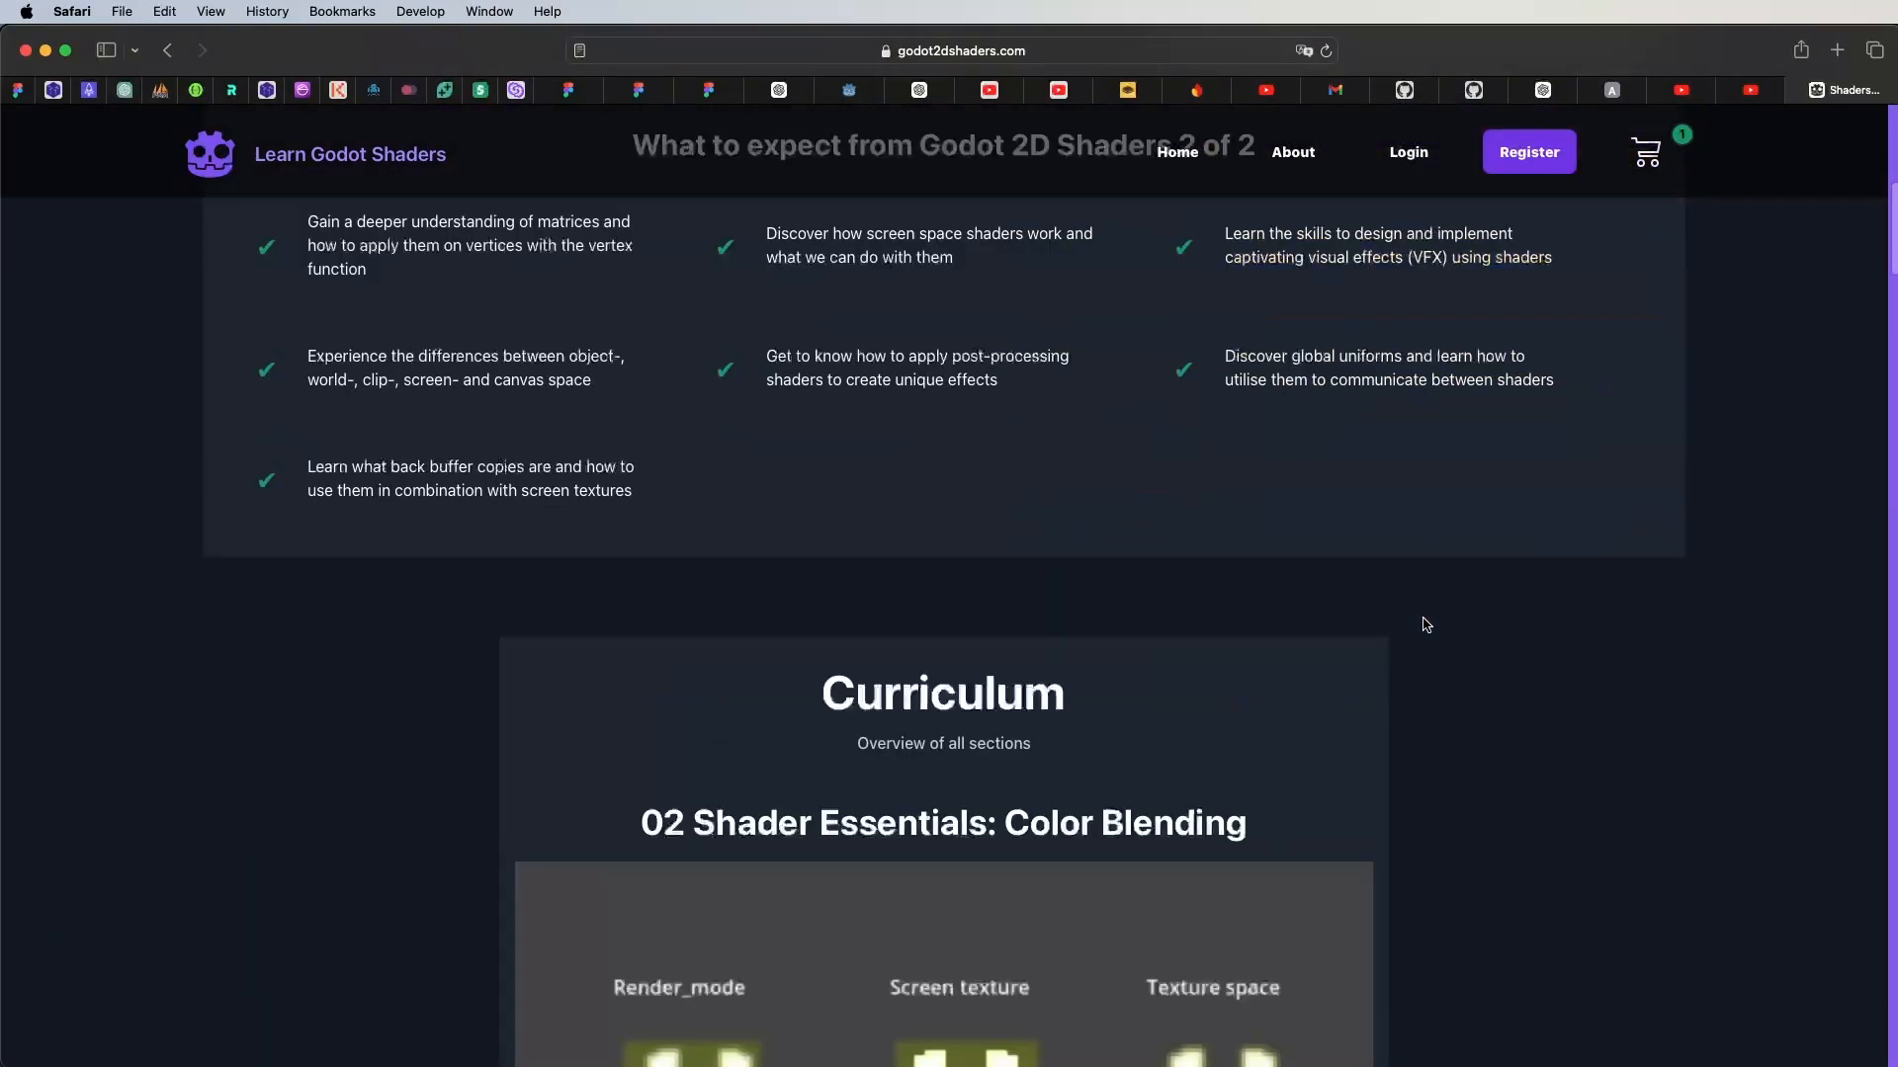
scroll("down", 3)
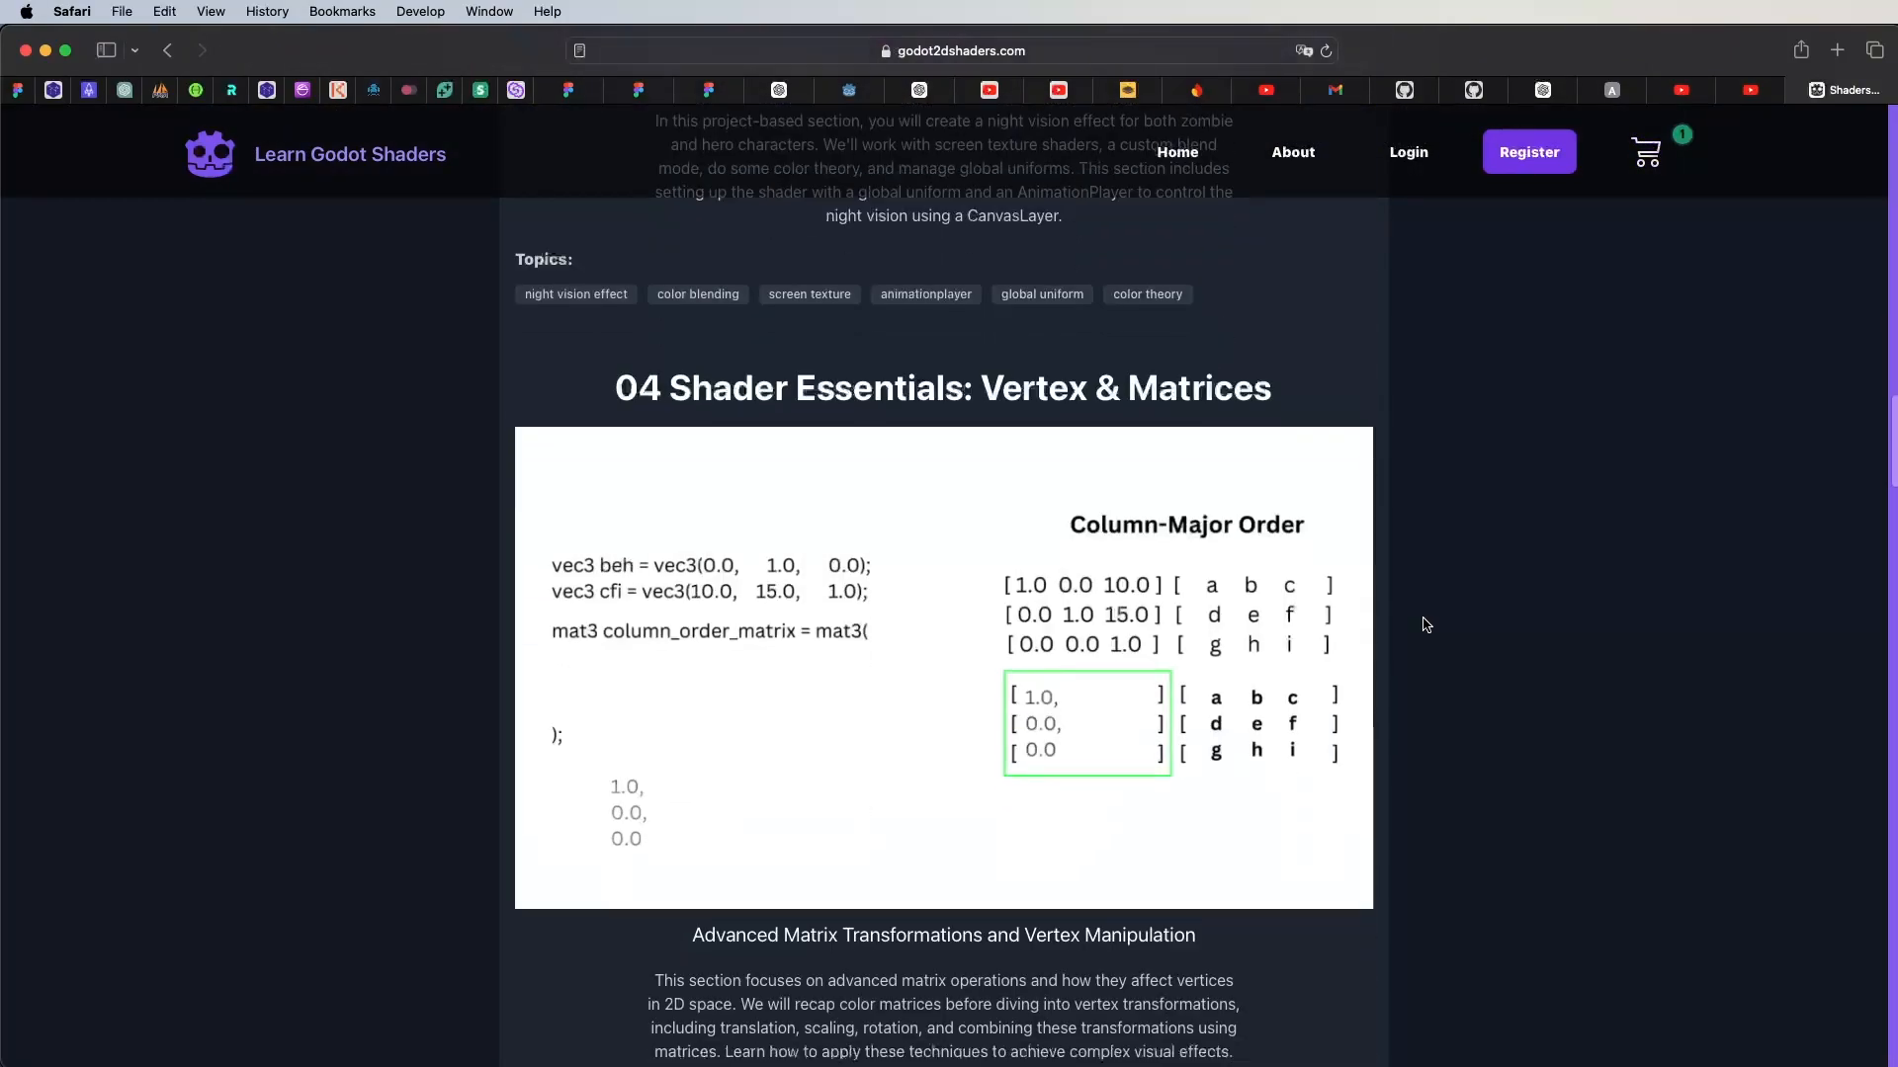
scroll("down", 3)
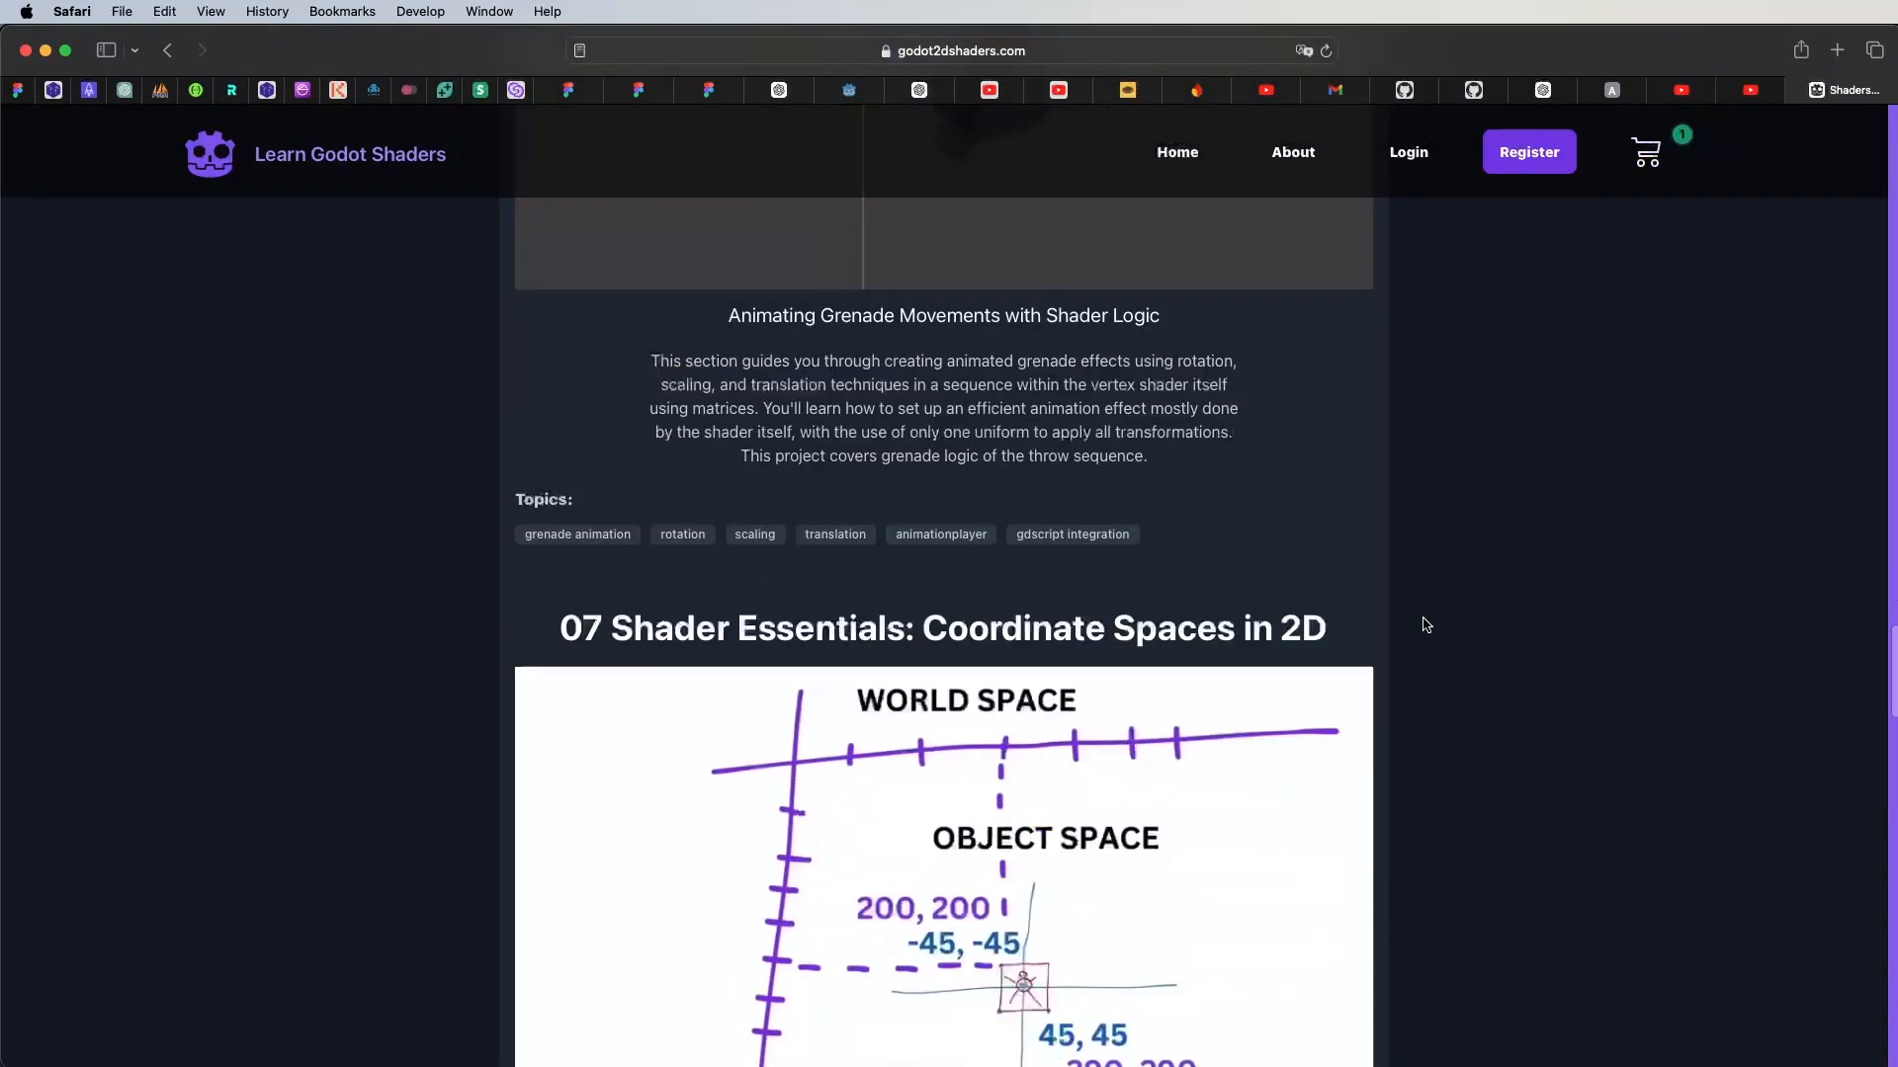
scroll("down", 3)
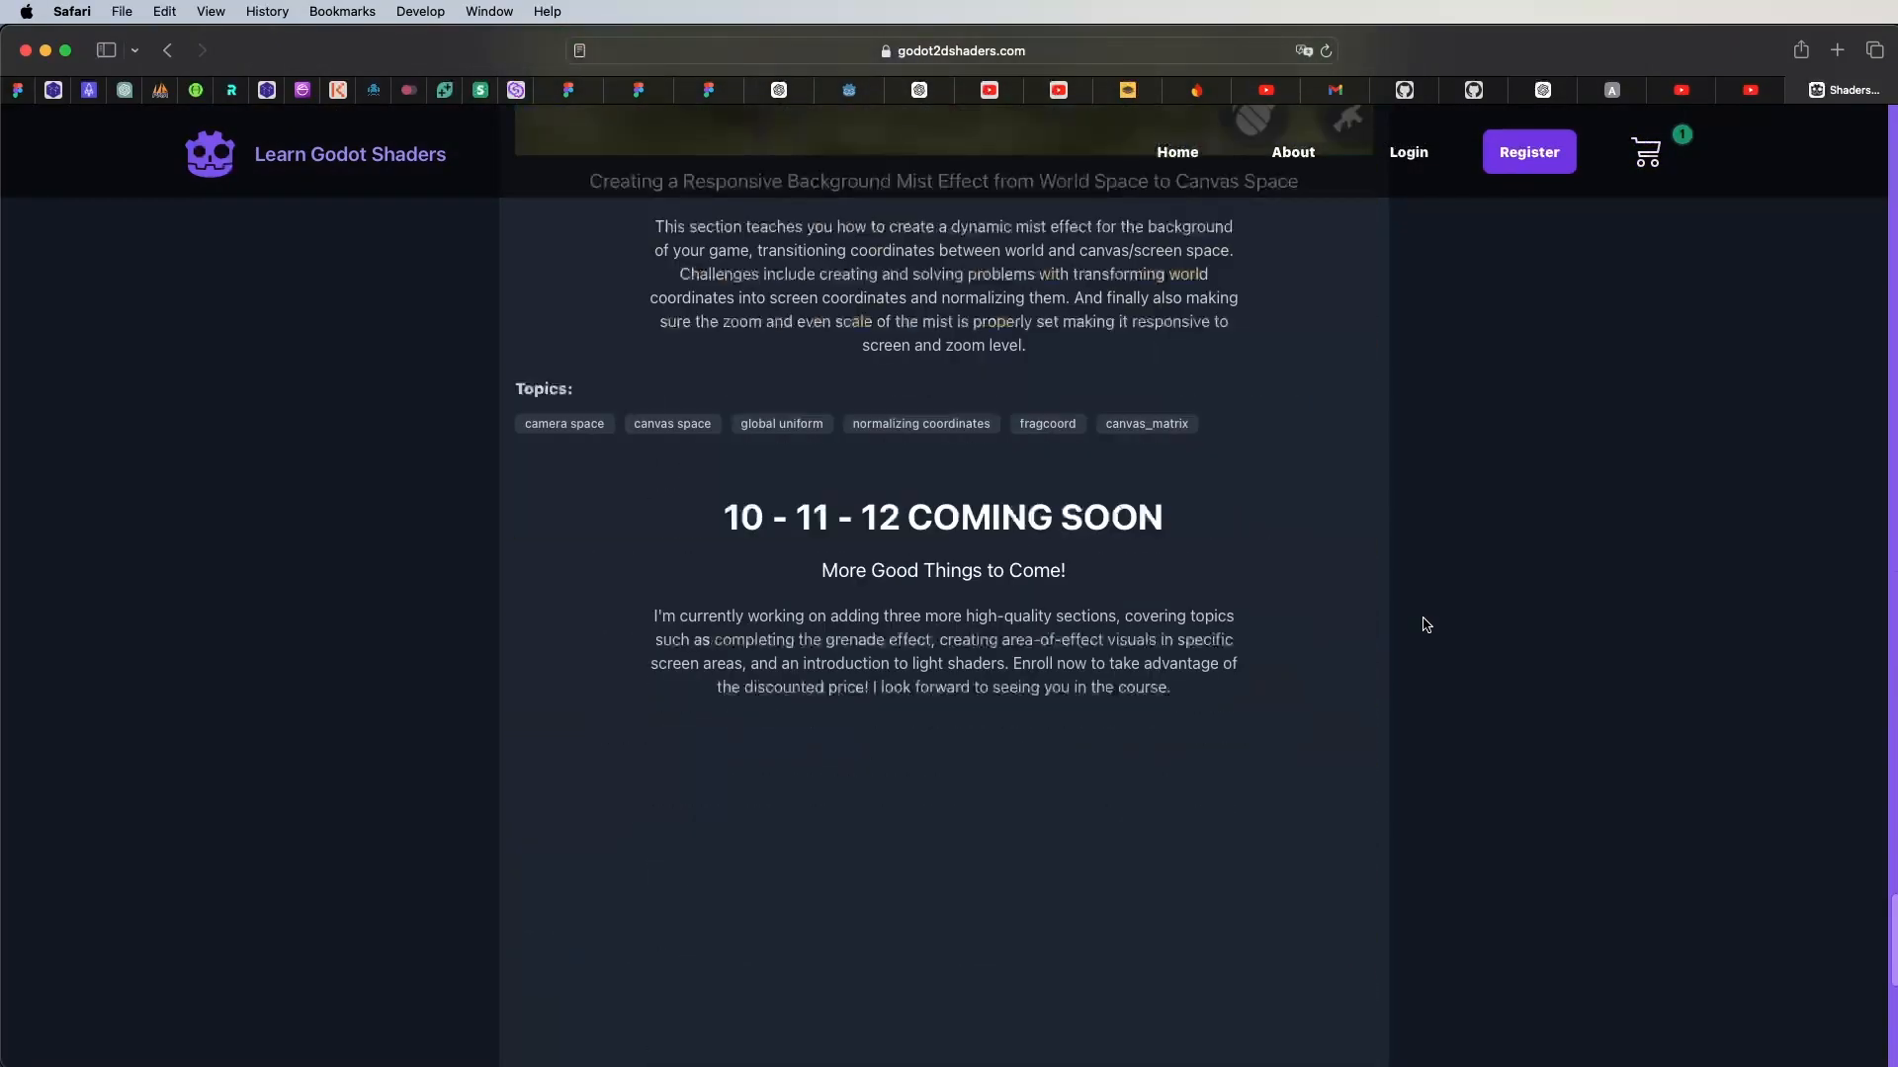